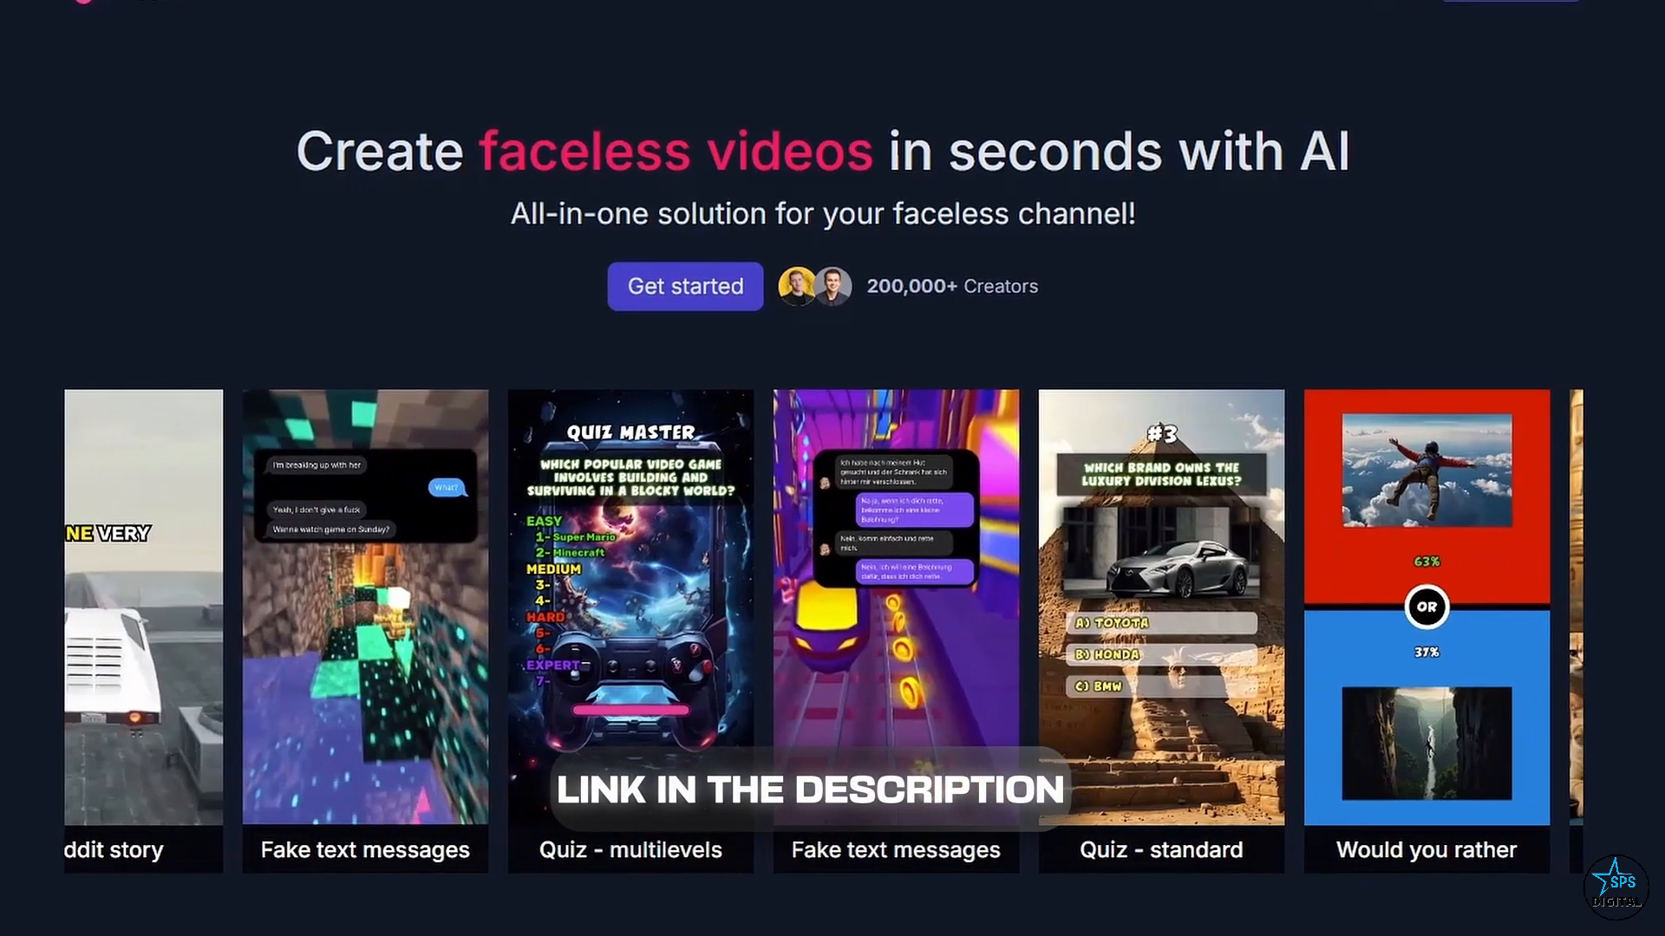
# Reach the dashboard's 'Let's create some videos!' list of video types
pyautogui.hscroll(-3)
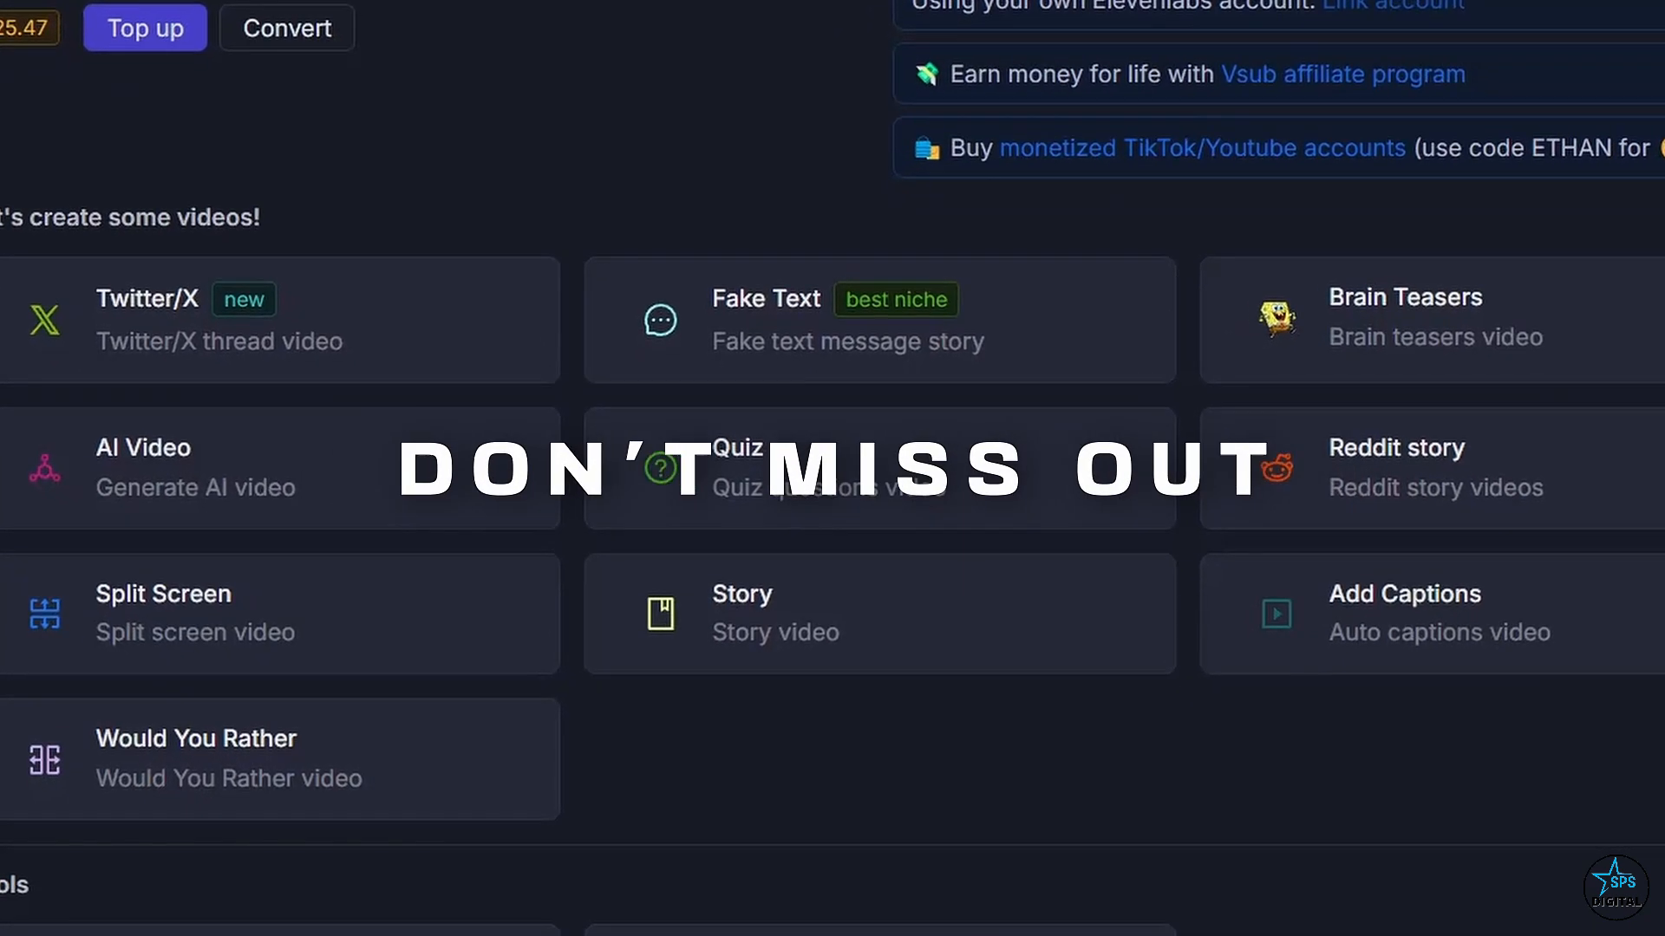
pyautogui.scroll(-3)
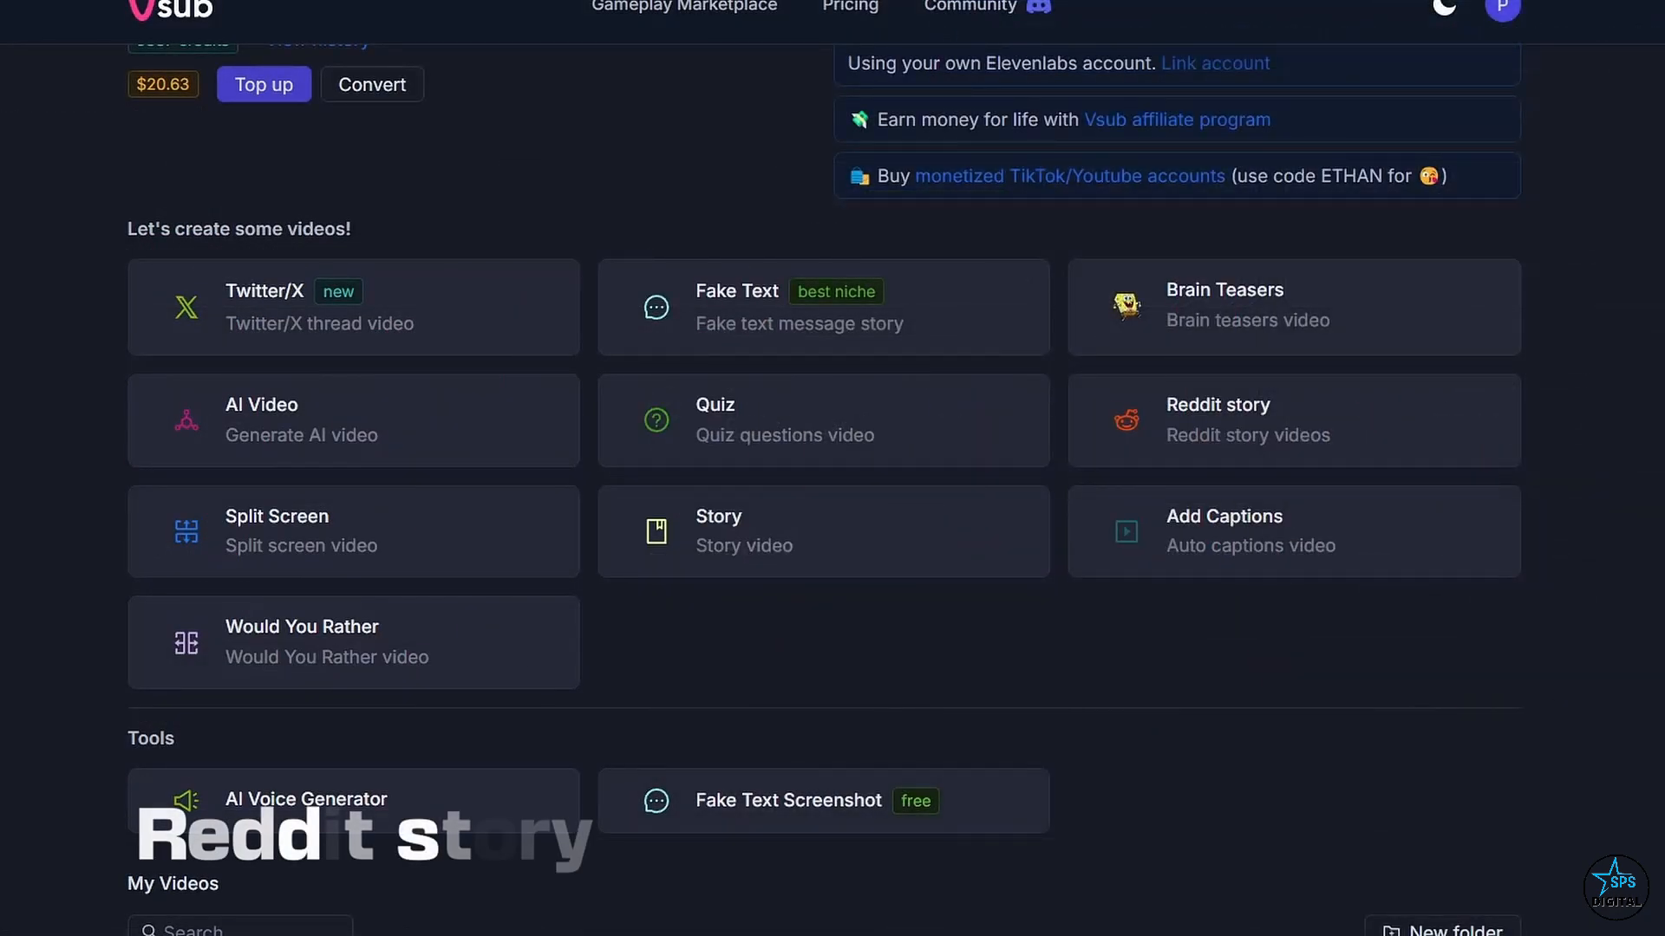
pyautogui.moveTo(1211, 432)
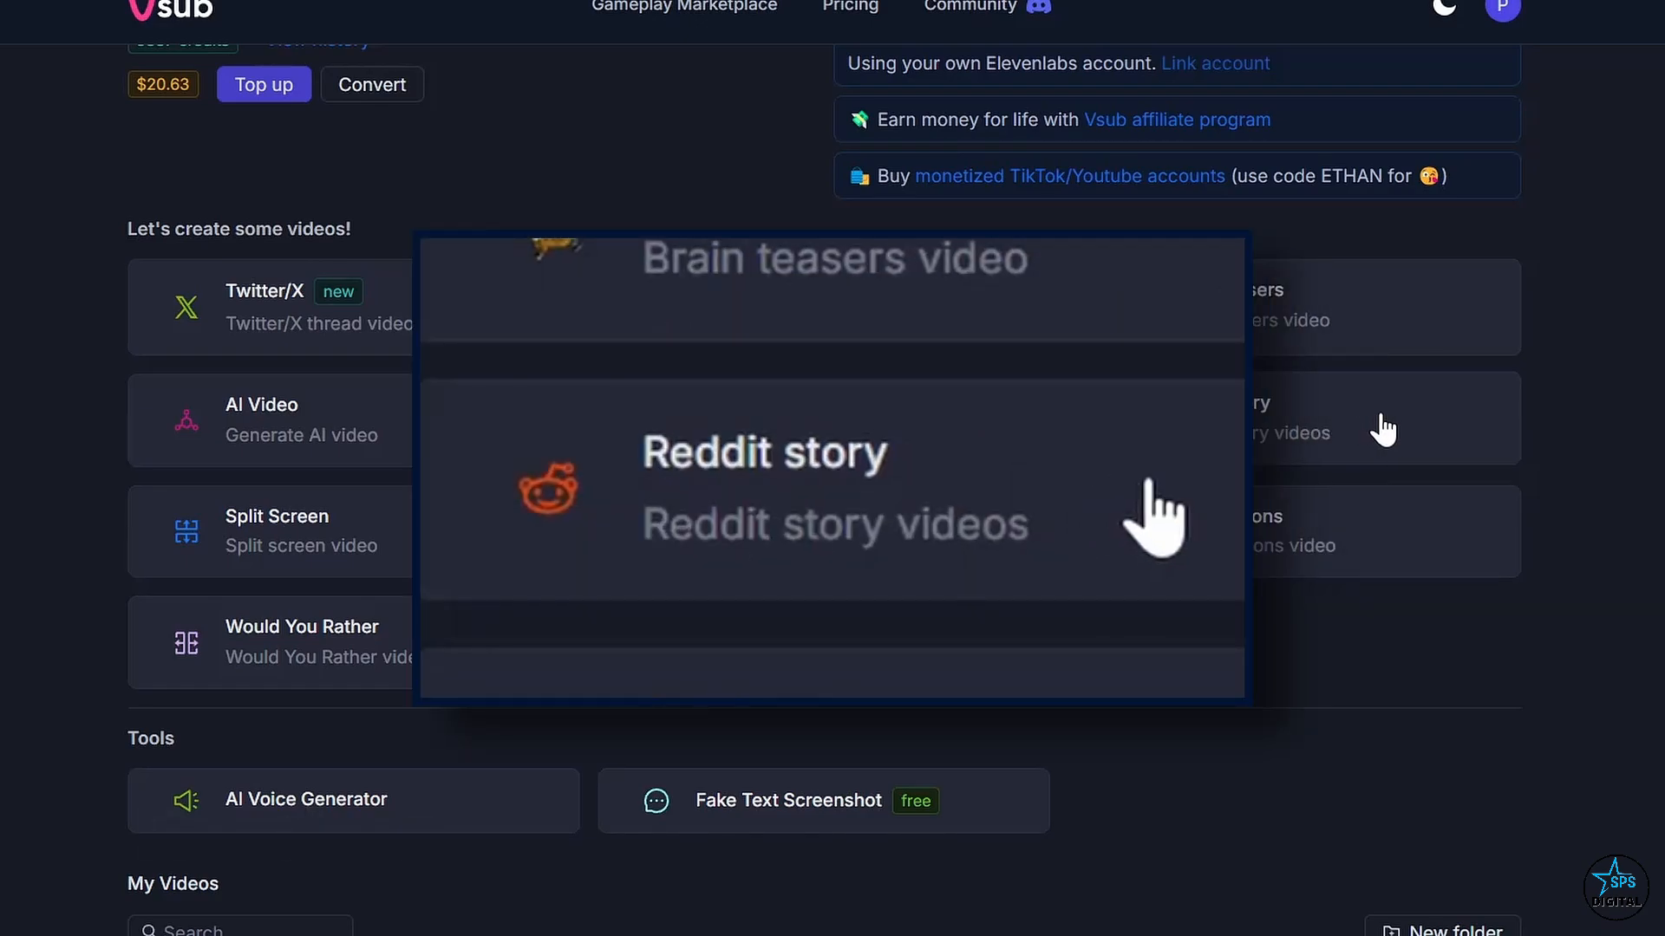
# Choose Reddit story, paste the confessions post link and apply magic to generate an English video
pyautogui.click(763, 489)
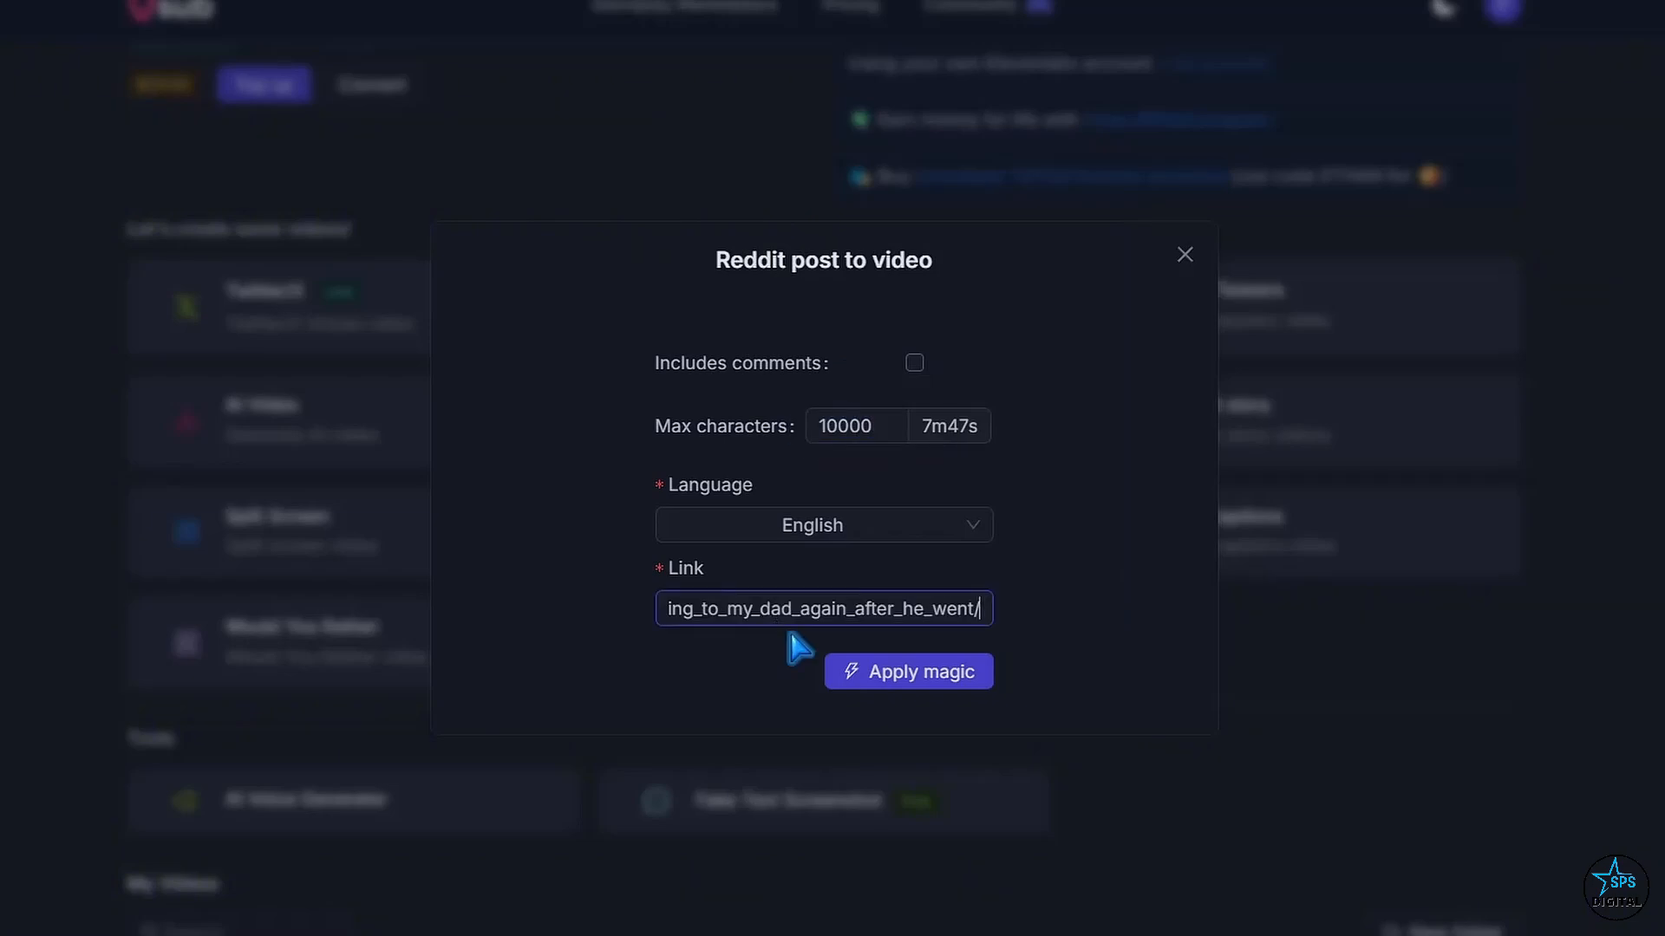
pyautogui.click(907, 671)
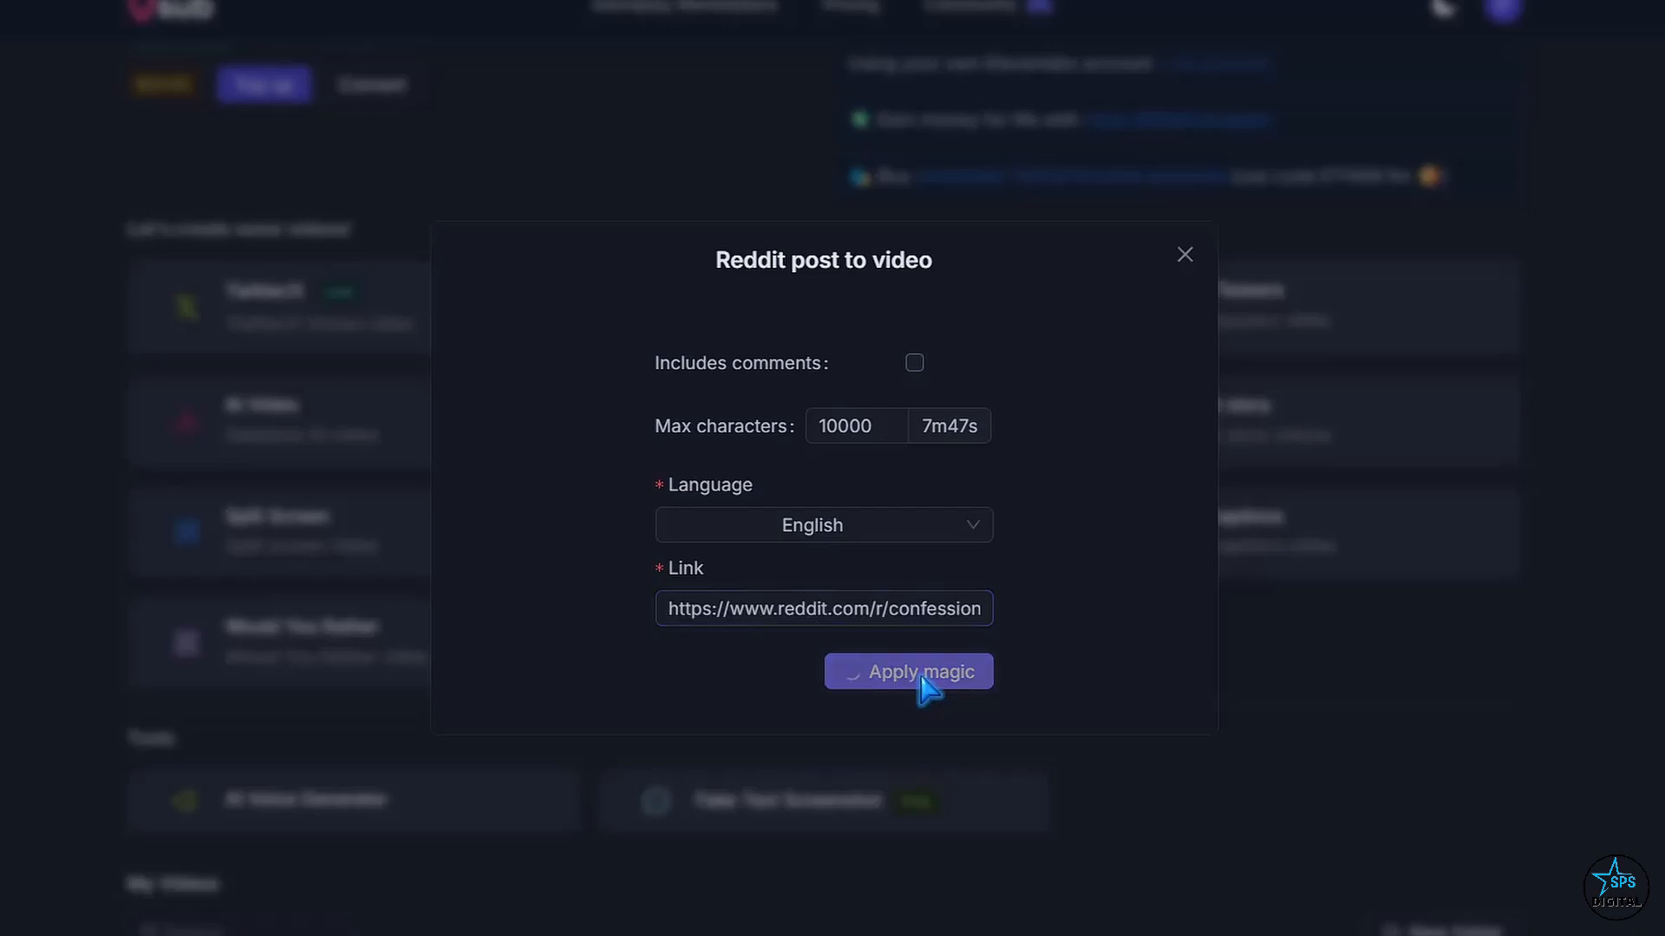
pyautogui.click(907, 671)
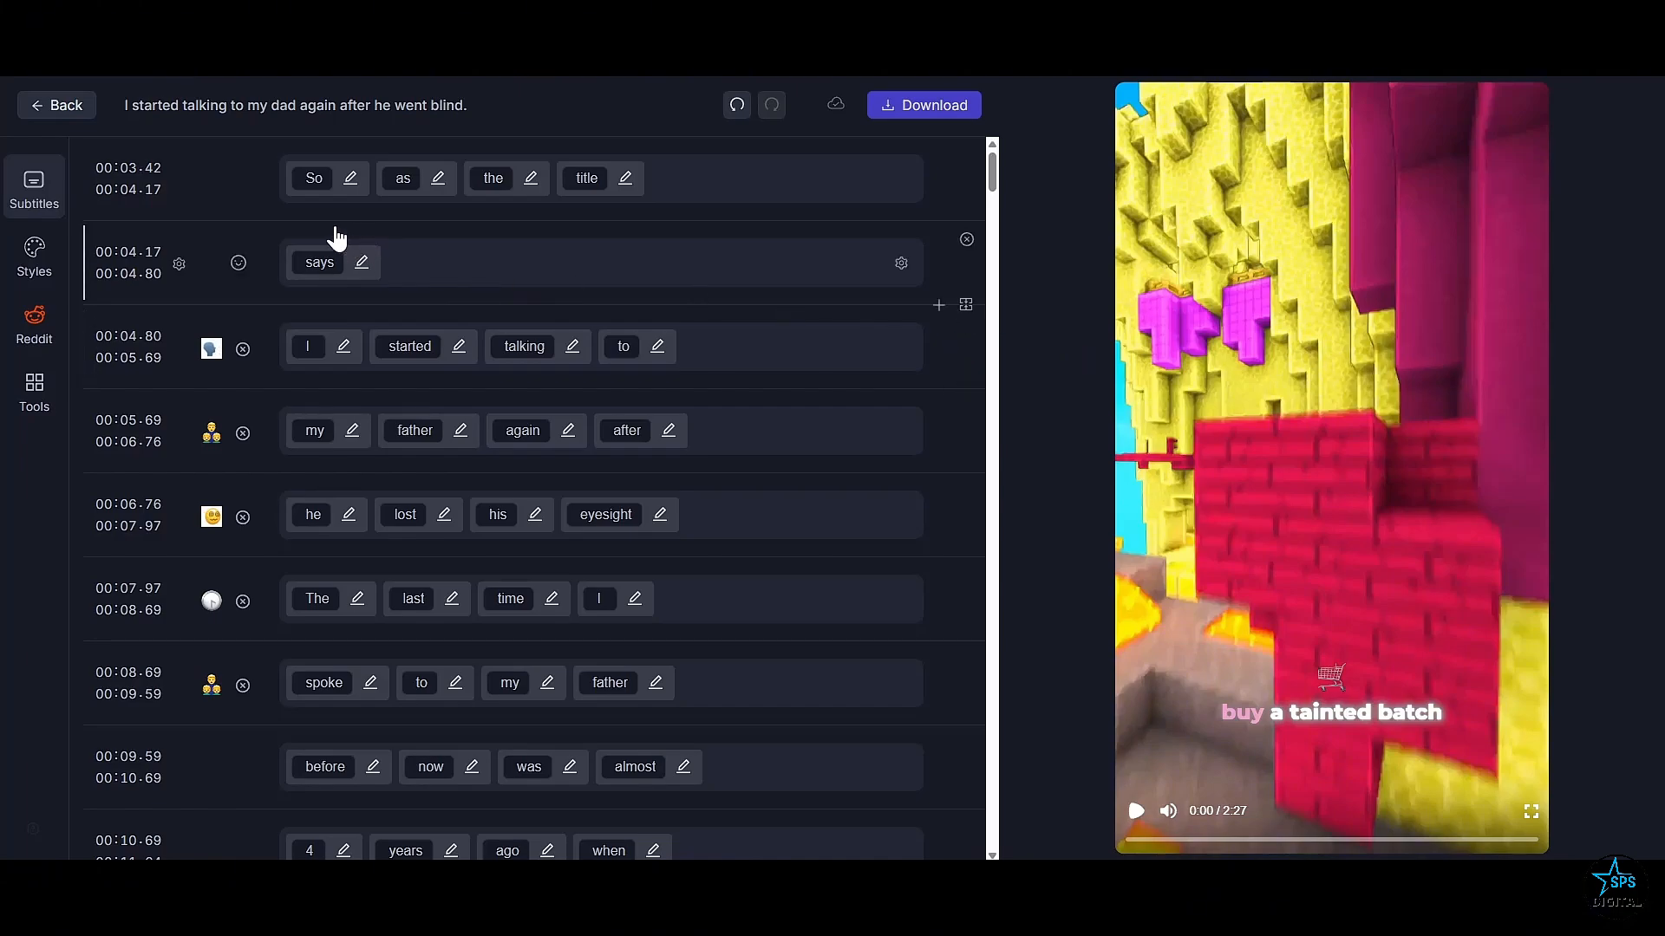
pyautogui.moveTo(452, 305)
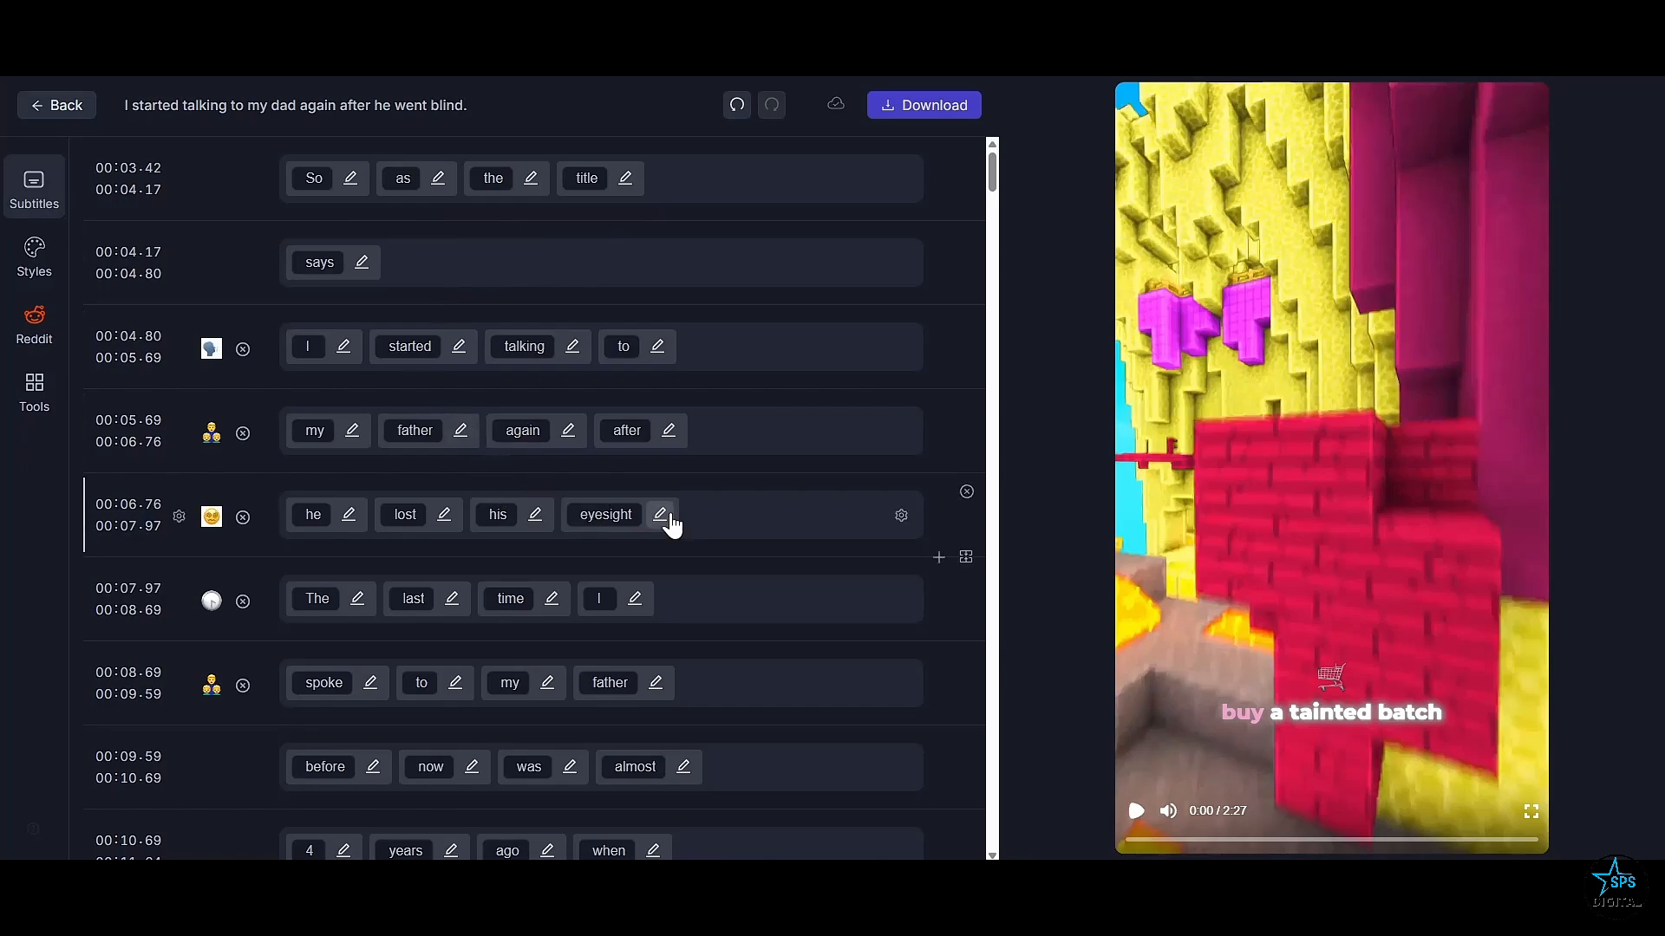
# Scroll through the generated video's subtitle rows and word chips to review them
pyautogui.scroll(-3)
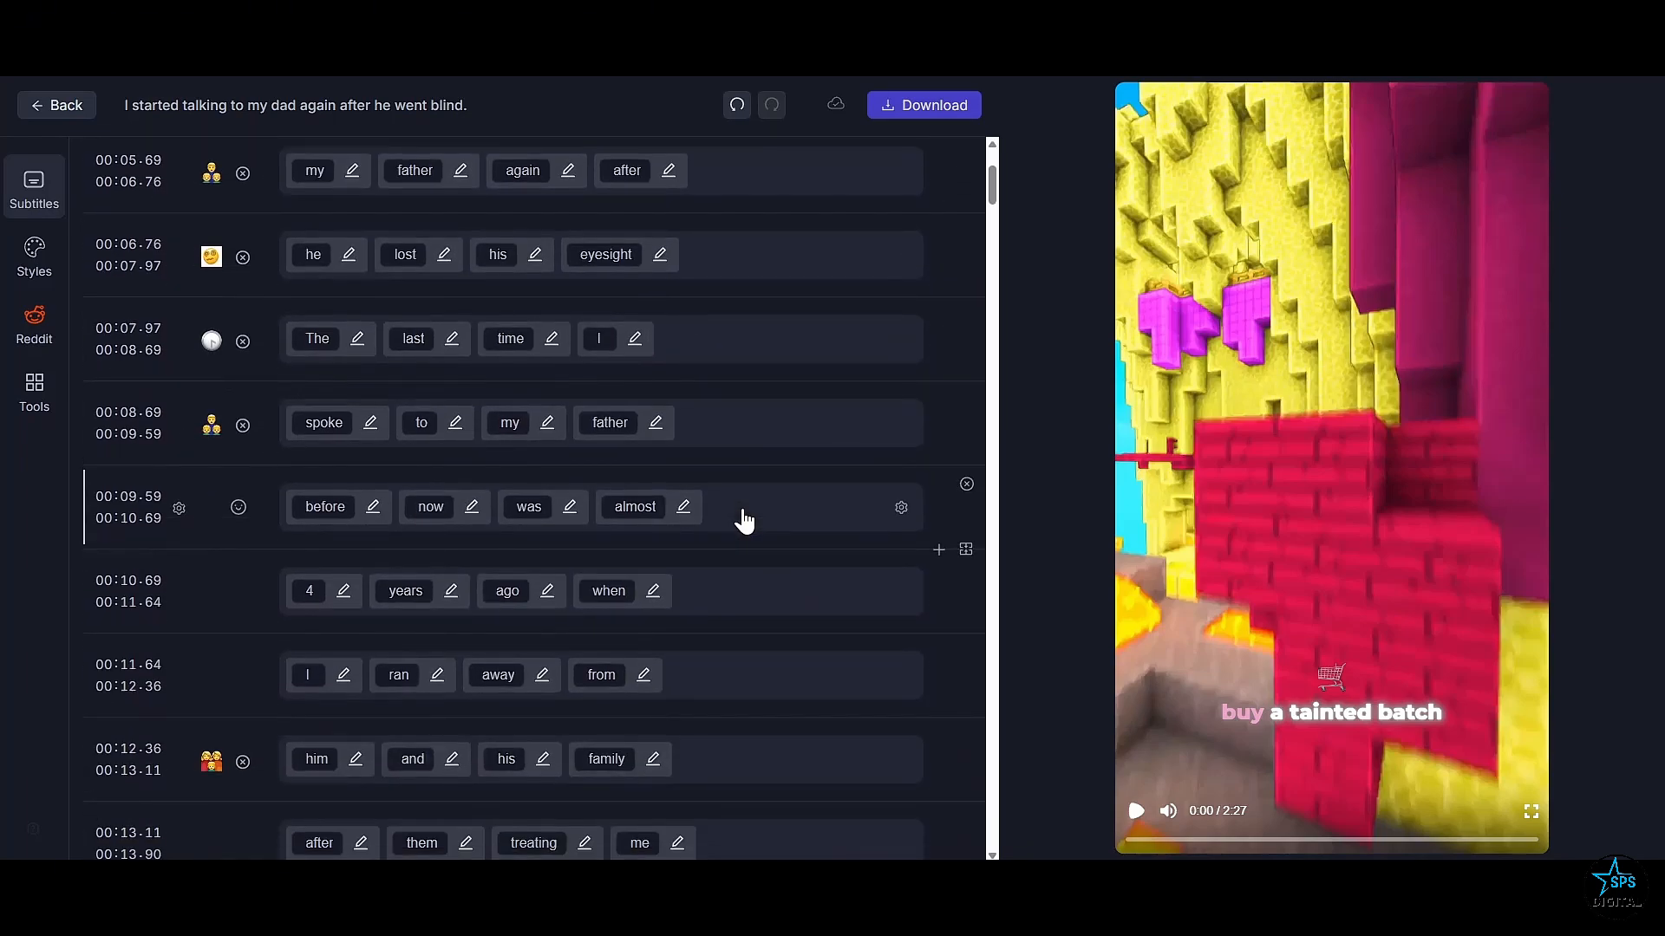
pyautogui.scroll(-3)
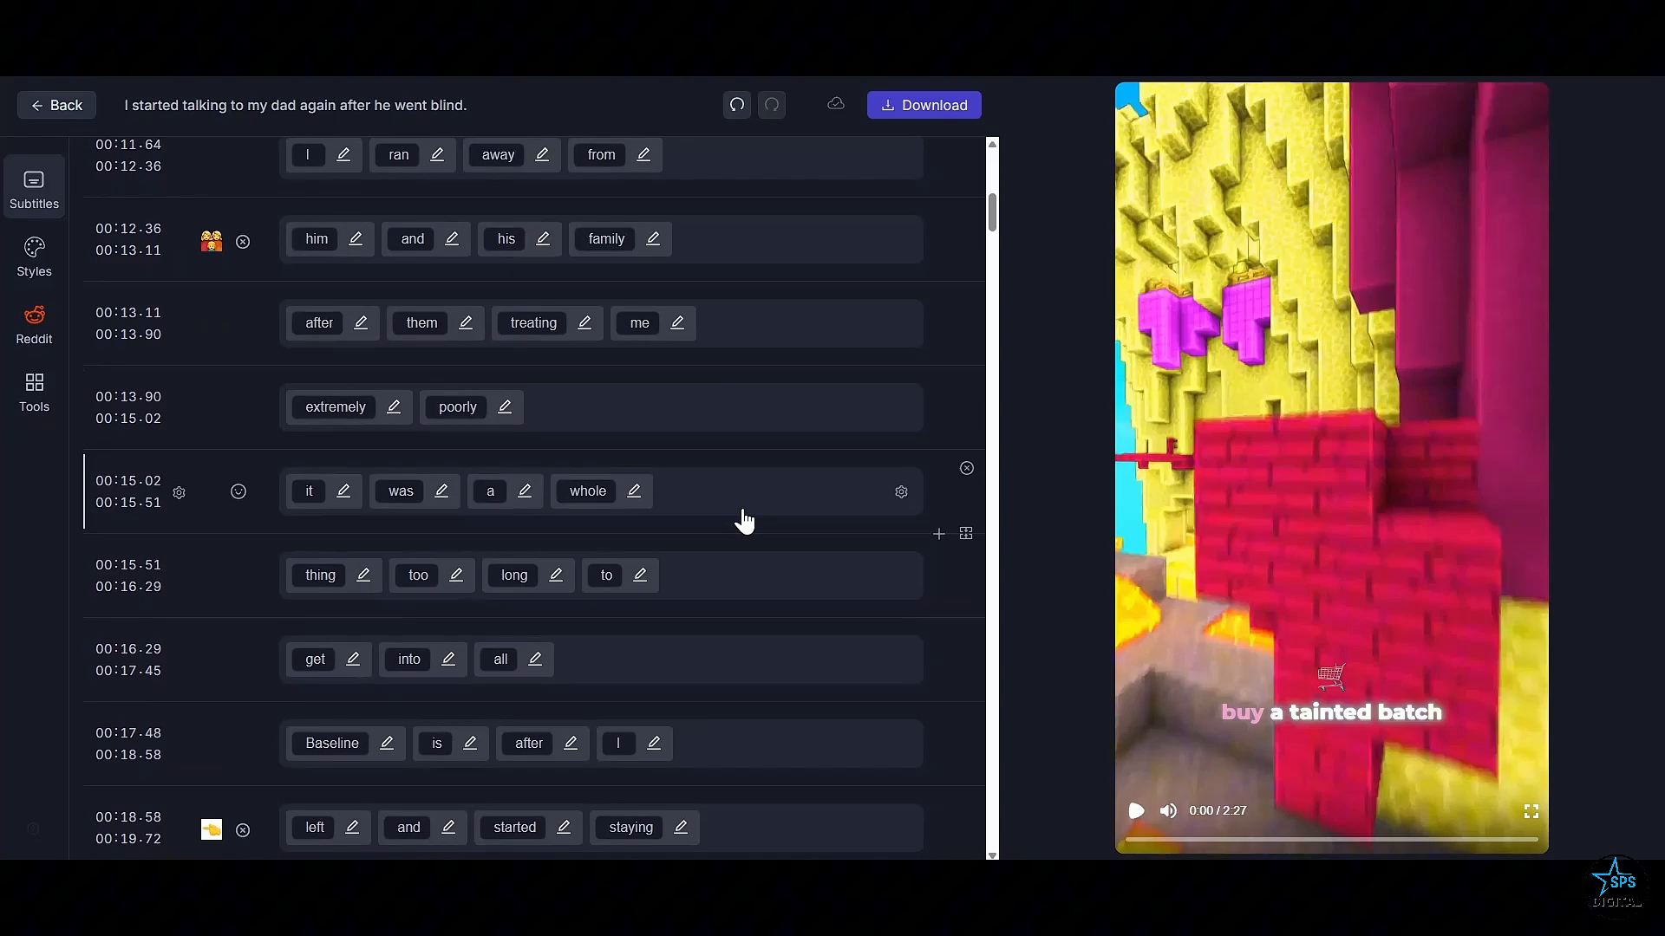
pyautogui.scroll(-3)
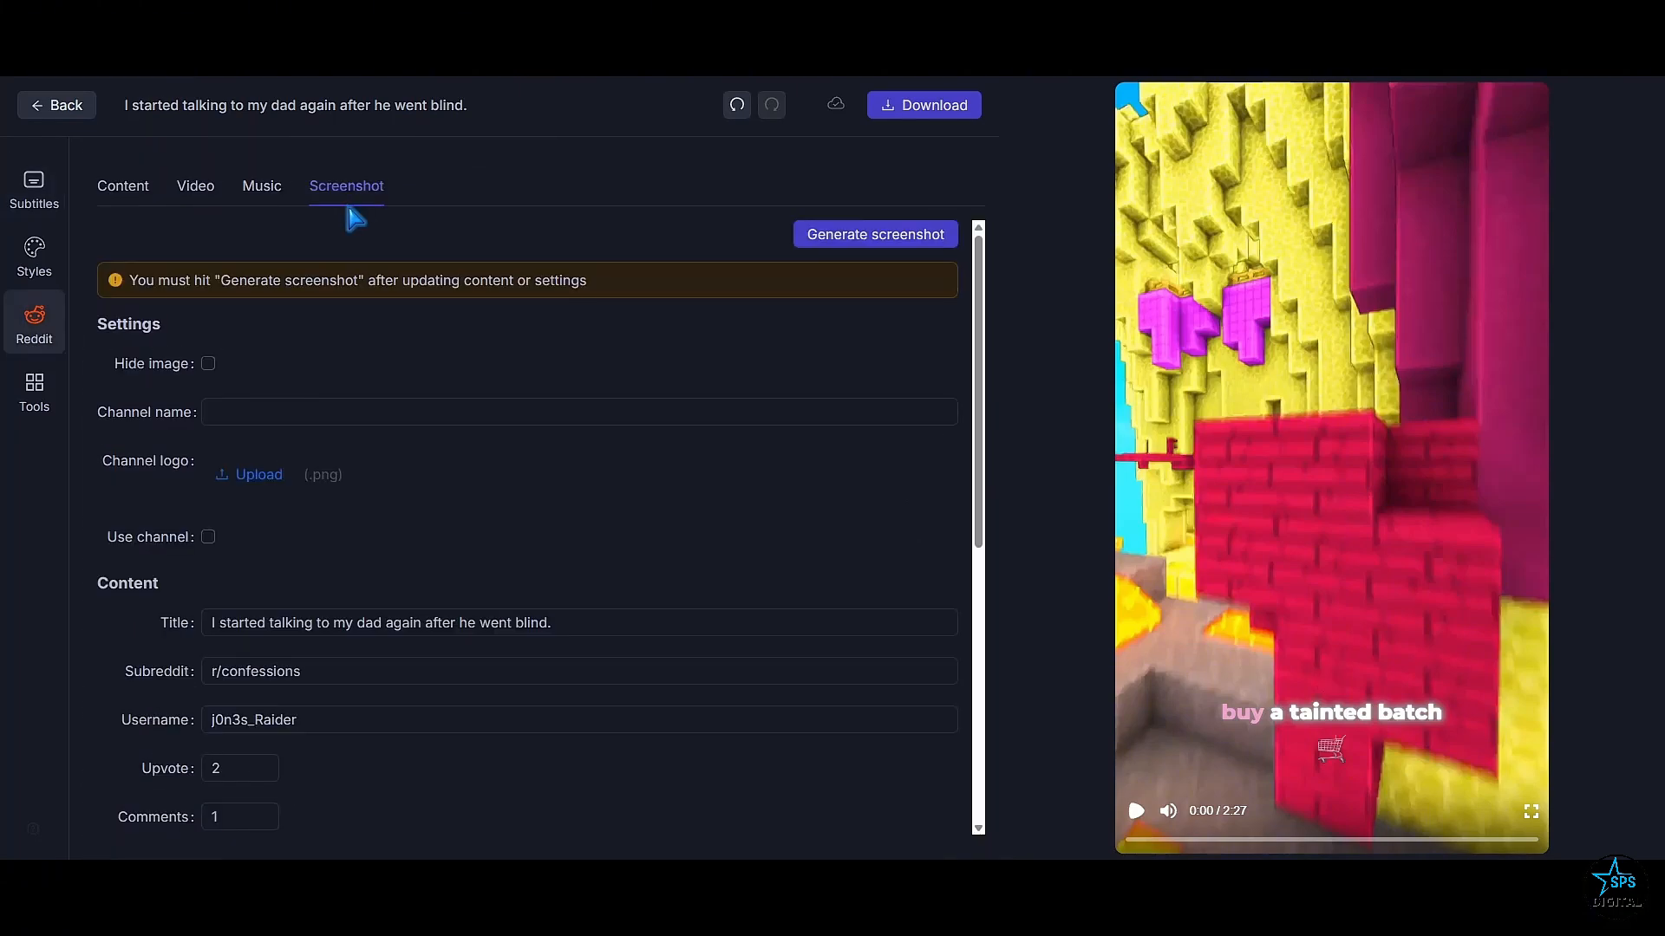
pyautogui.moveTo(527, 225)
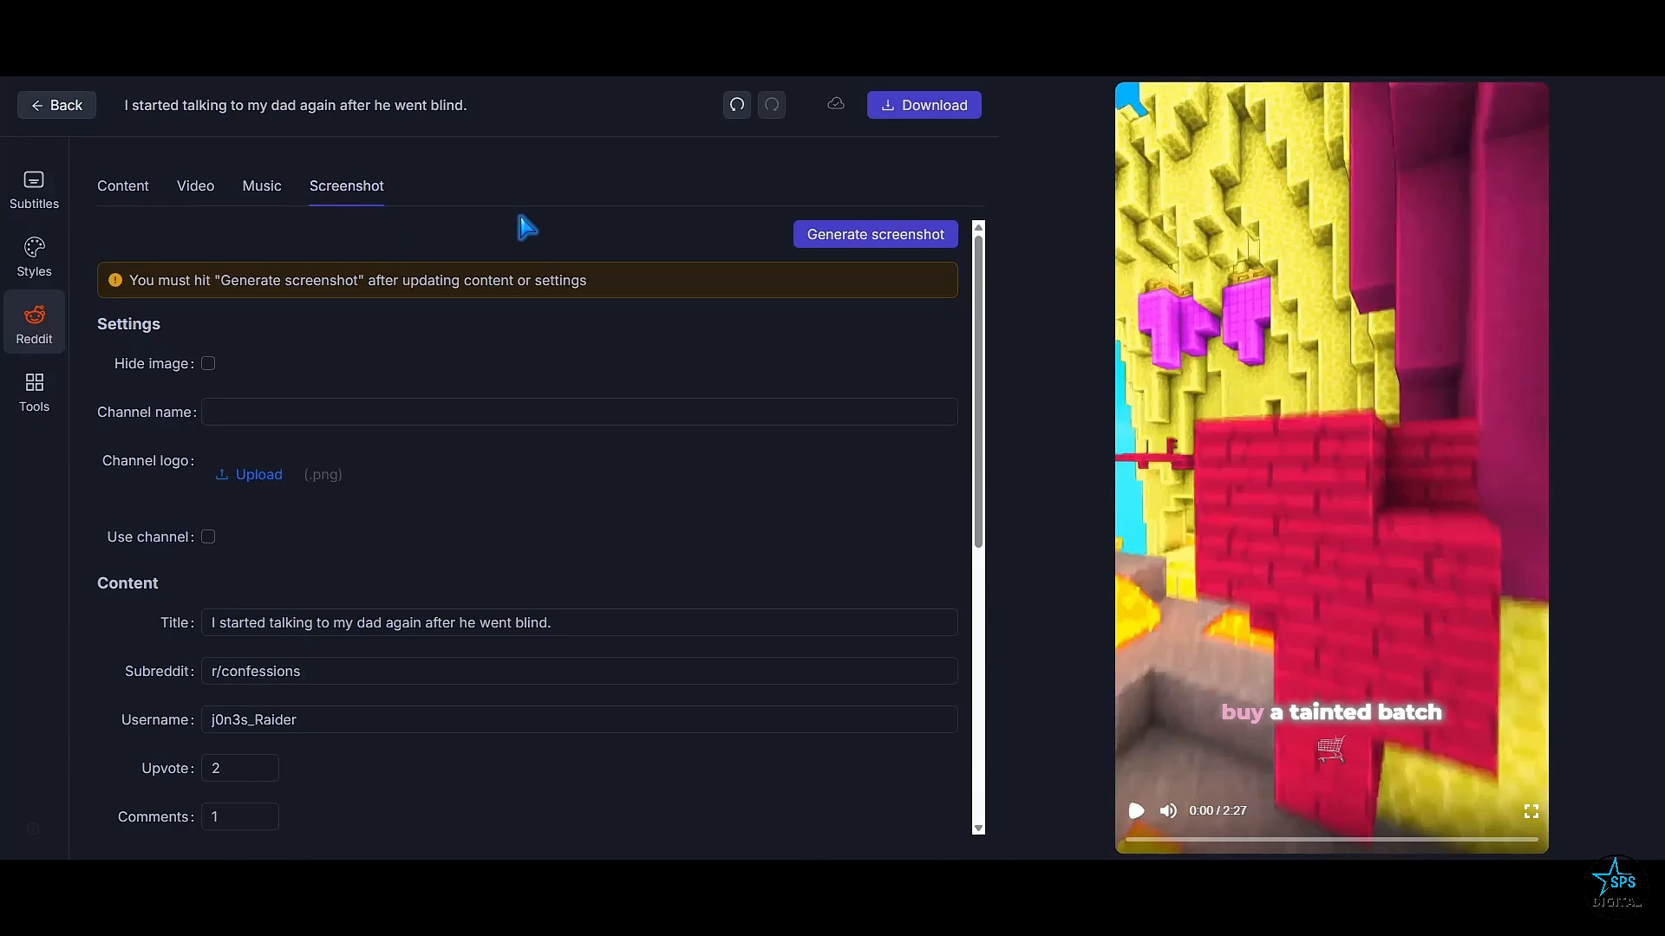
# Replace the gameplay background with the teal cave clip from the Video choices
pyautogui.scroll(-3)
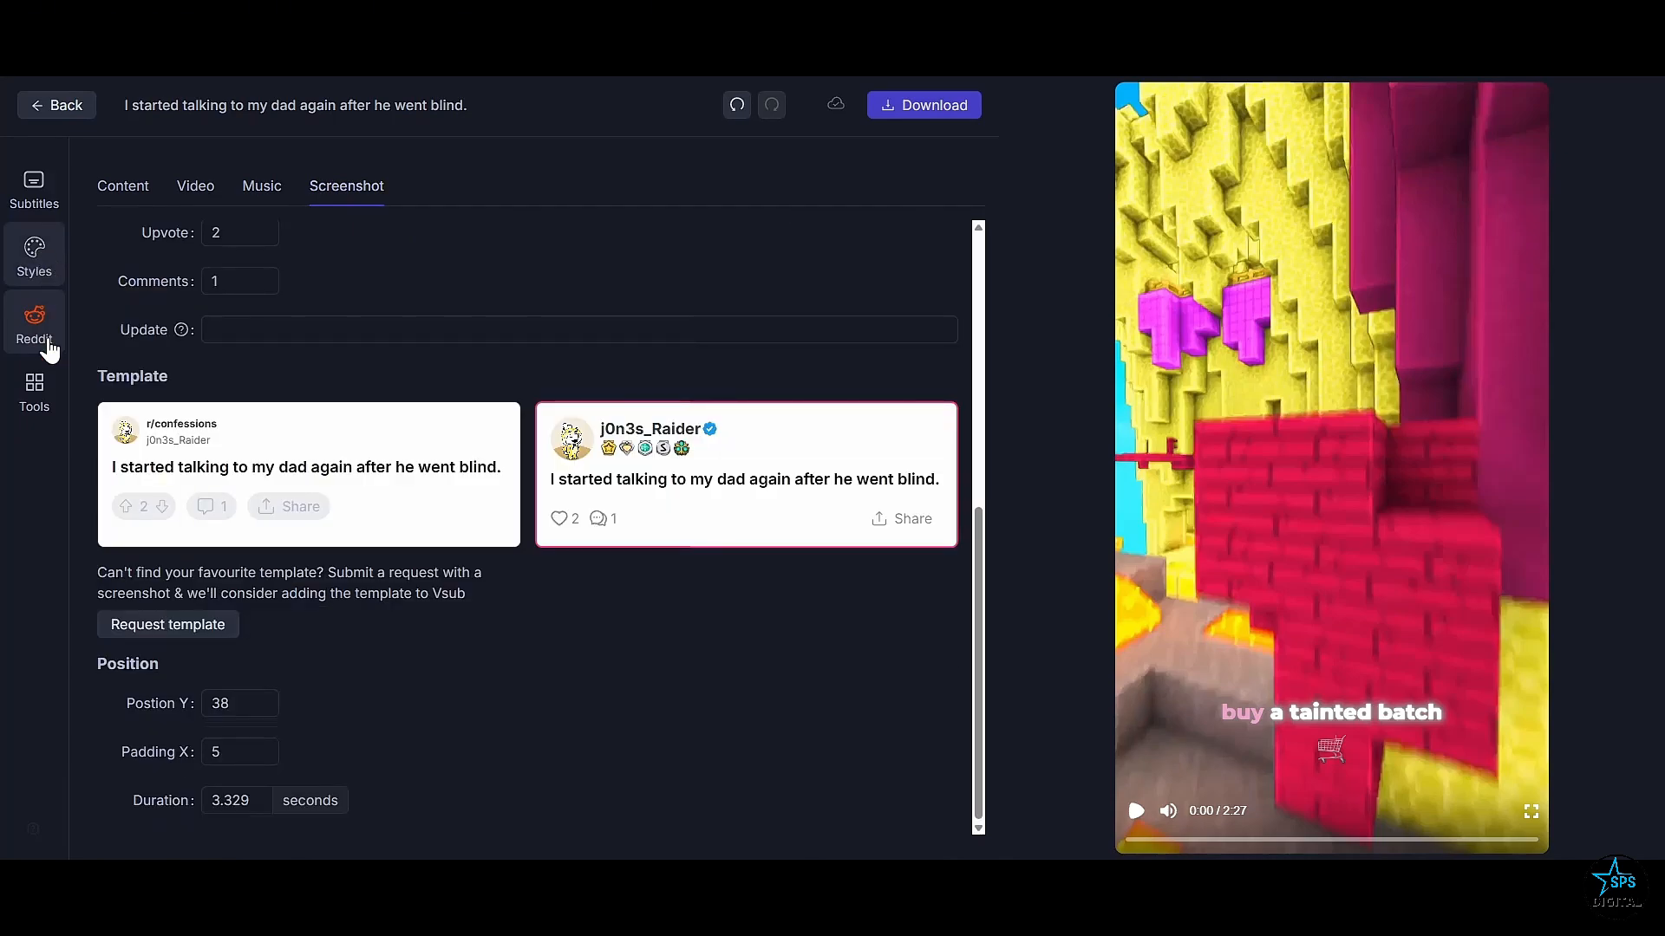
pyautogui.click(35, 253)
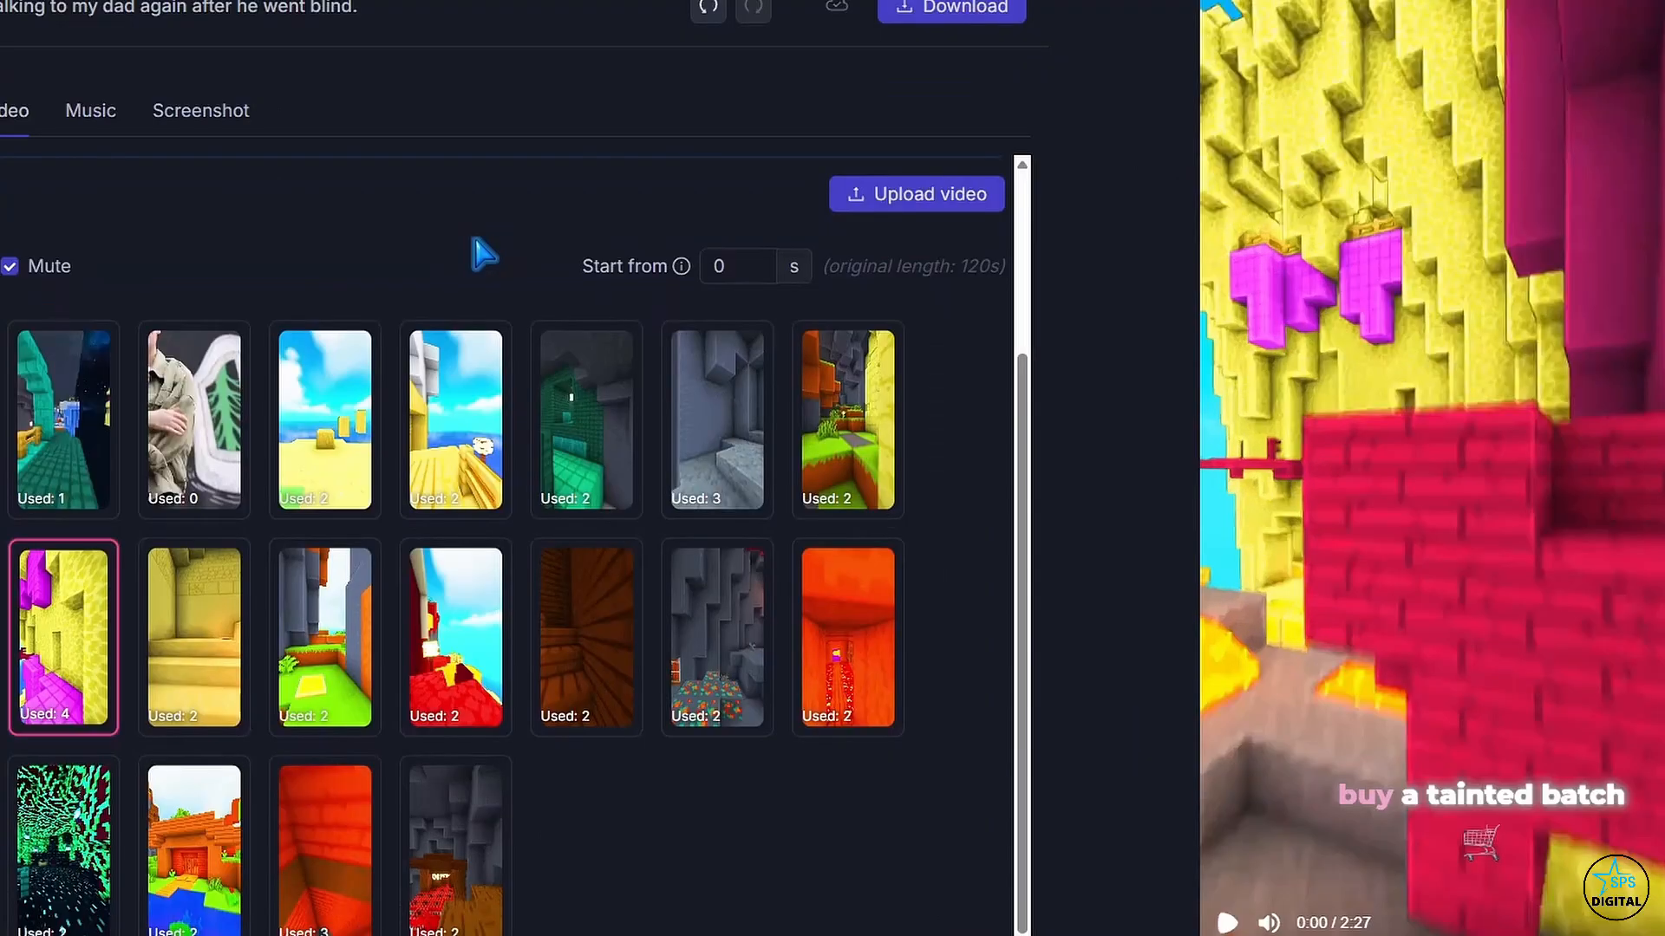
pyautogui.click(64, 846)
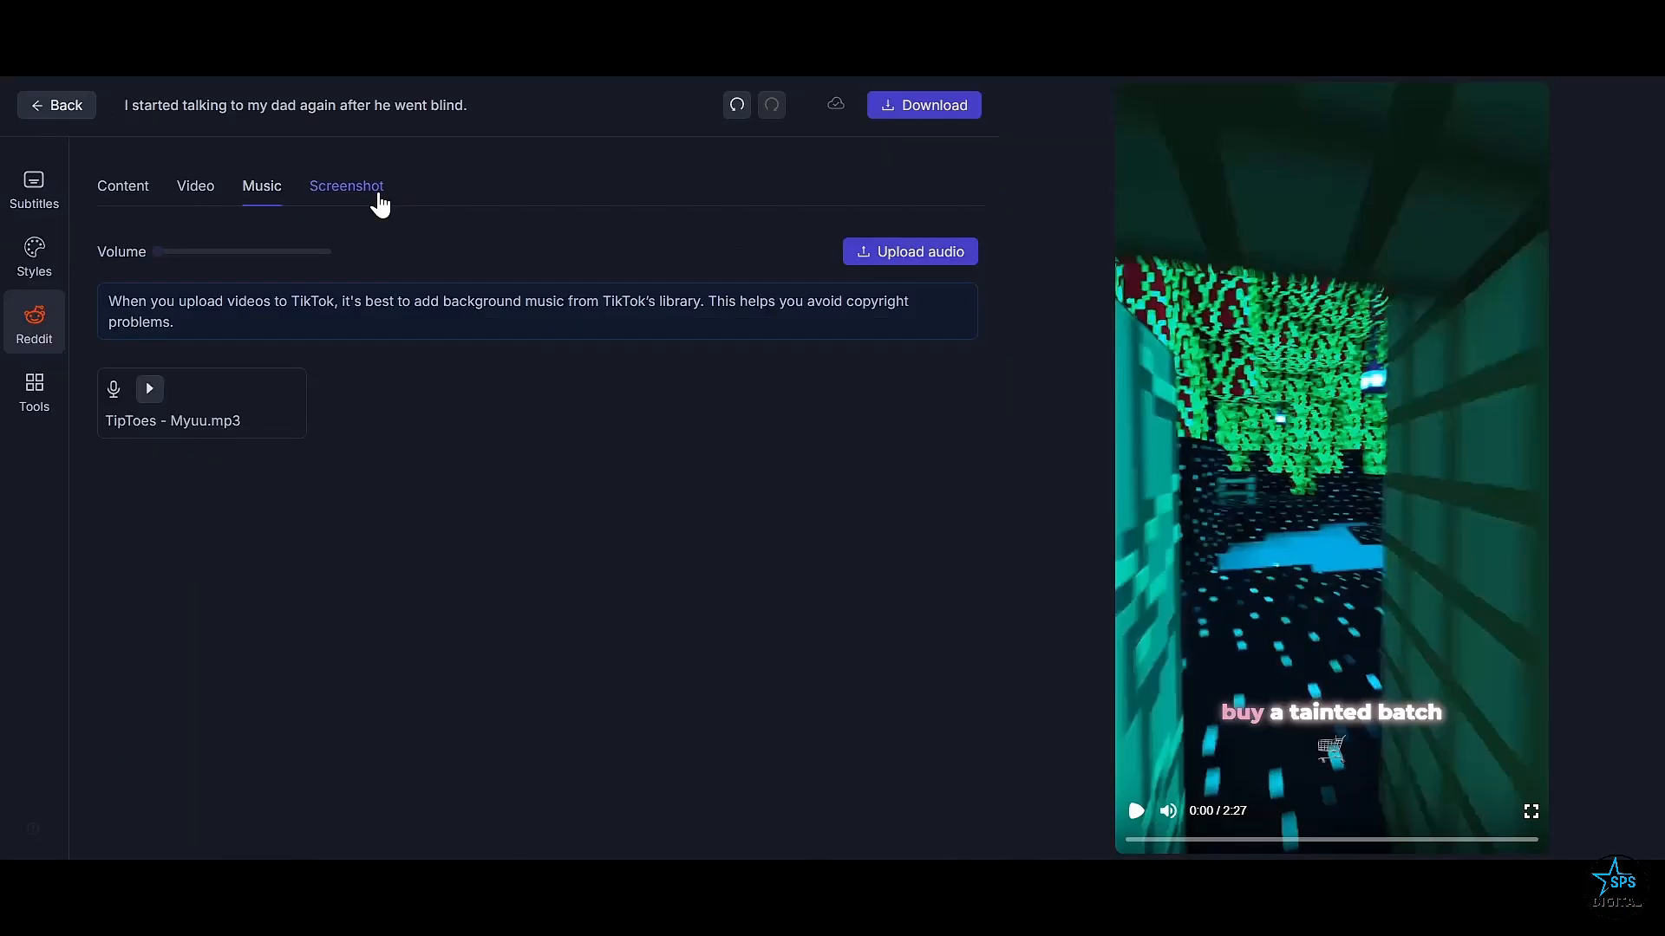
# Show the Content settings with the full post text and narration voice
pyautogui.click(121, 186)
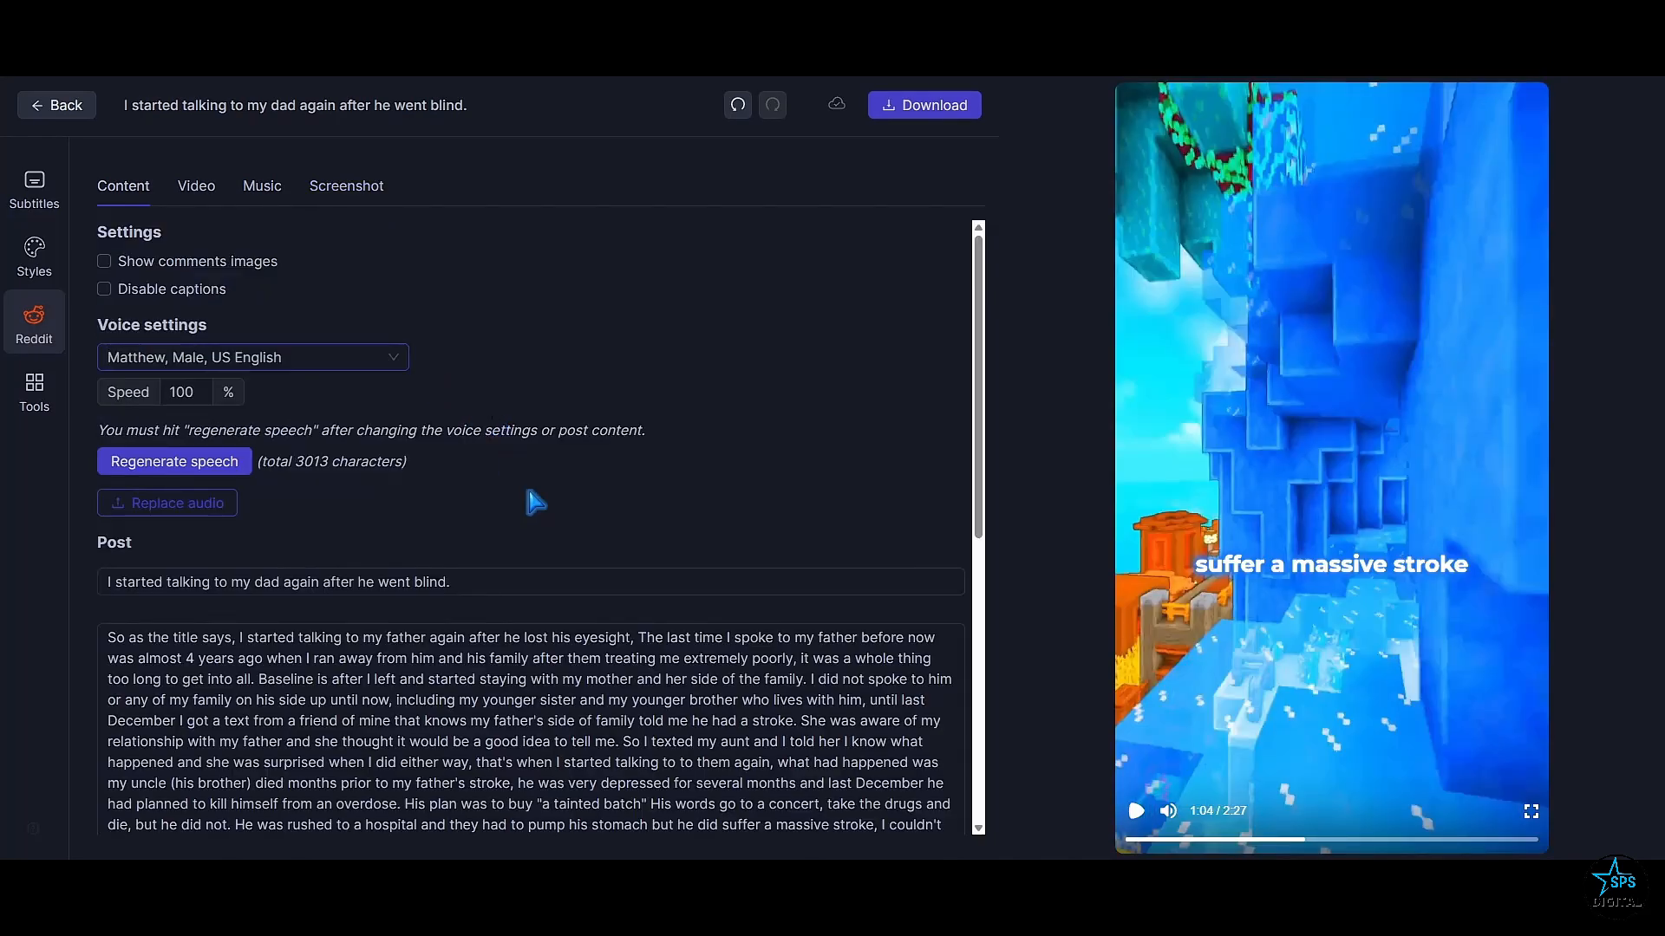
pyautogui.scroll(-3)
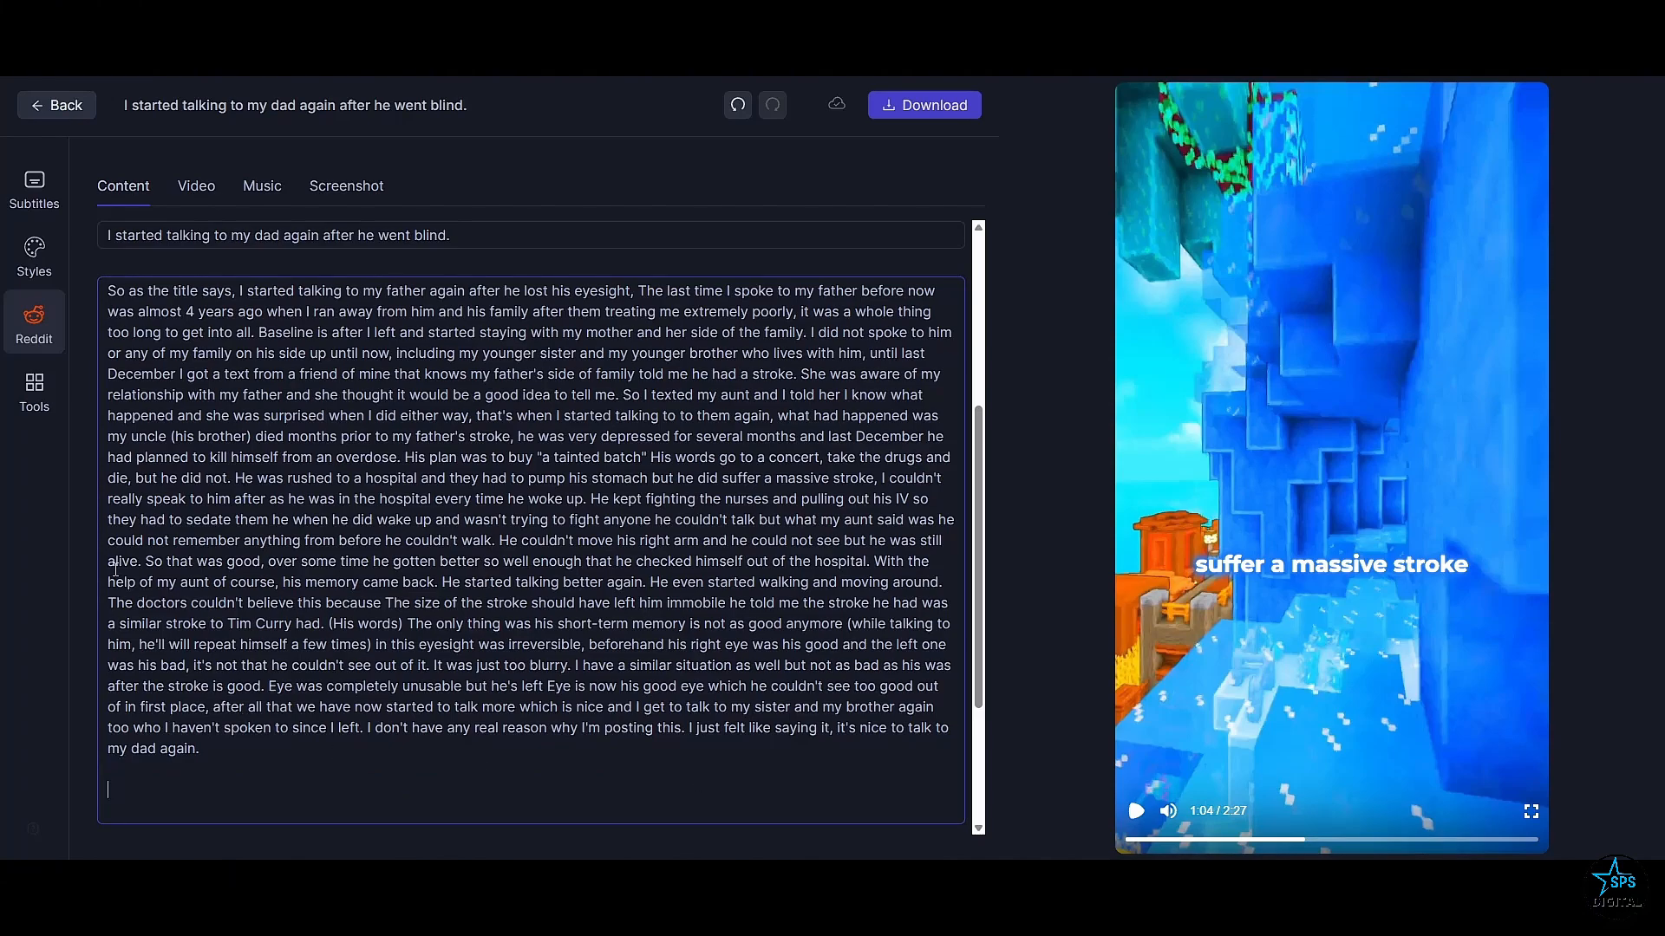
# Review the timed subtitle words, then return to the Reddit story's music settings
pyautogui.click(33, 185)
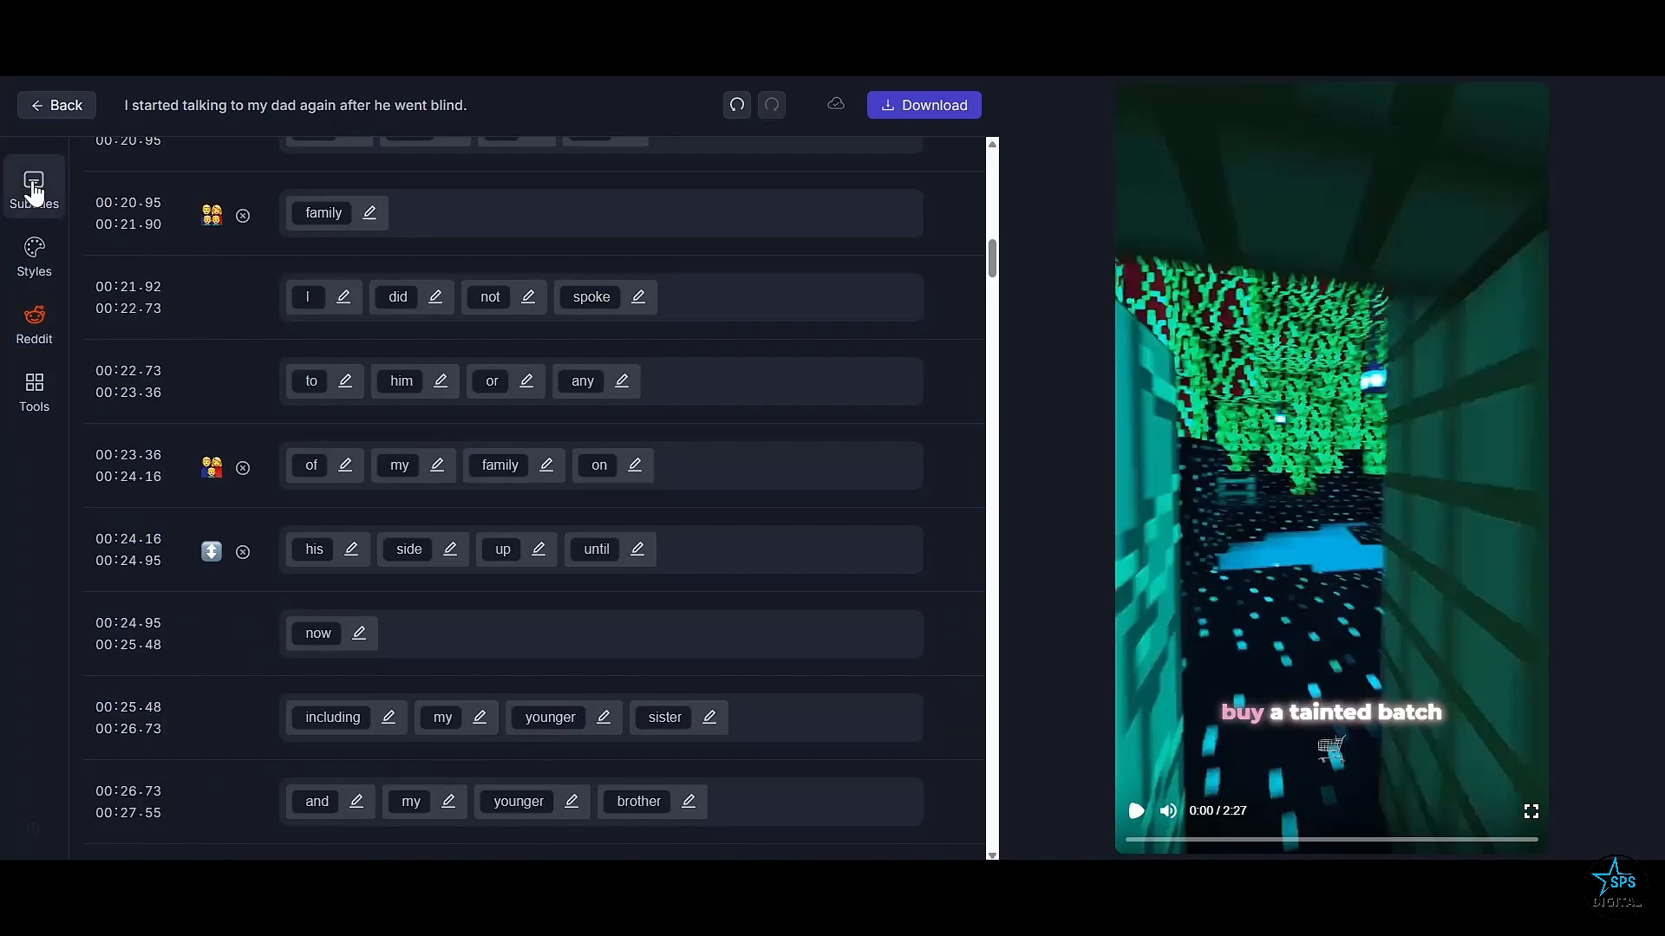
pyautogui.scroll(3)
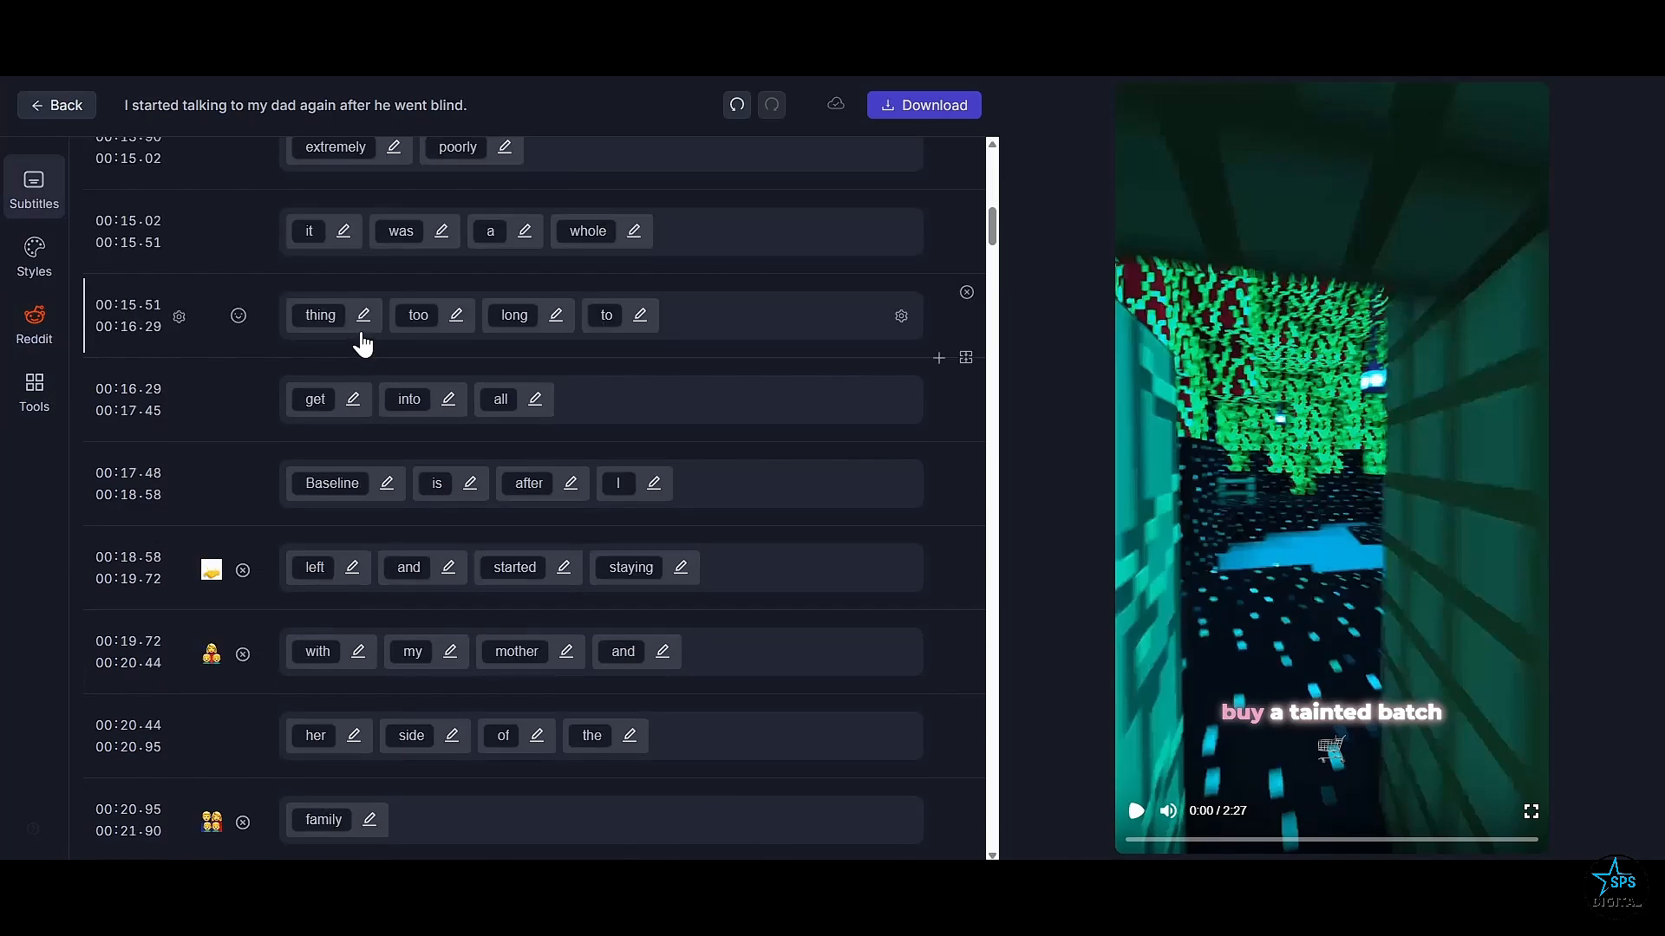
pyautogui.scroll(3)
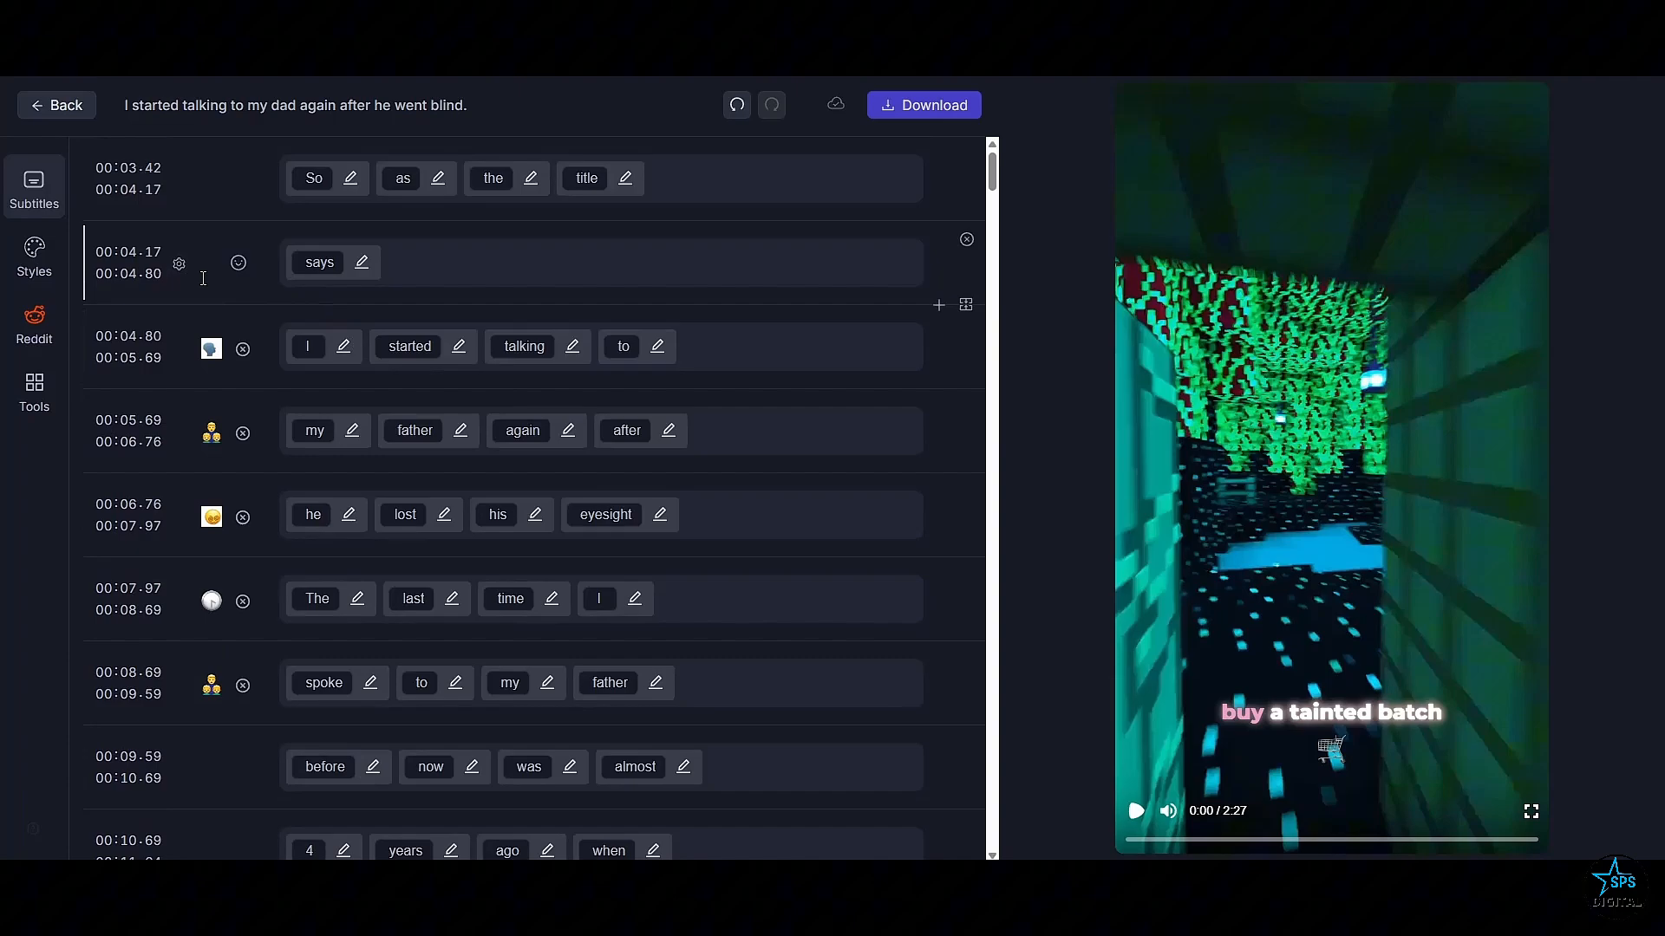
pyautogui.click(261, 185)
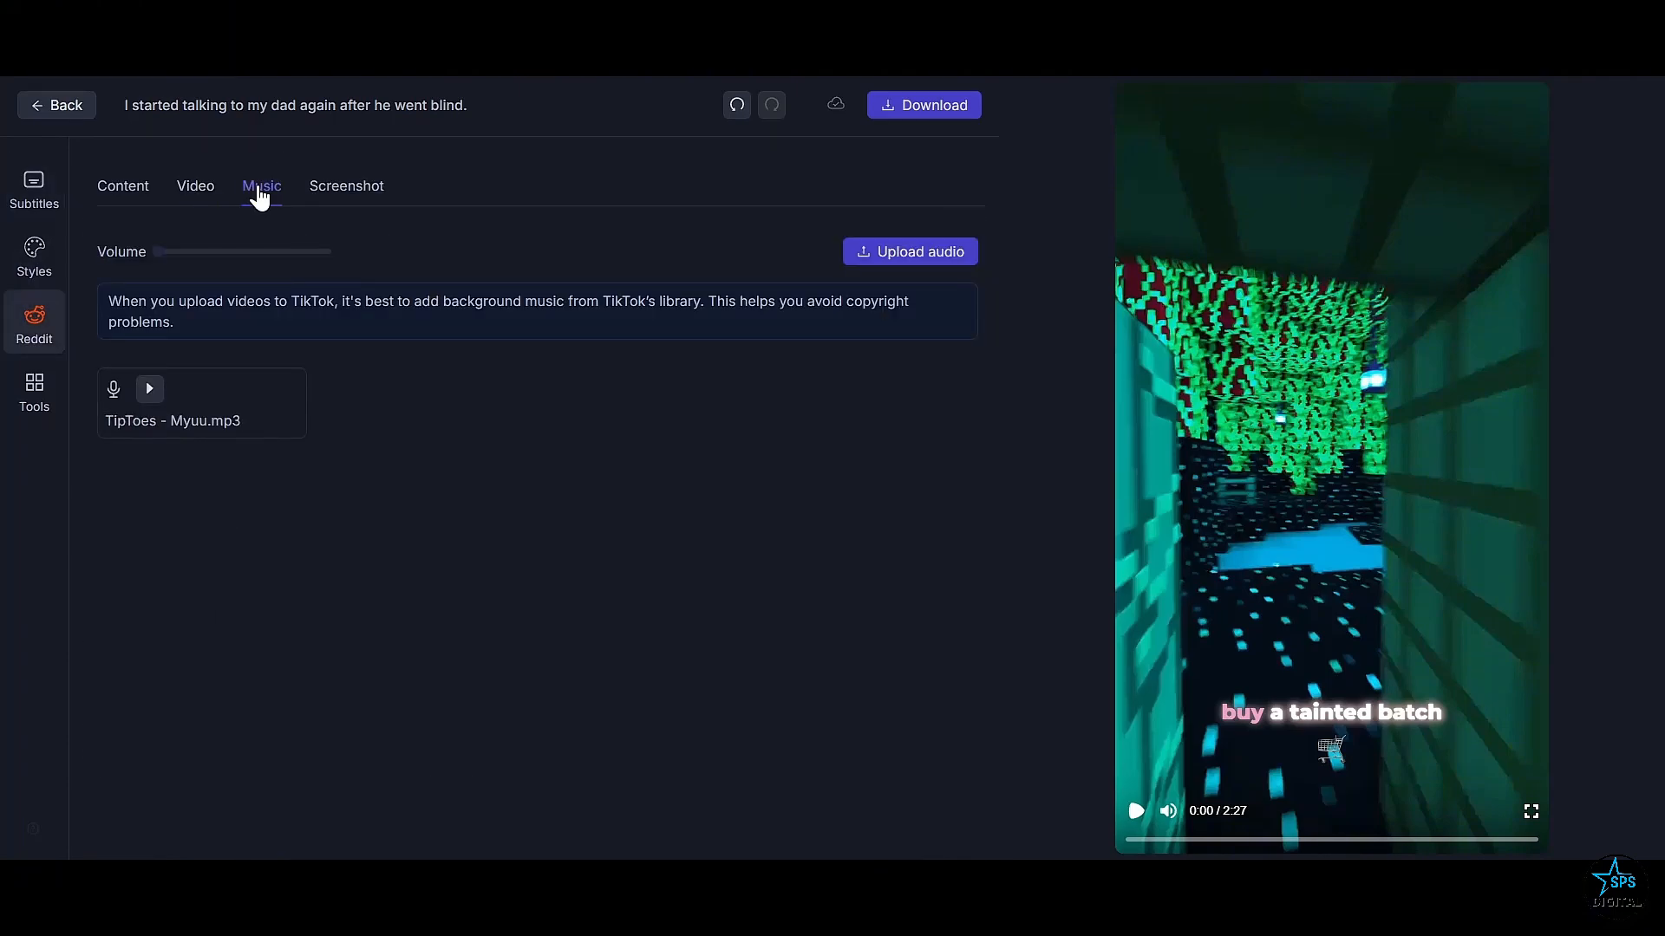
# Show the subtitle style customization and play the story preview with the post card
pyautogui.click(33, 255)
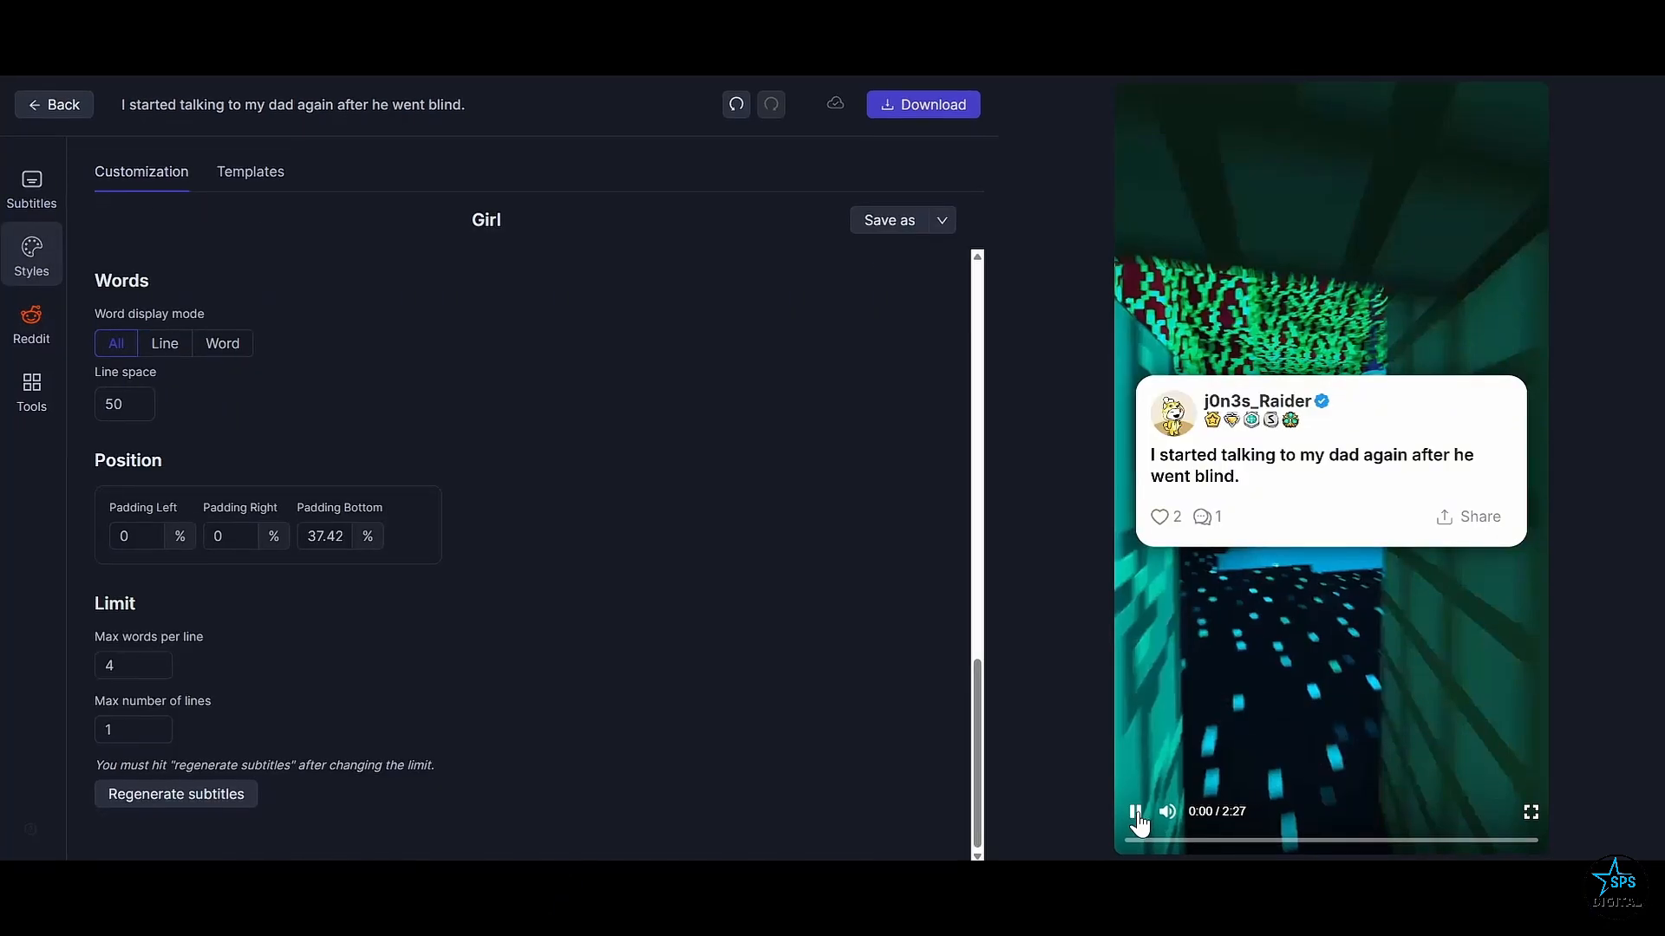
pyautogui.click(1138, 812)
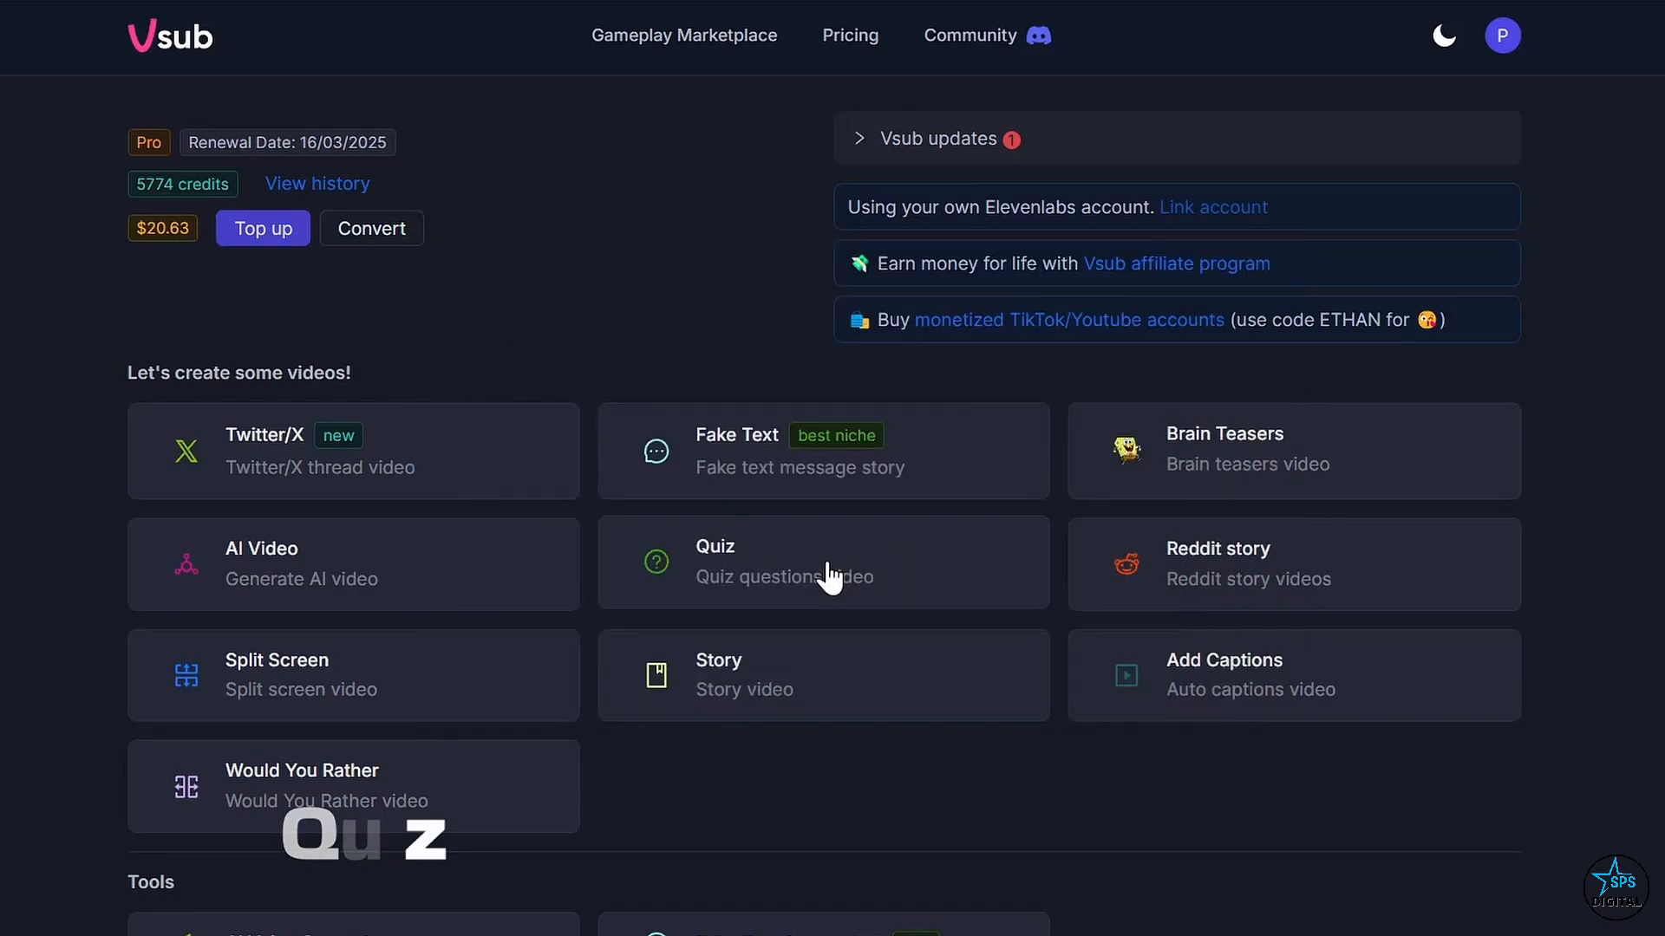
# Create a Standard quiz asking "What's your favorite music genre?" with answer "pop"
pyautogui.click(822, 562)
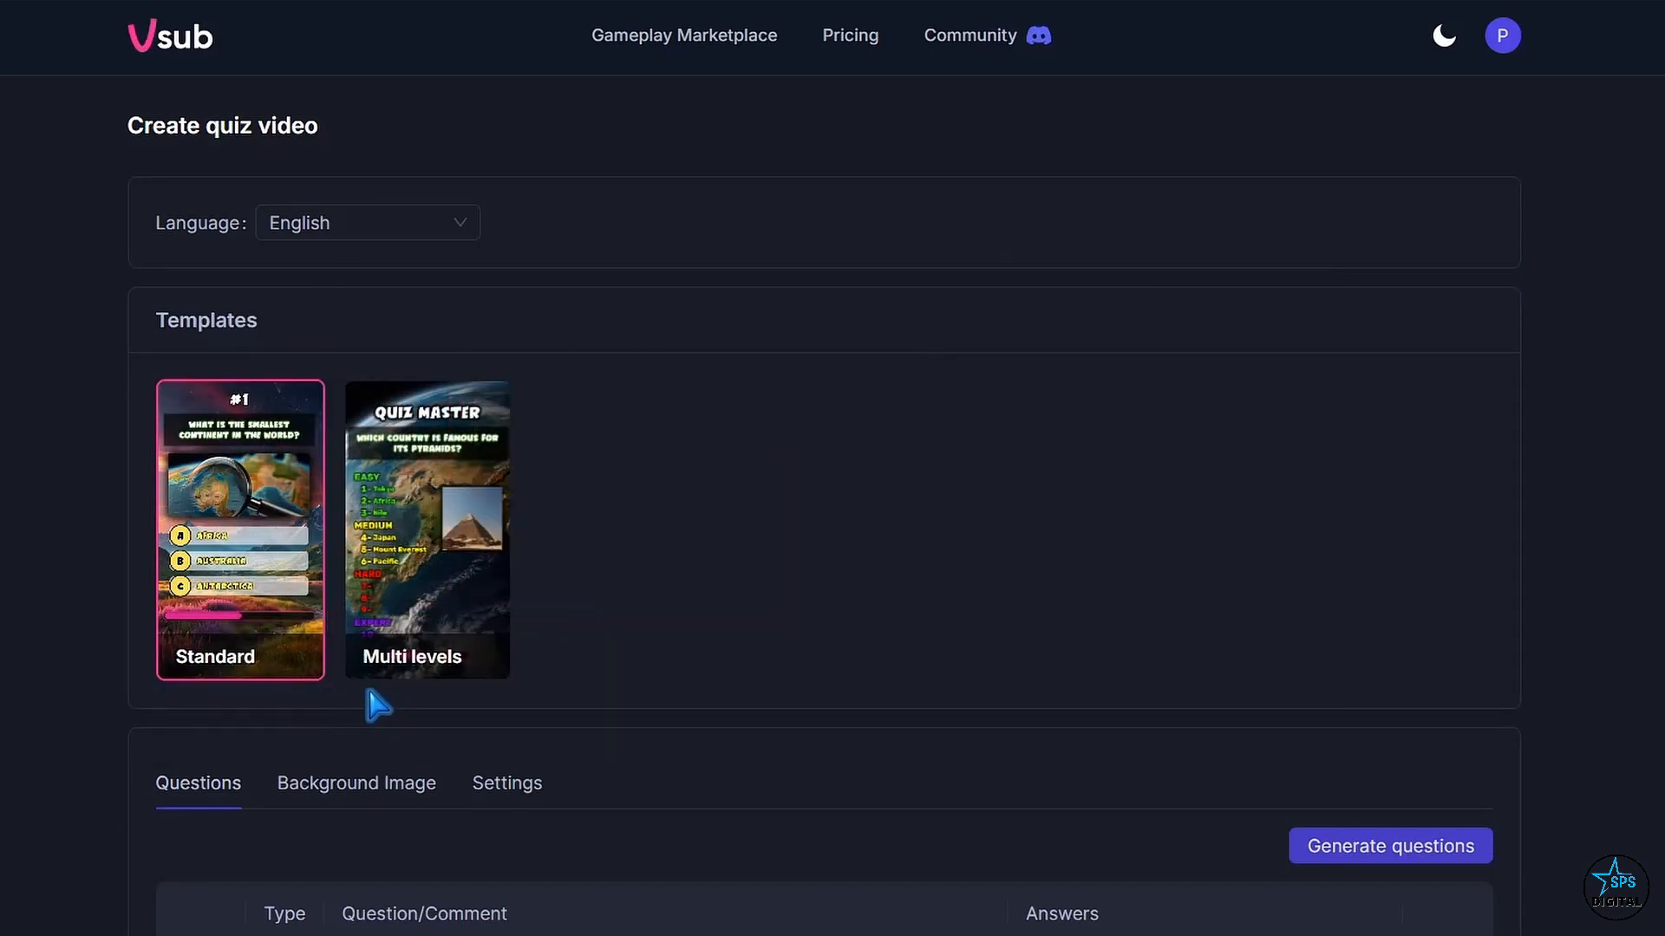
pyautogui.scroll(-3)
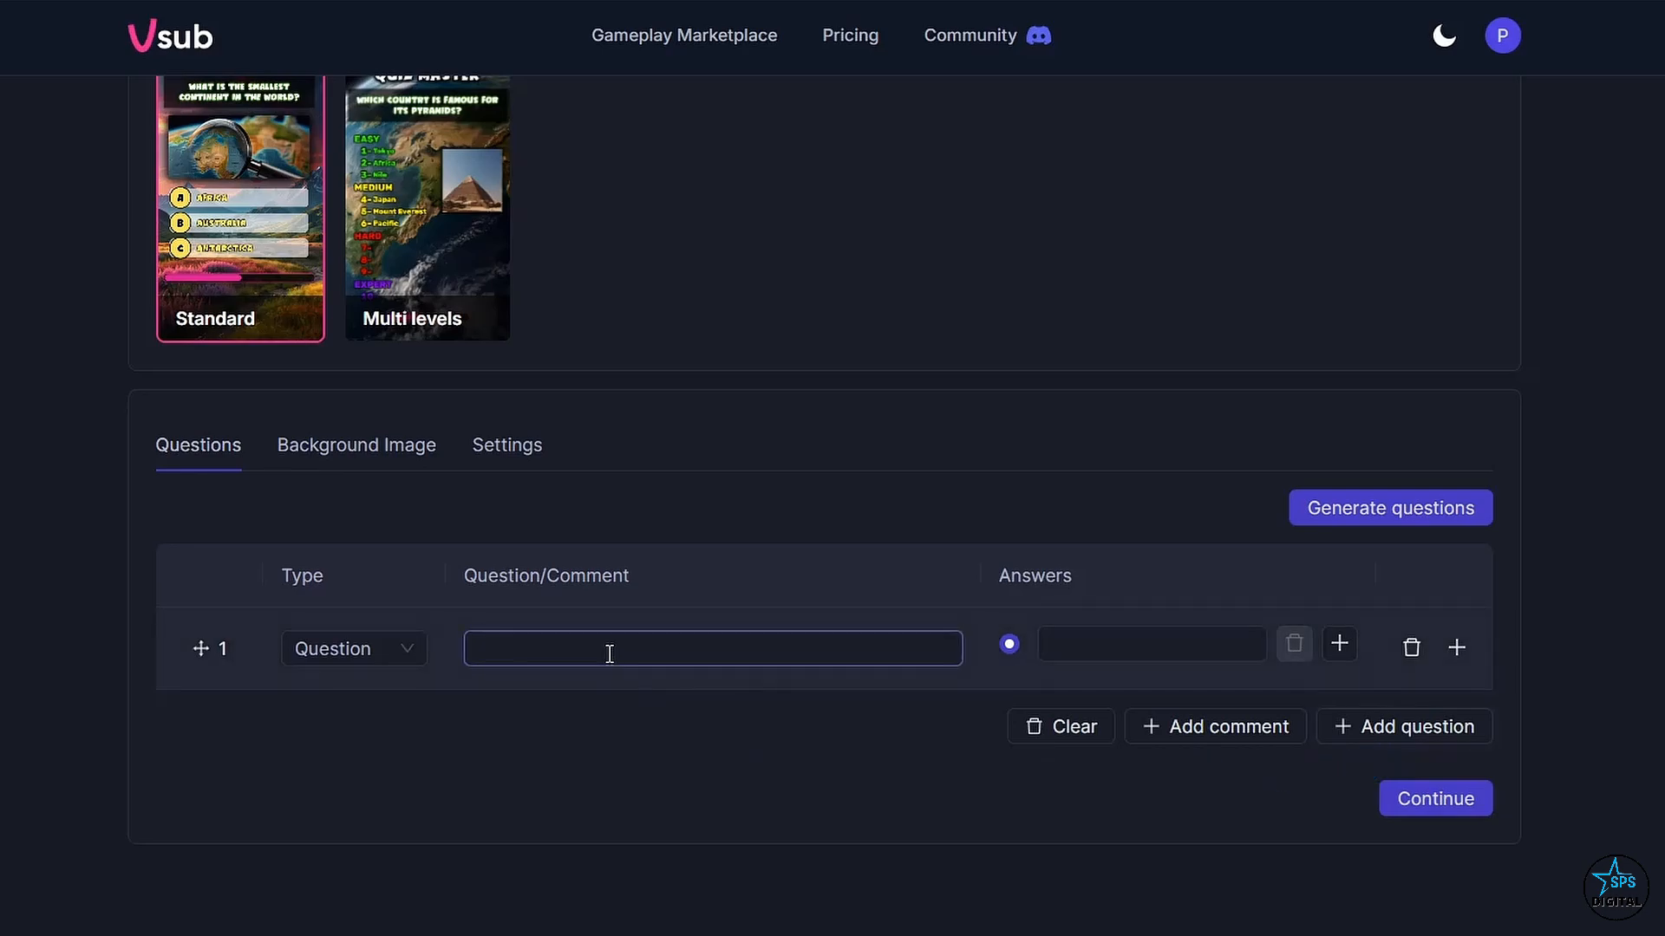
pyautogui.write("What's your favorite music genre?")
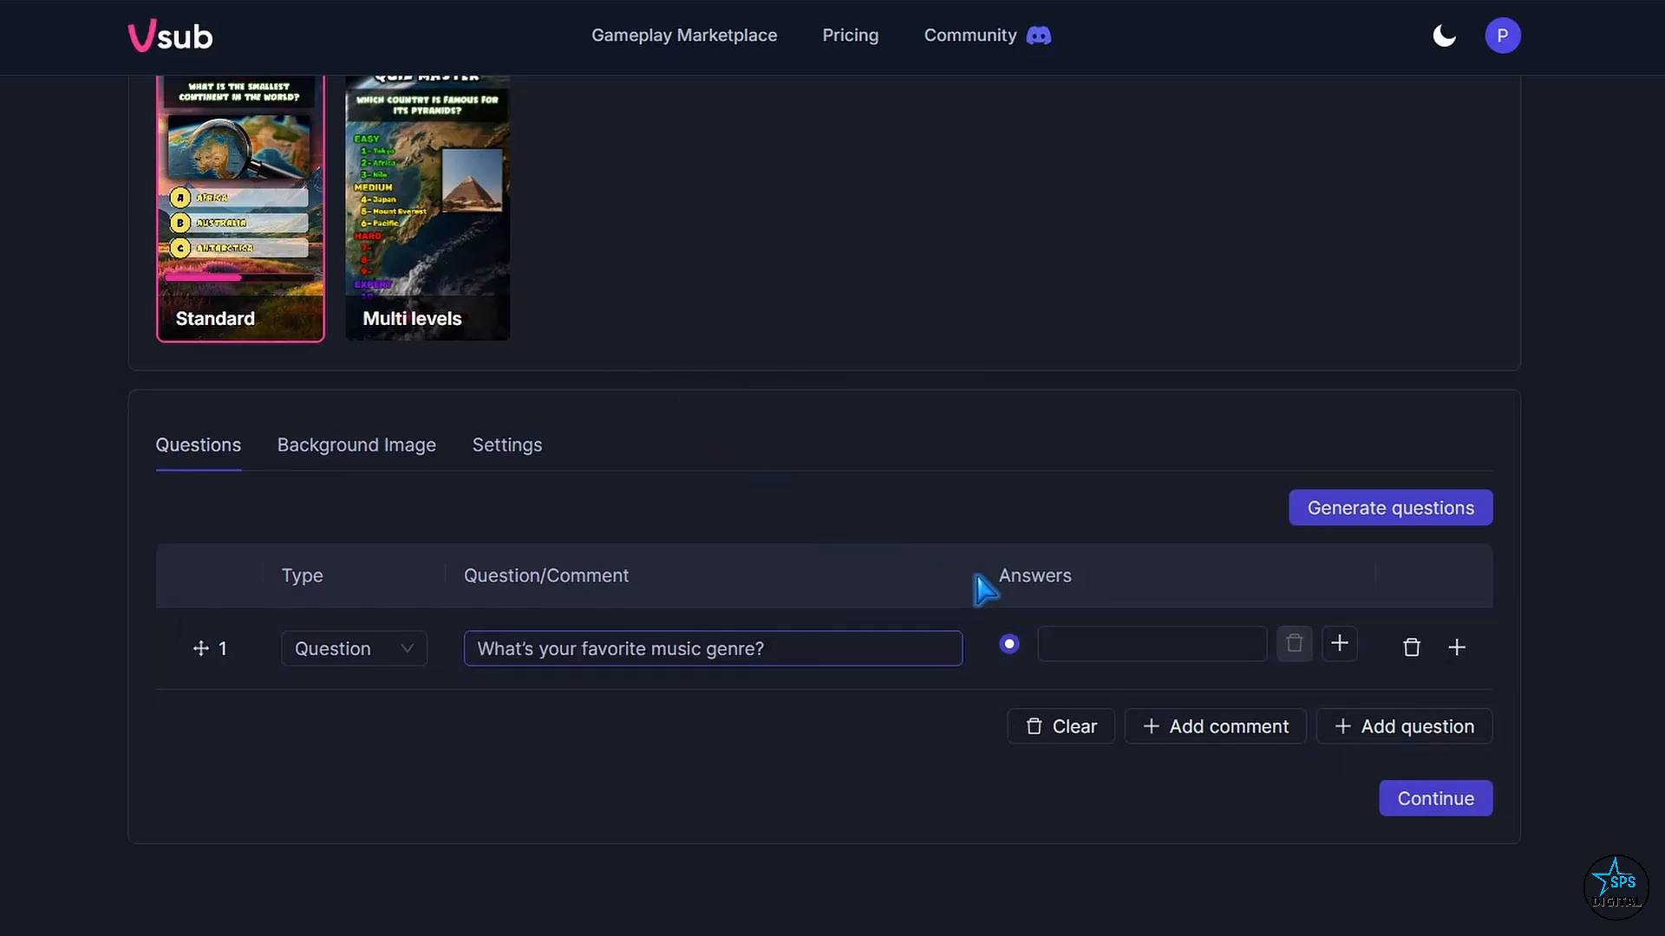
pyautogui.write('pop')
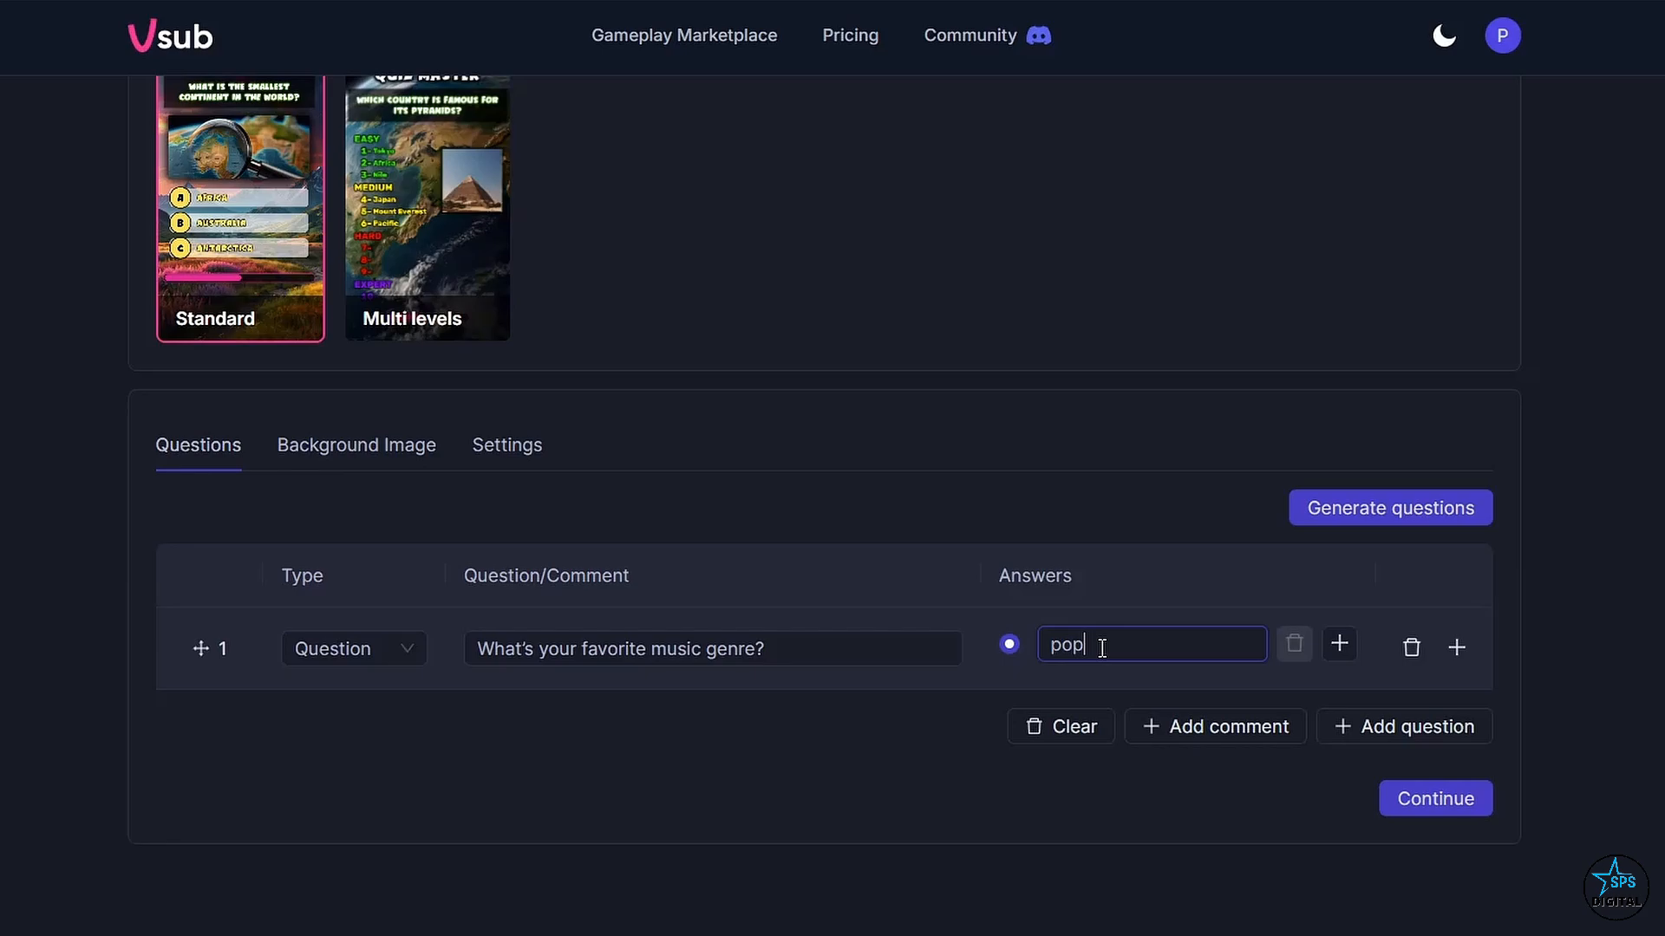
pyautogui.click(1434, 798)
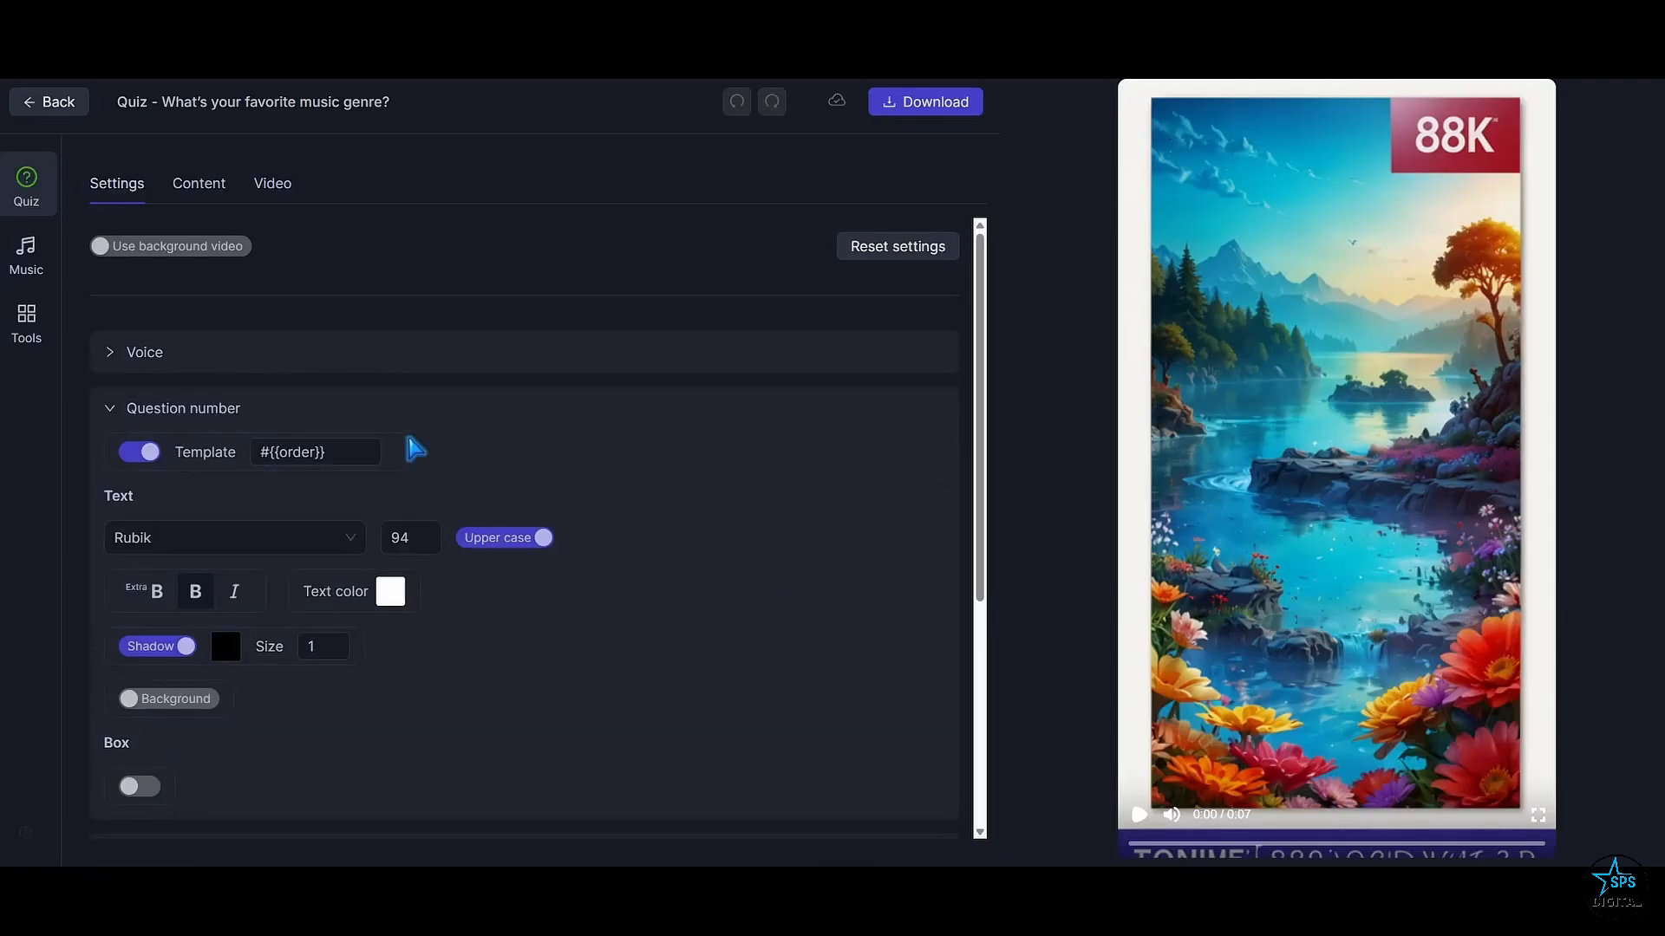
# Look over the quiz's answer and comment styling and music, and play its preview
pyautogui.scroll(-3)
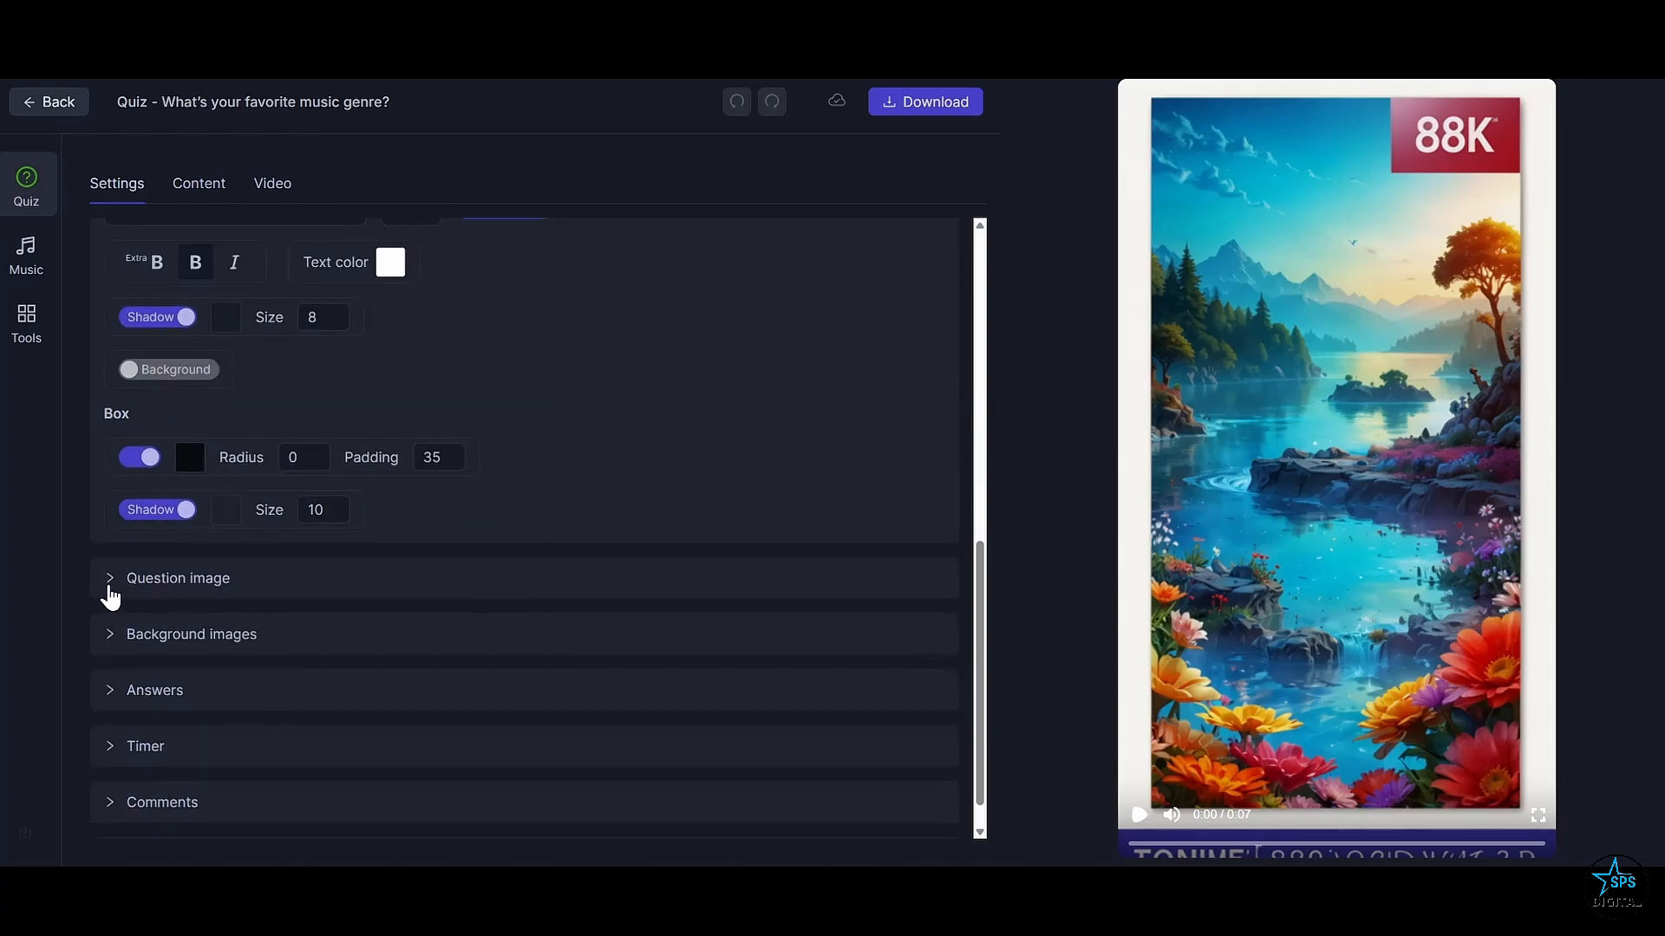
pyautogui.click(111, 578)
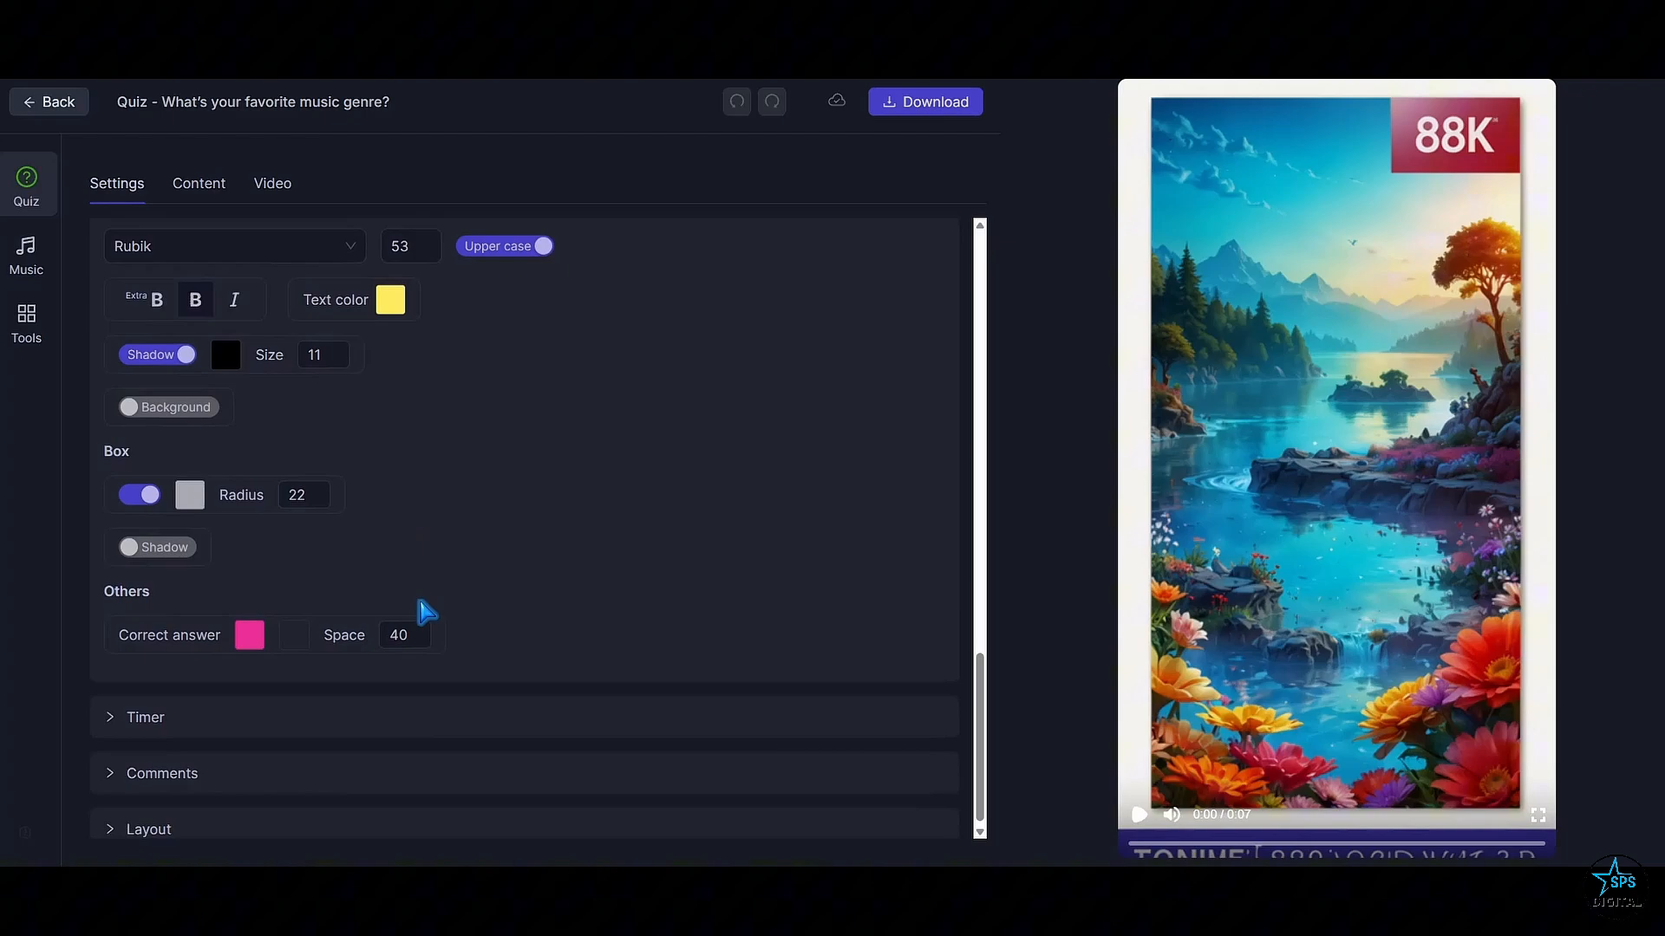
pyautogui.click(144, 716)
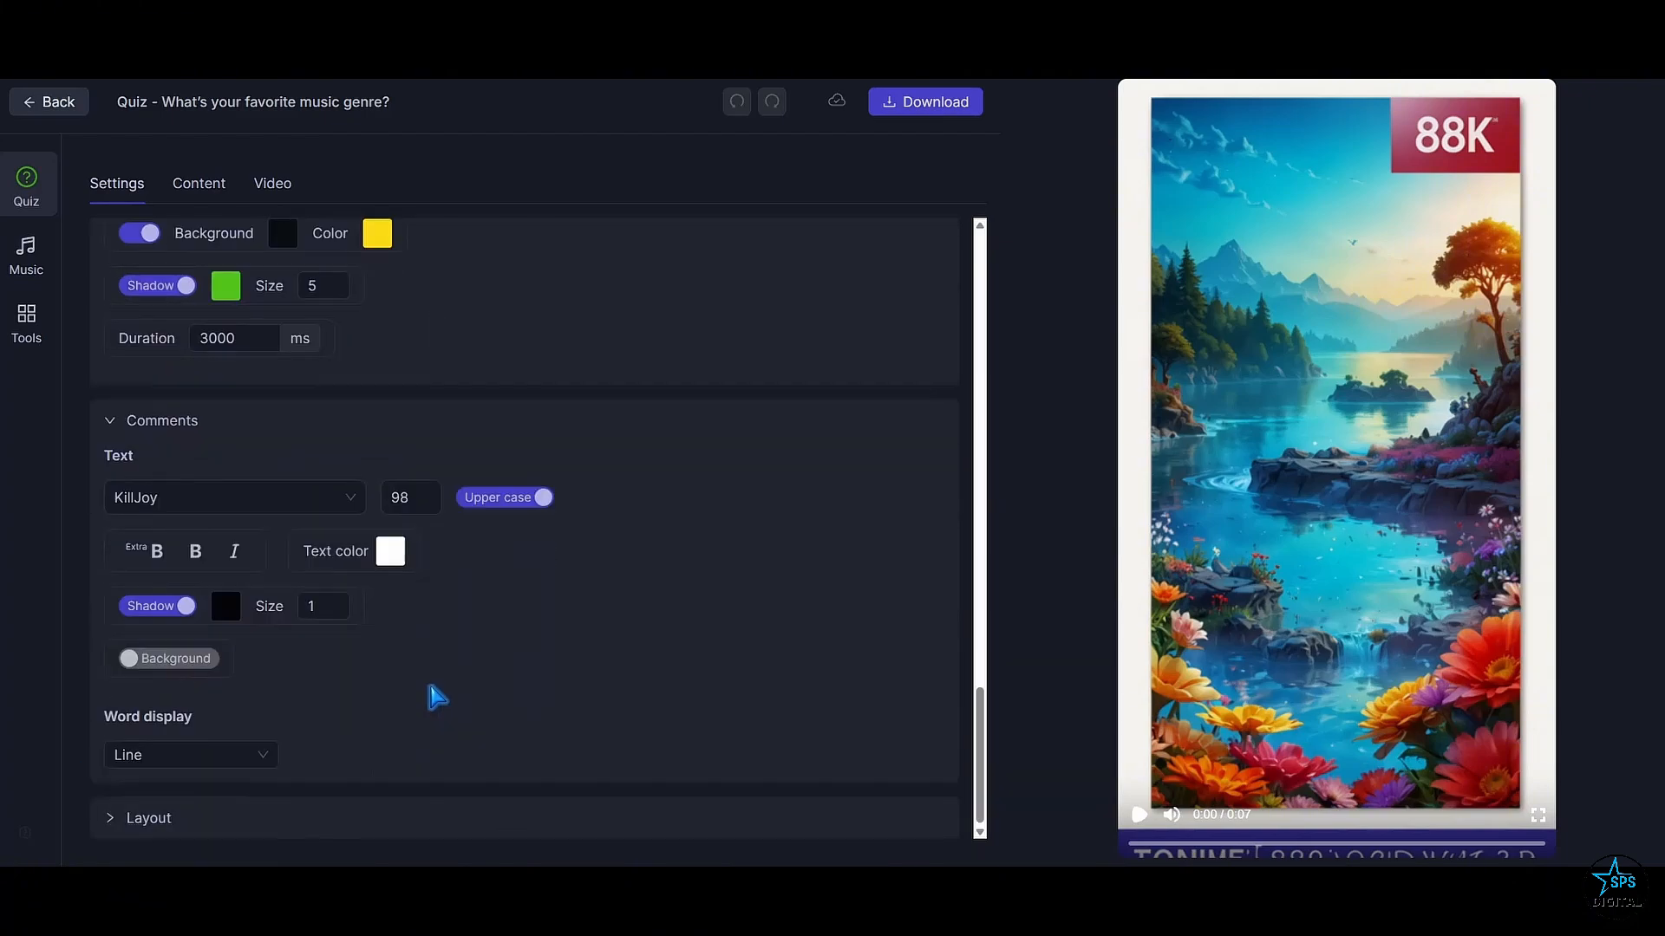
pyautogui.click(26, 253)
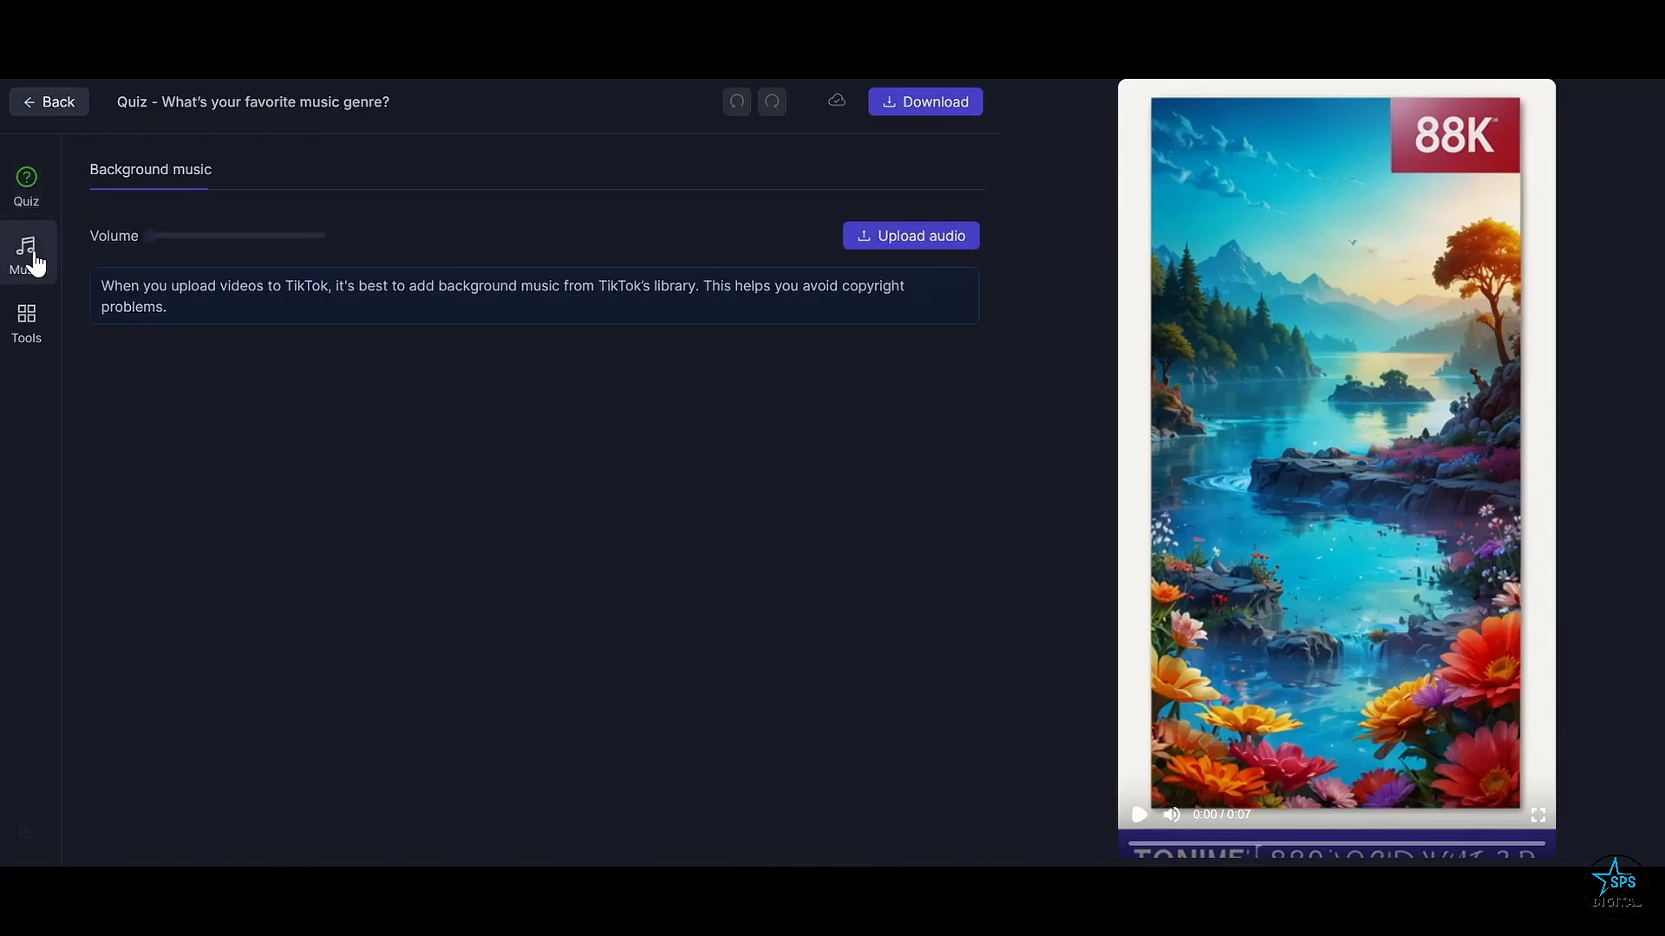
pyautogui.click(26, 185)
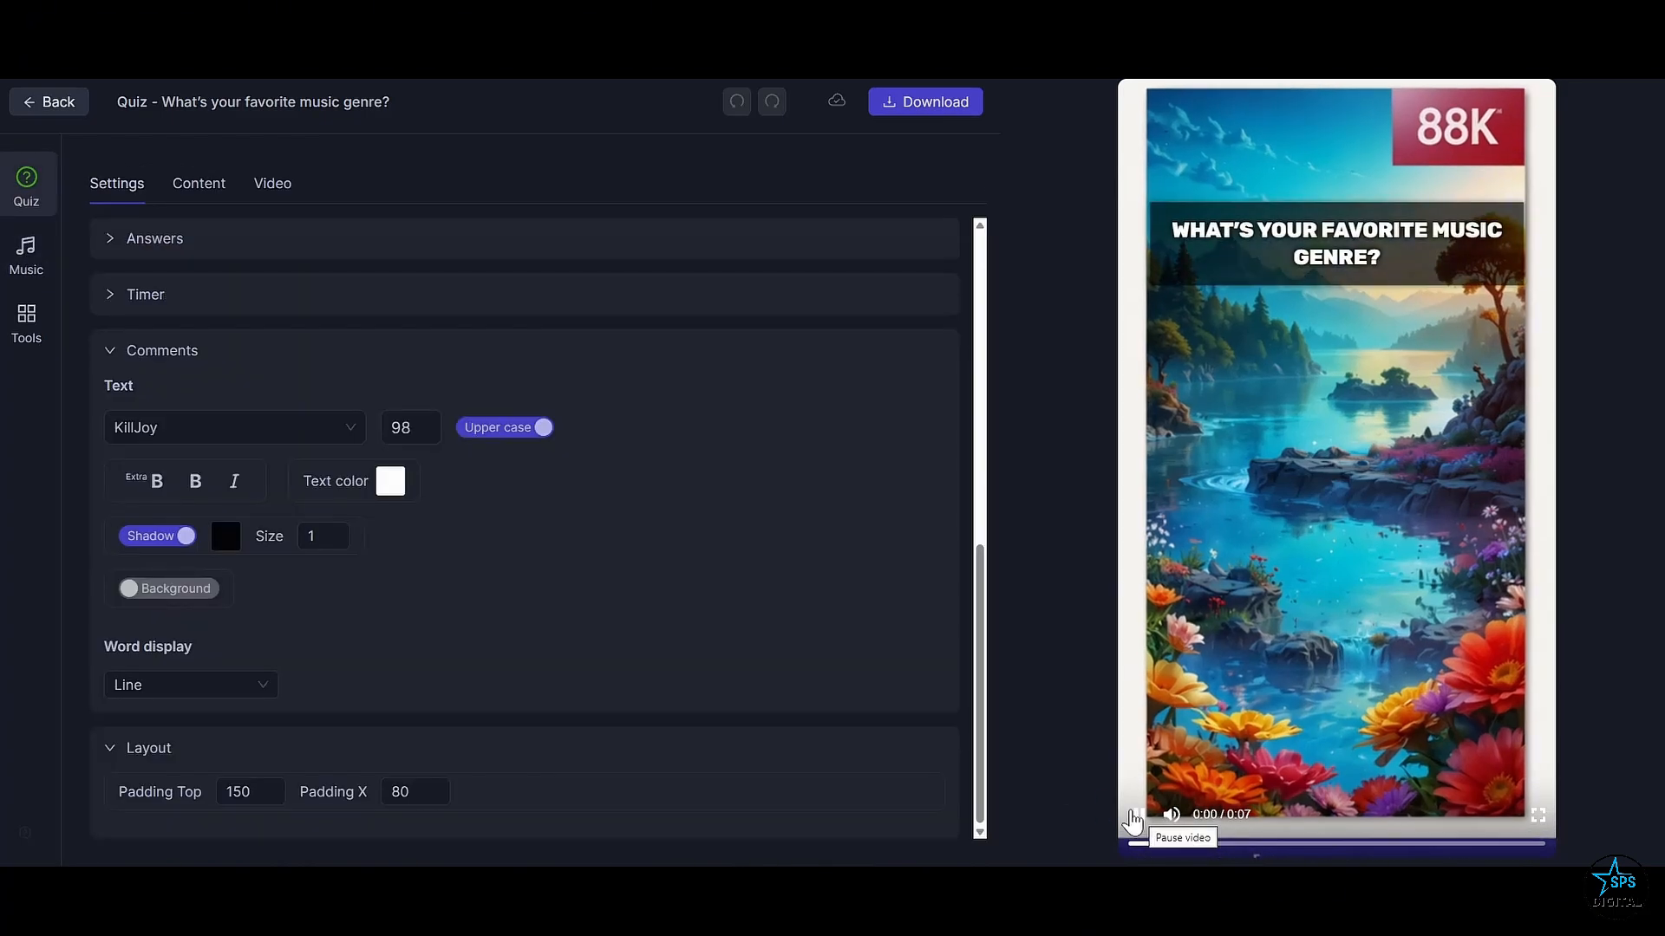
pyautogui.click(1172, 815)
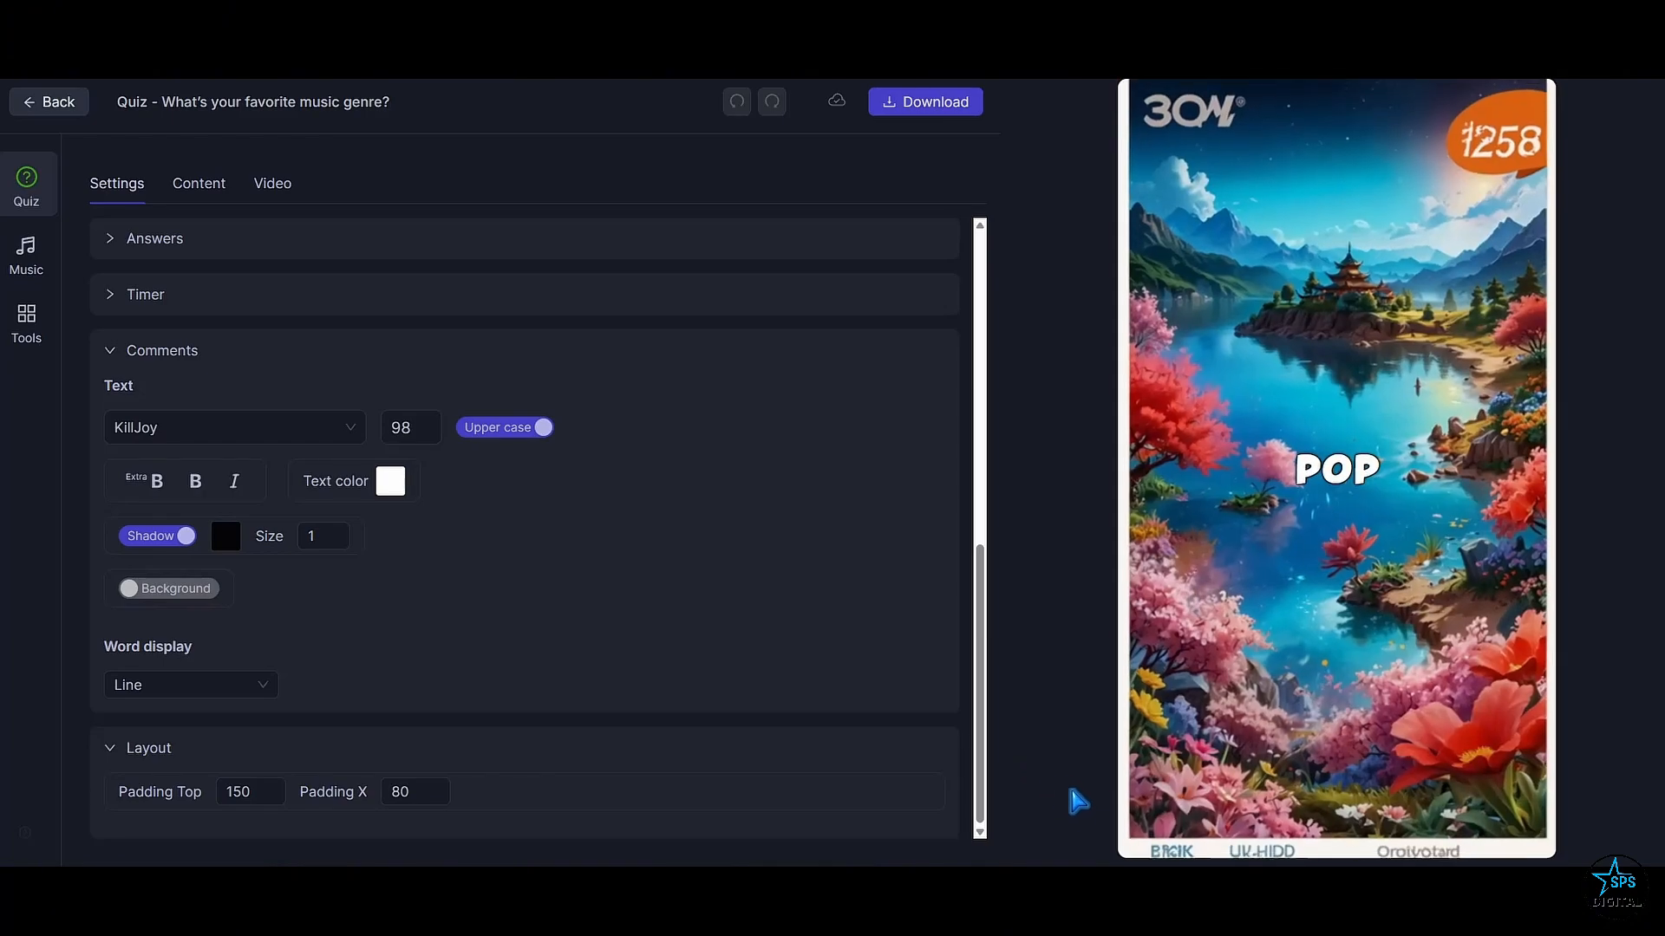
# Browse the music track, logo and emoji tools, then the background gameplay clip choices
pyautogui.click(26, 255)
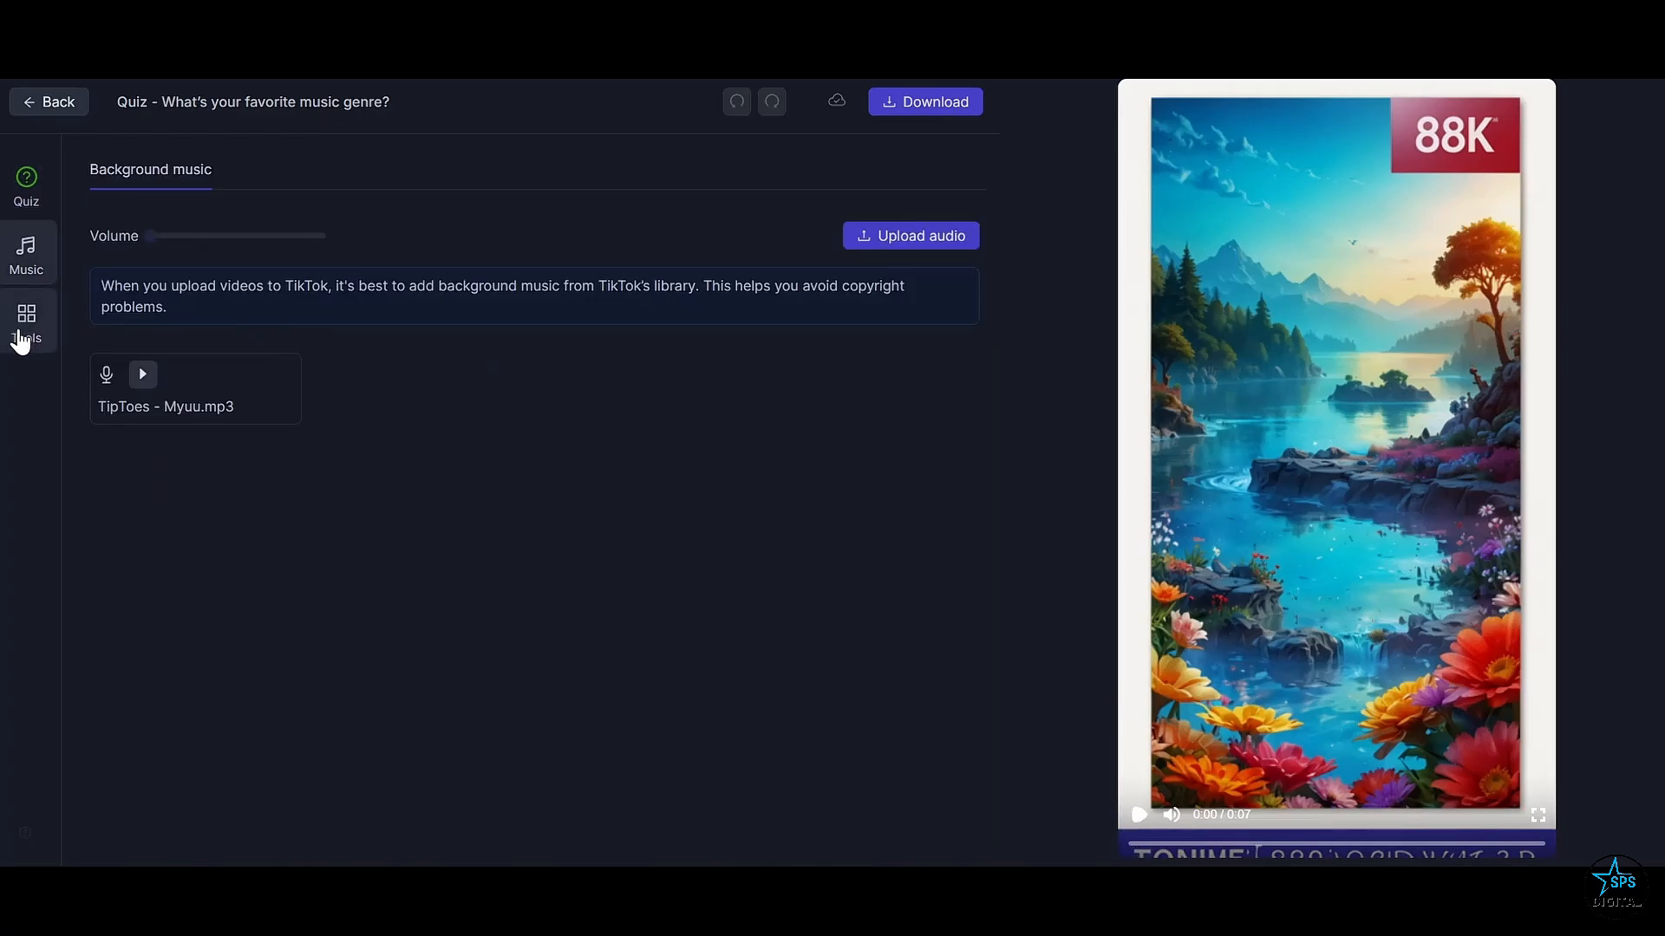
pyautogui.click(26, 320)
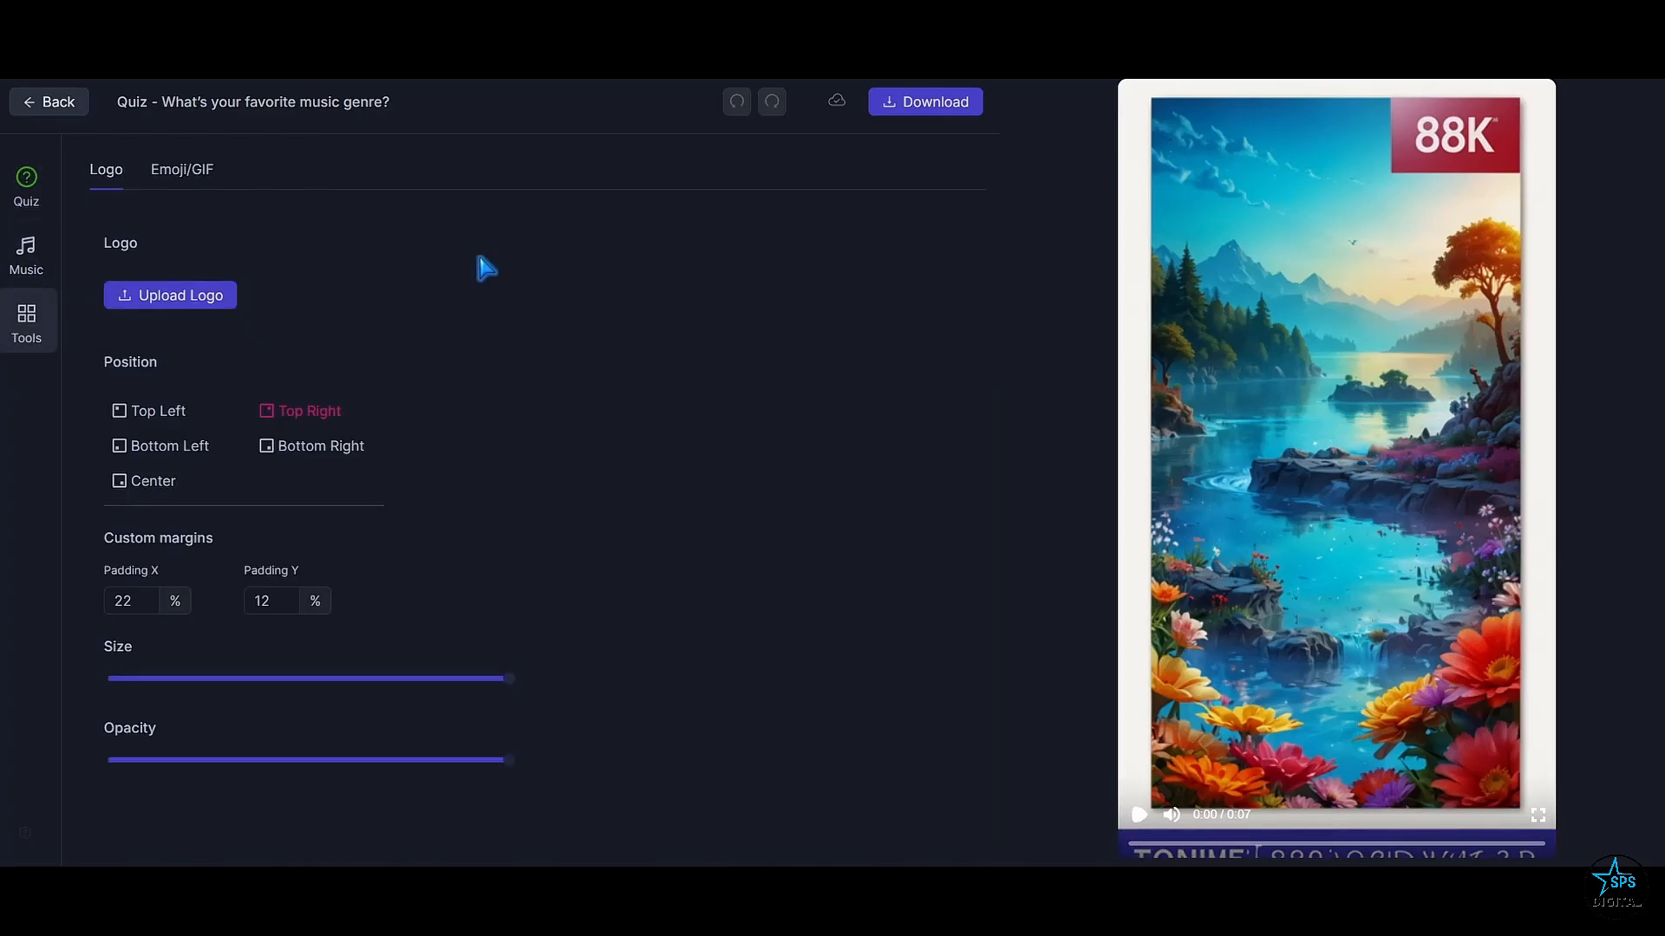
pyautogui.click(281, 163)
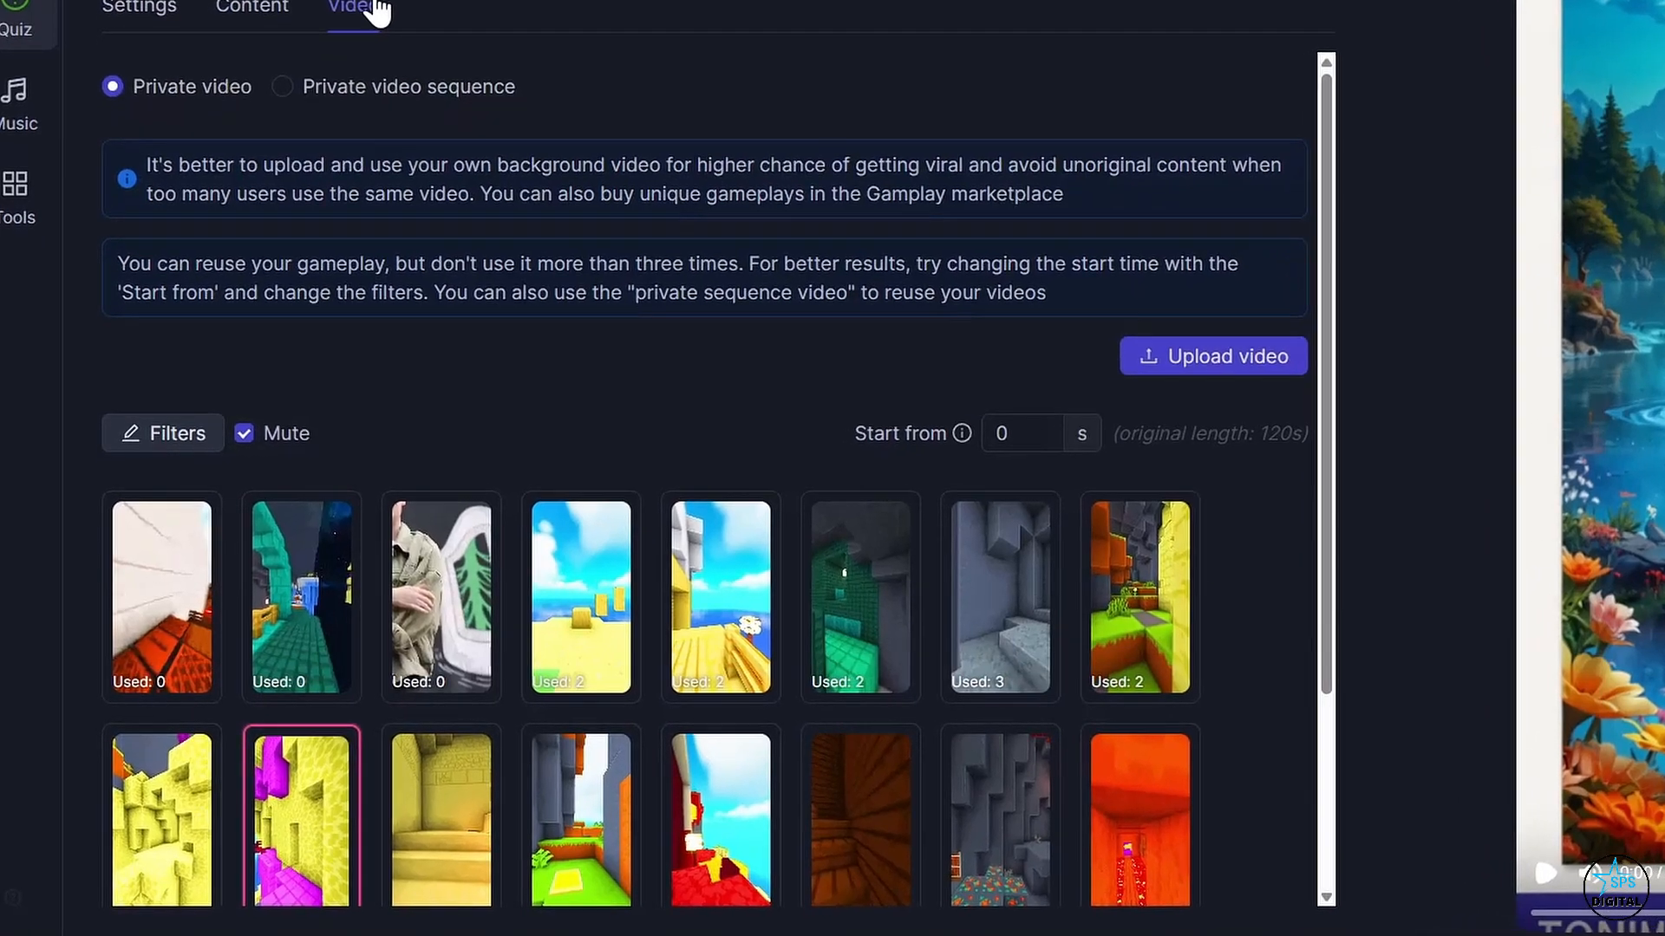
pyautogui.scroll(-3)
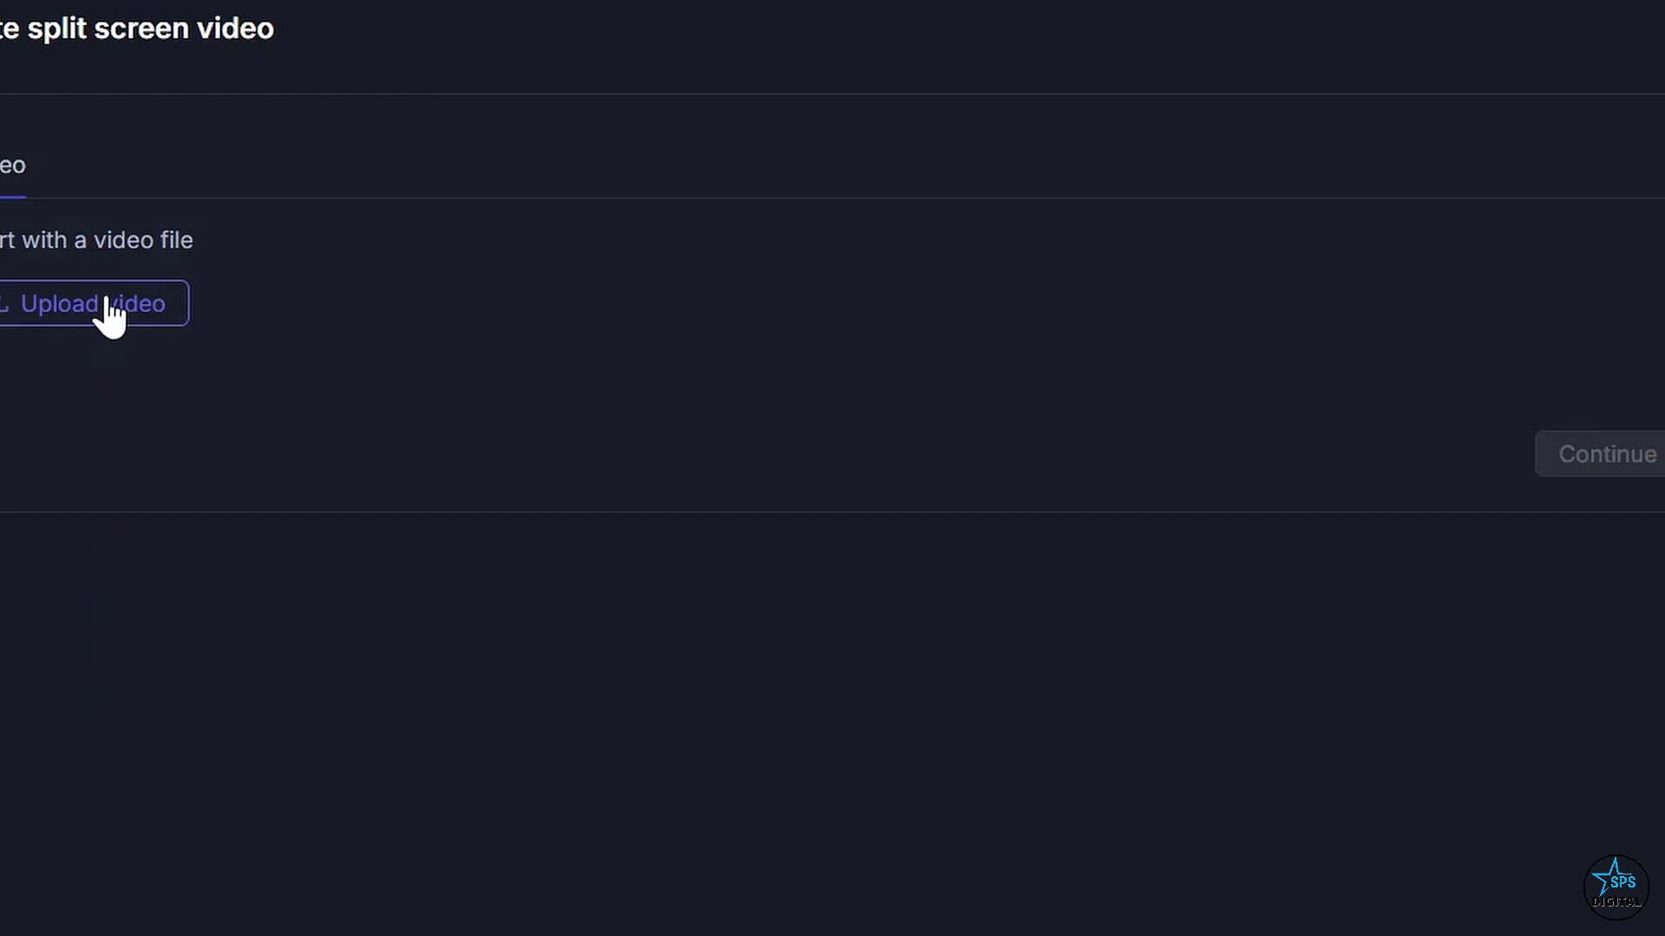
# Upload the source clip and set the split-screen duration to 10 seconds
pyautogui.click(93, 304)
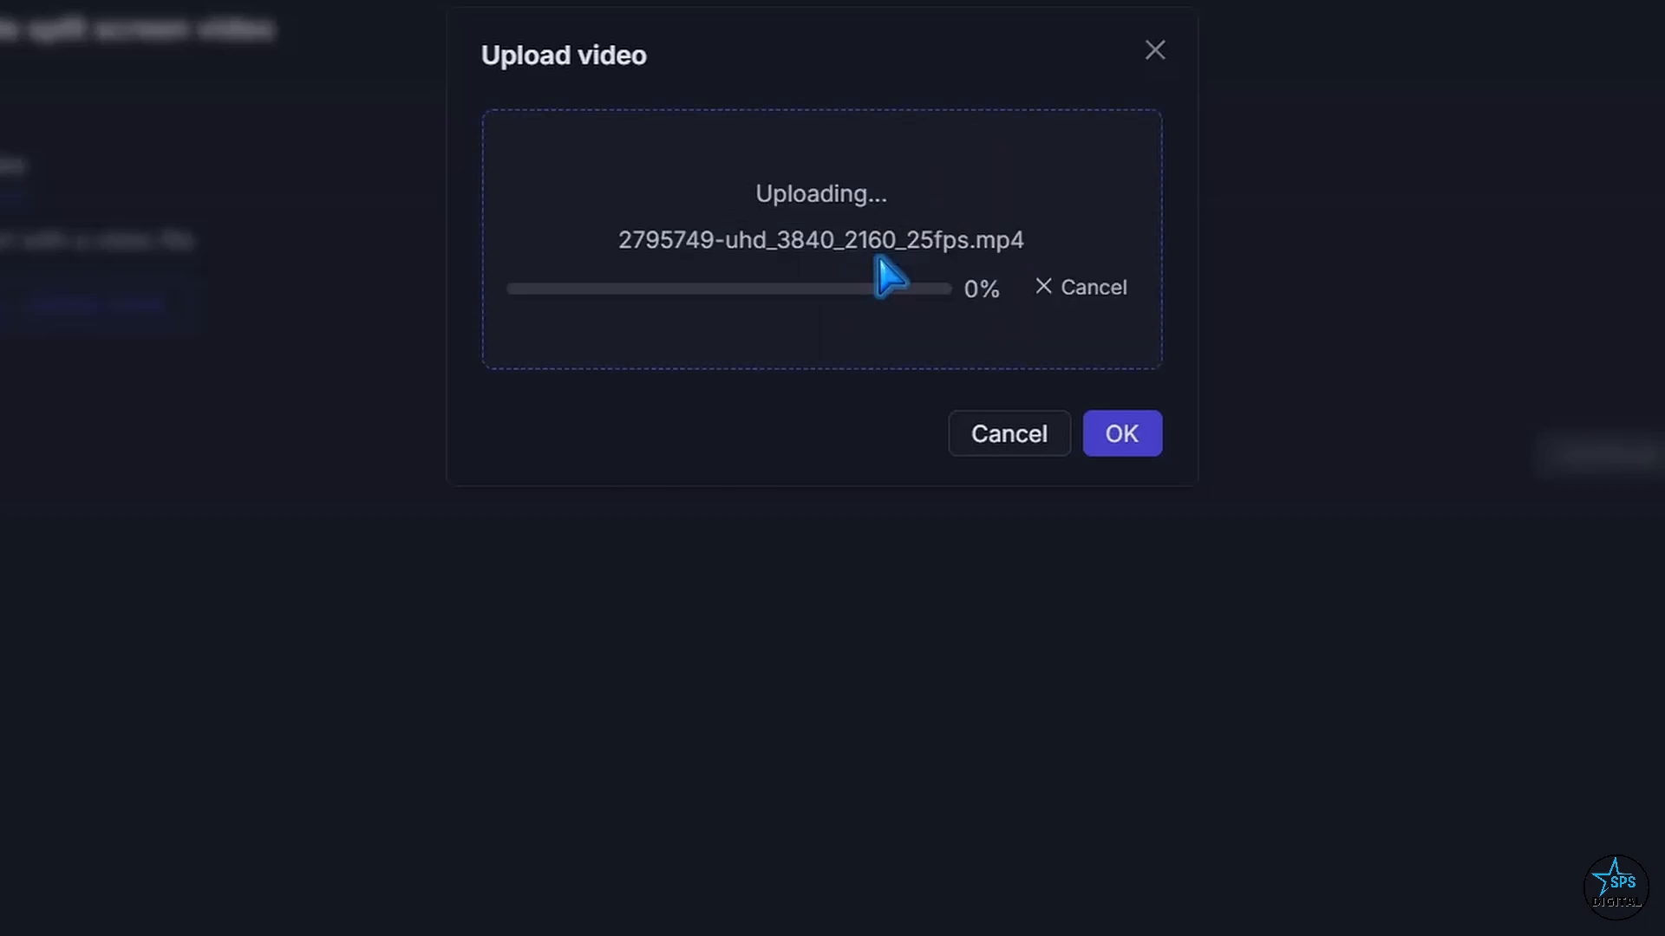
pyautogui.click(1120, 434)
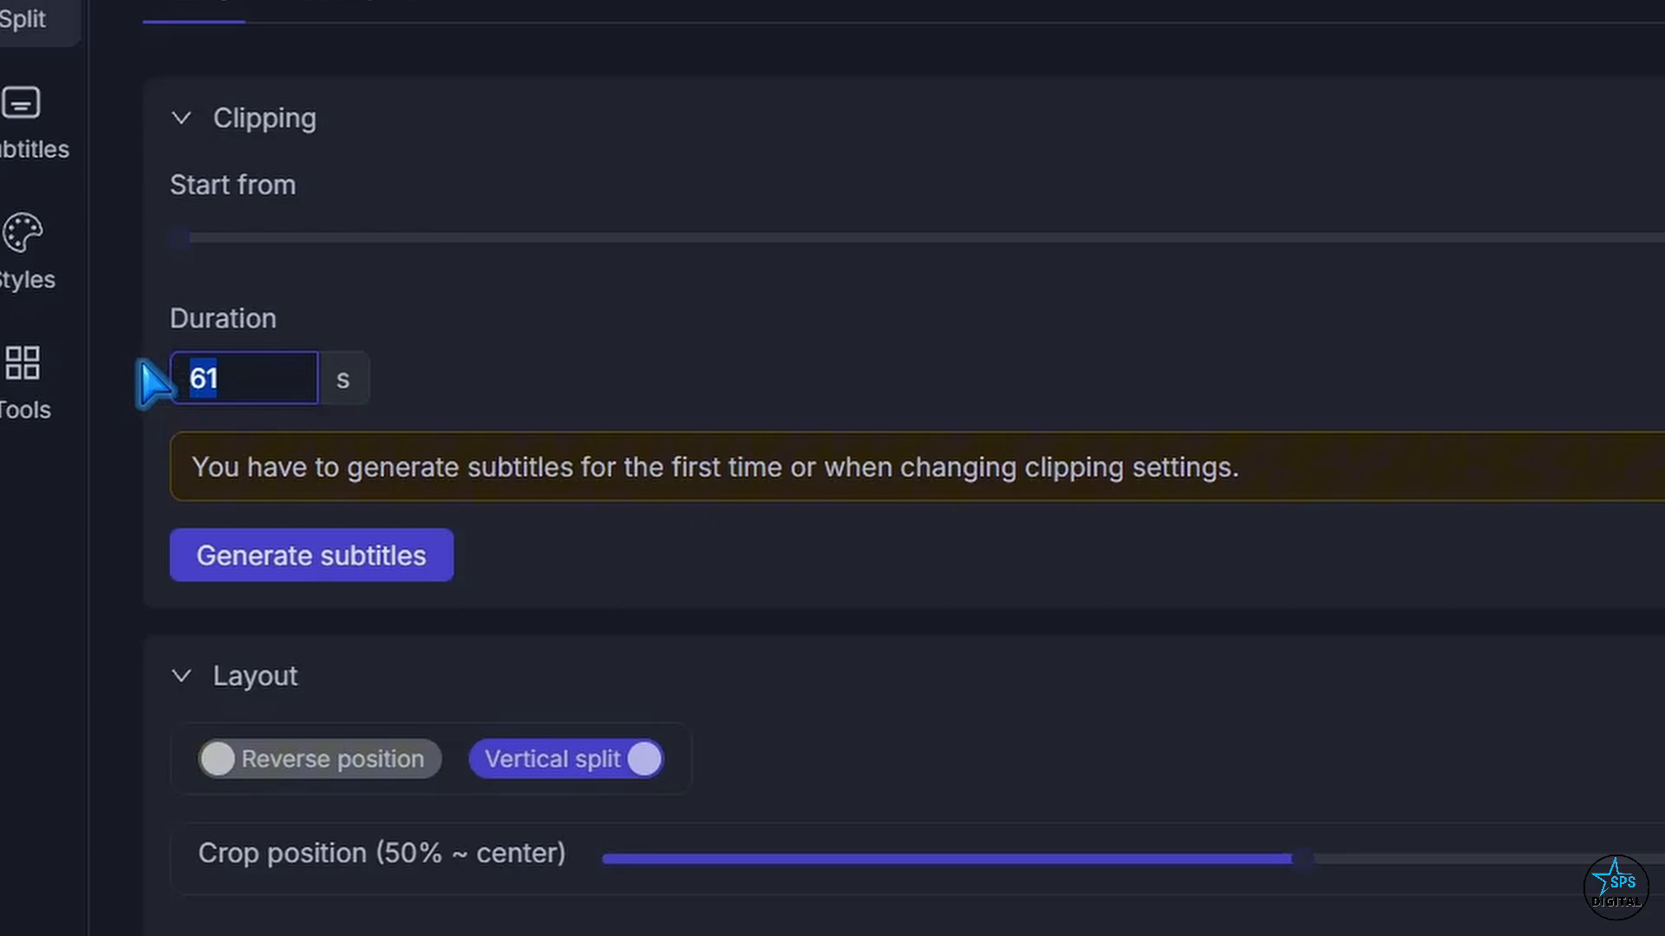
pyautogui.write('10')
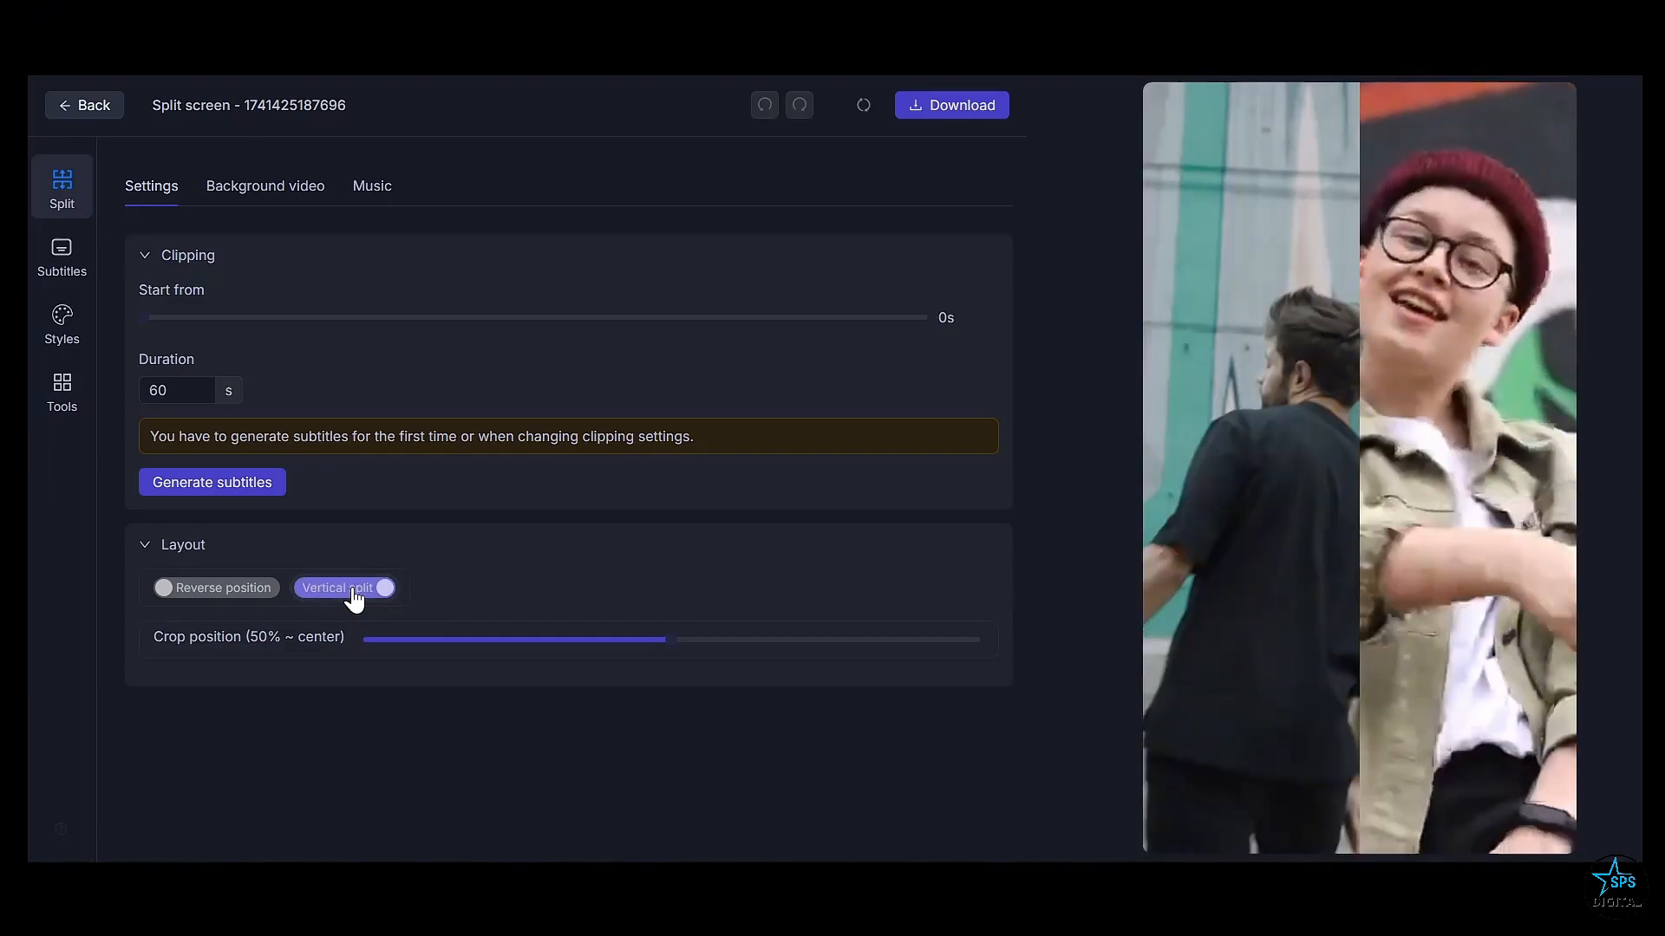
pyautogui.moveTo(470, 614)
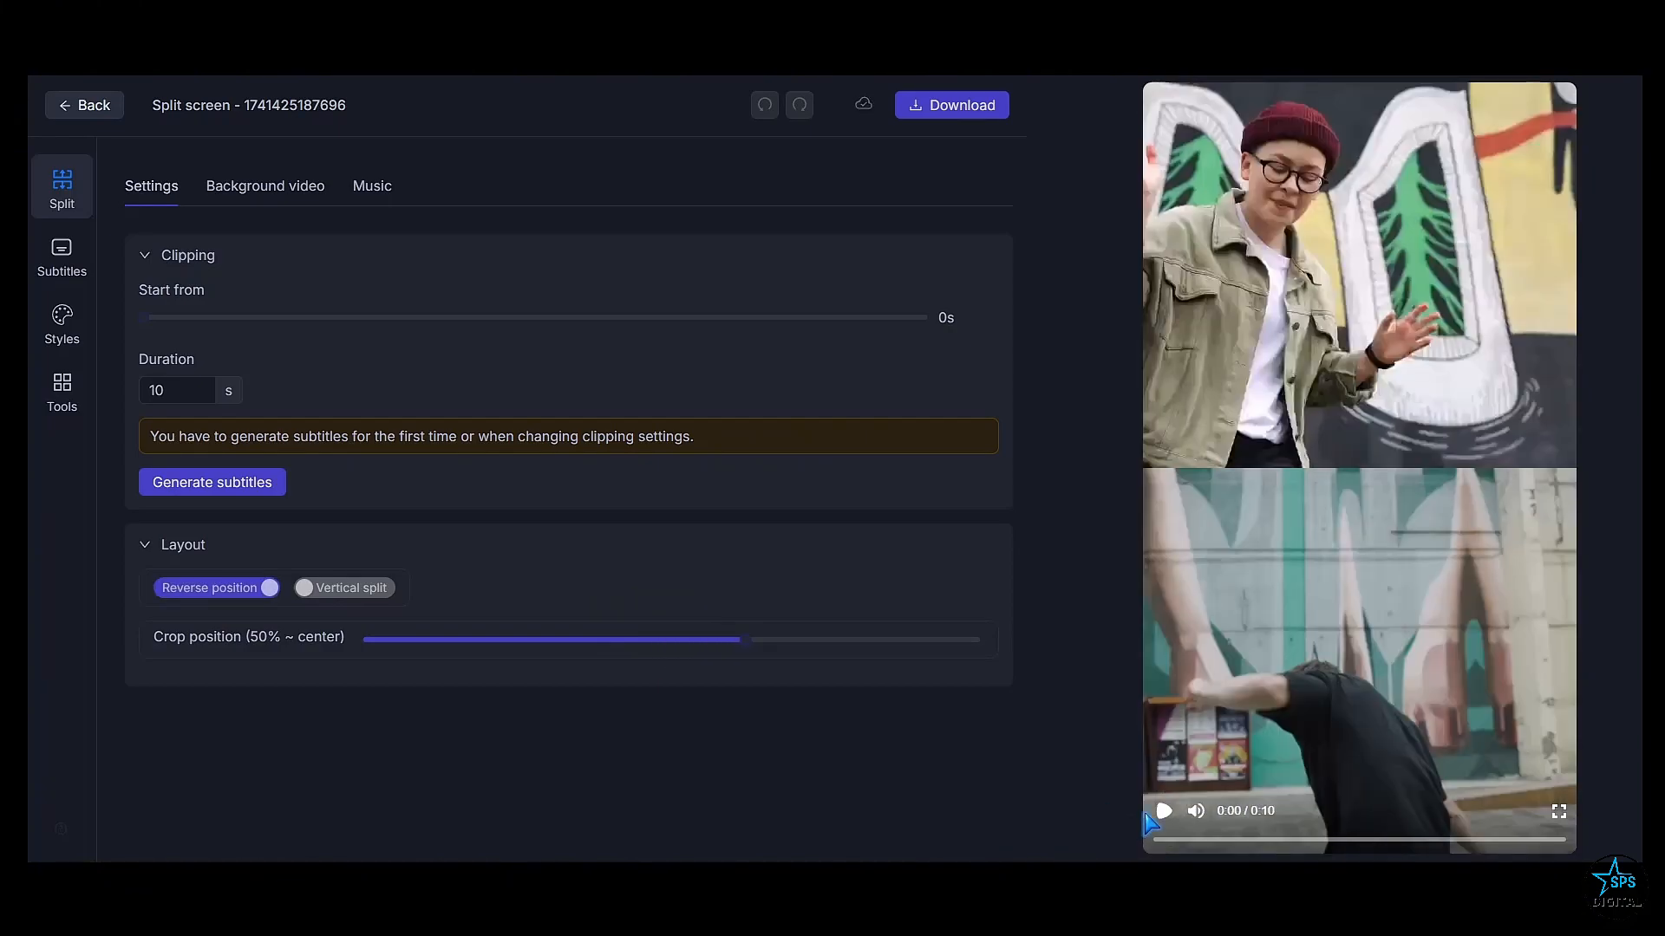
# Preview the reversed, stacked split-screen video and return to the dashboard
pyautogui.click(1160, 810)
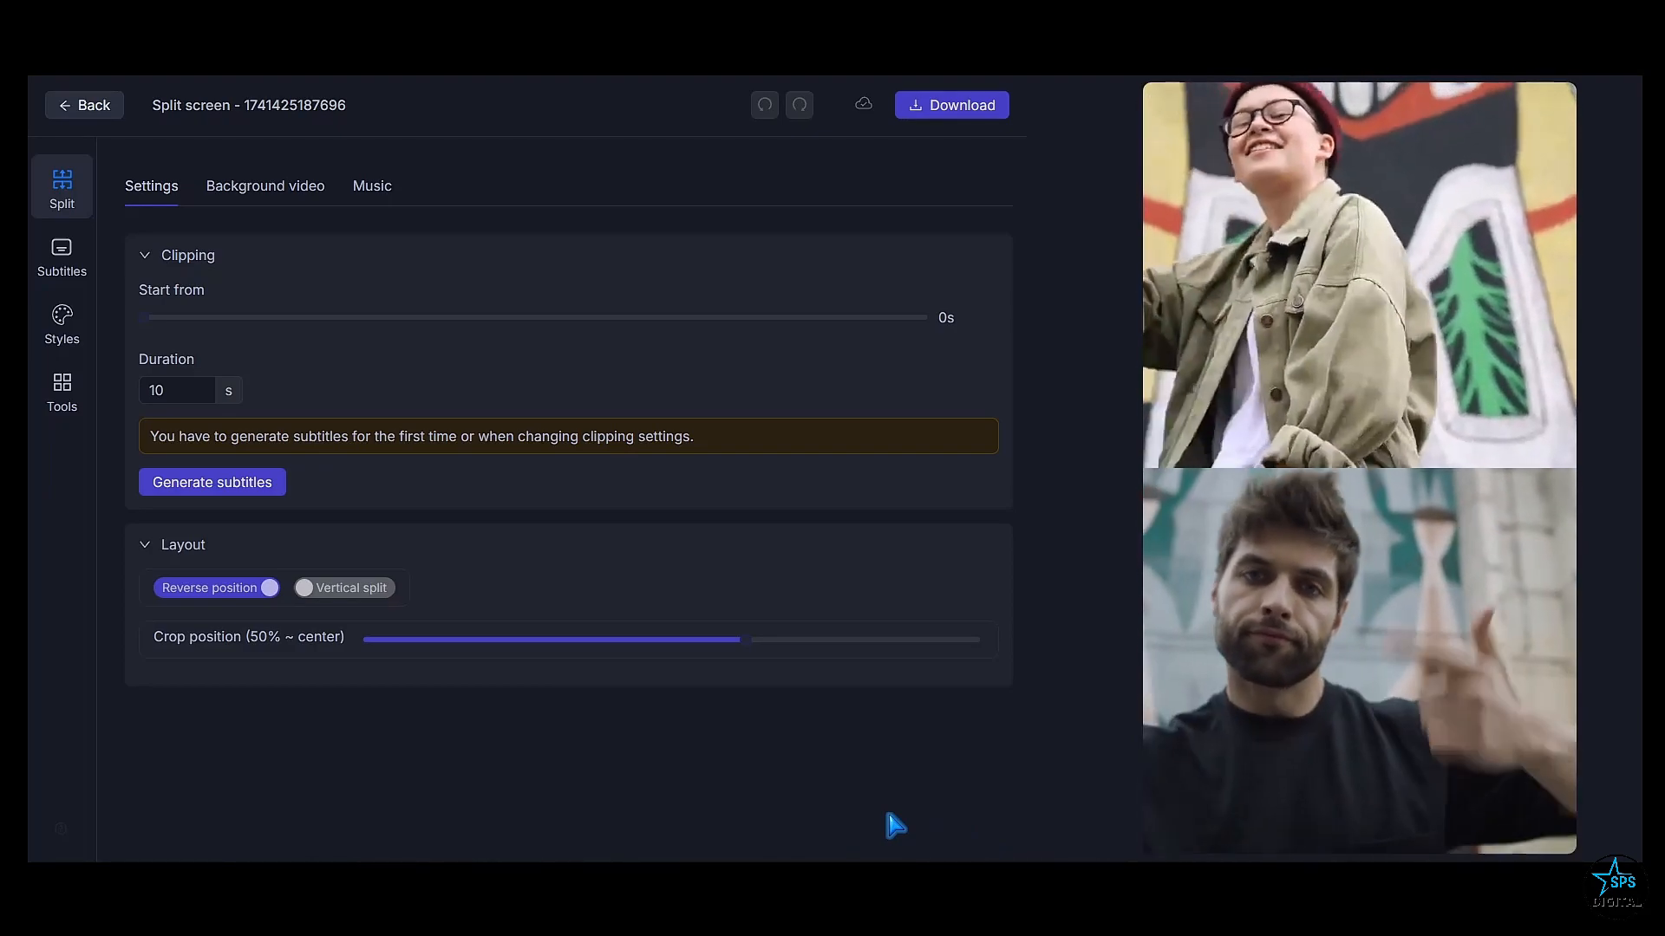
pyautogui.click(83, 106)
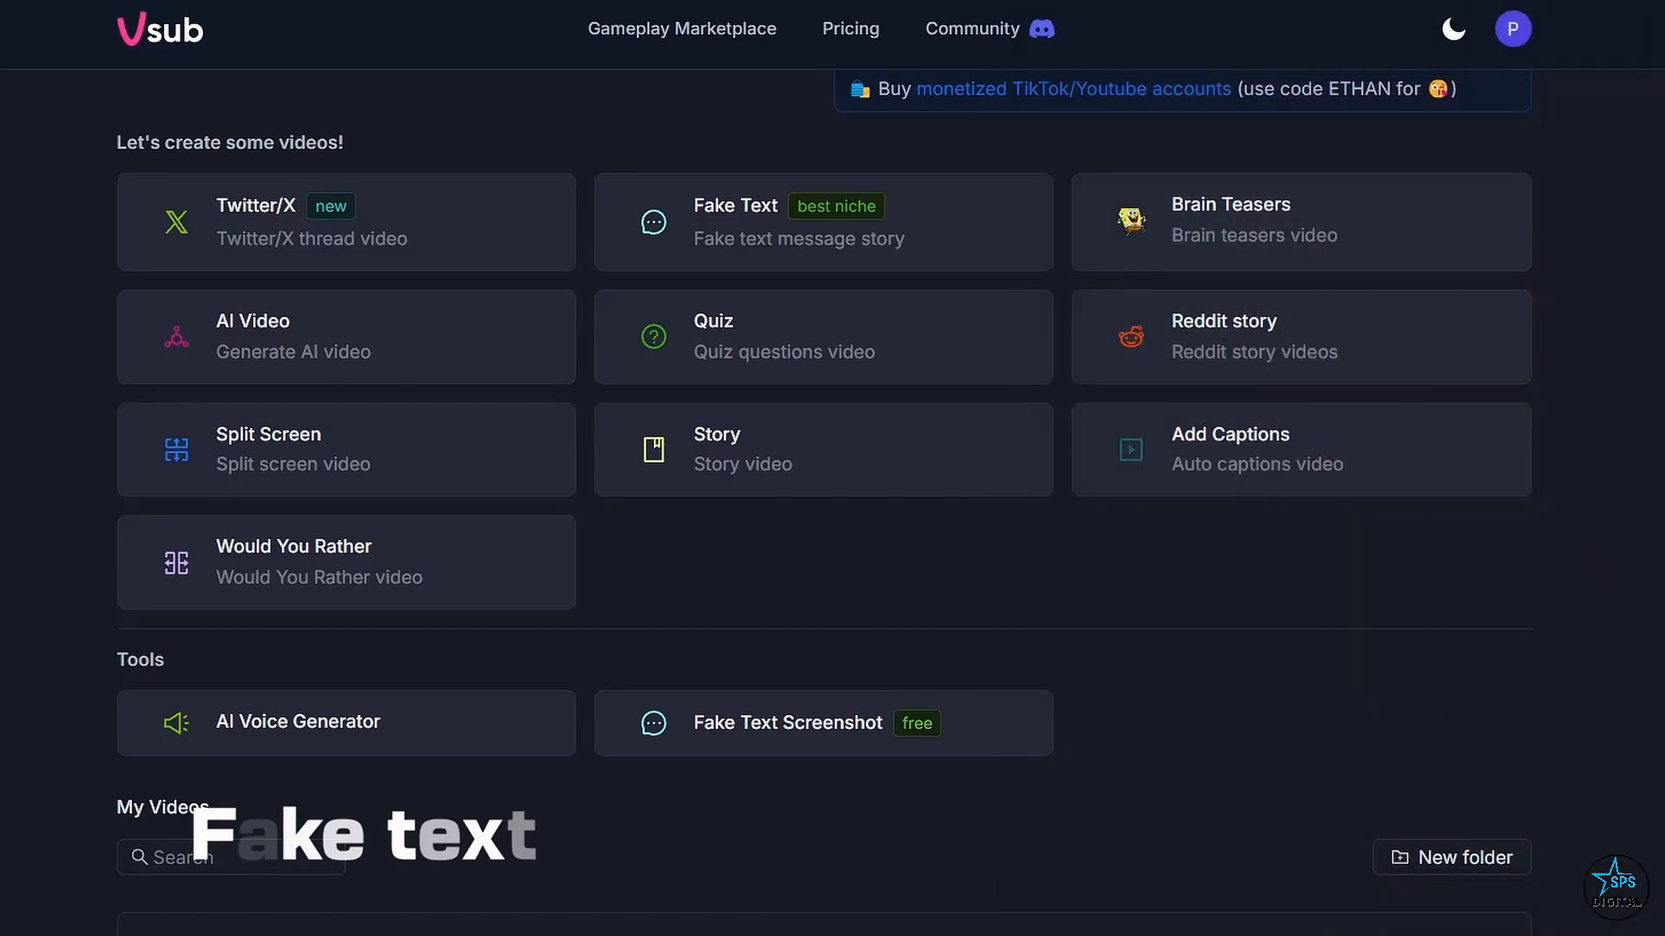
pyautogui.moveTo(869, 281)
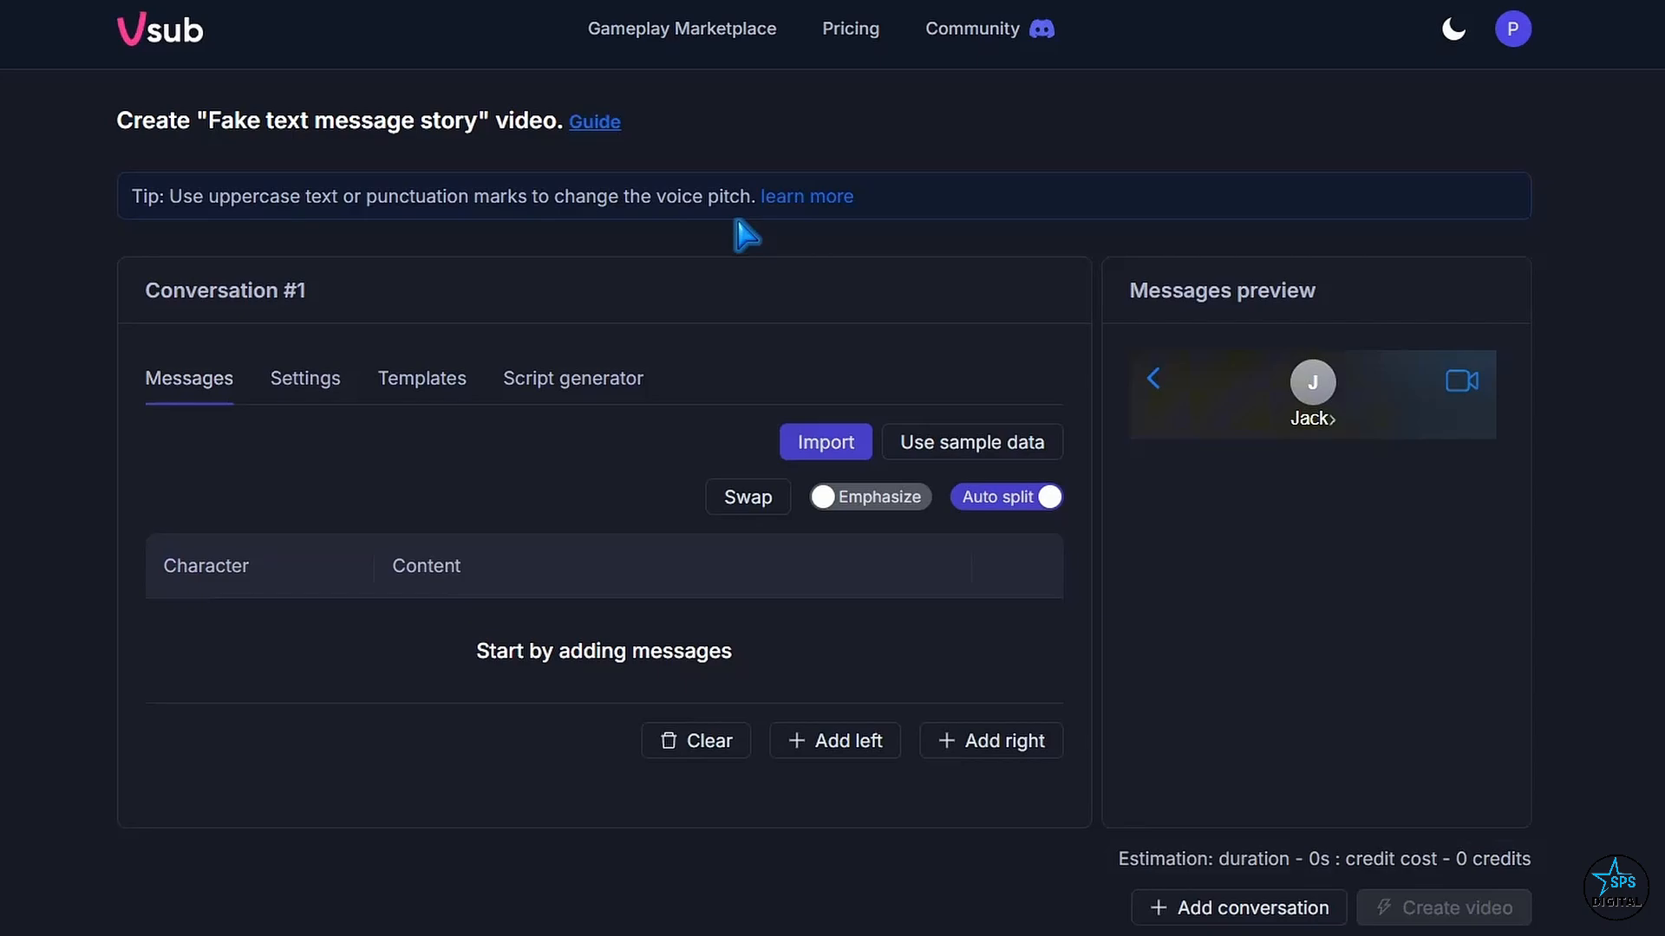
# Add a first, still blank message row for Jack in the fake text story
pyautogui.click(971, 442)
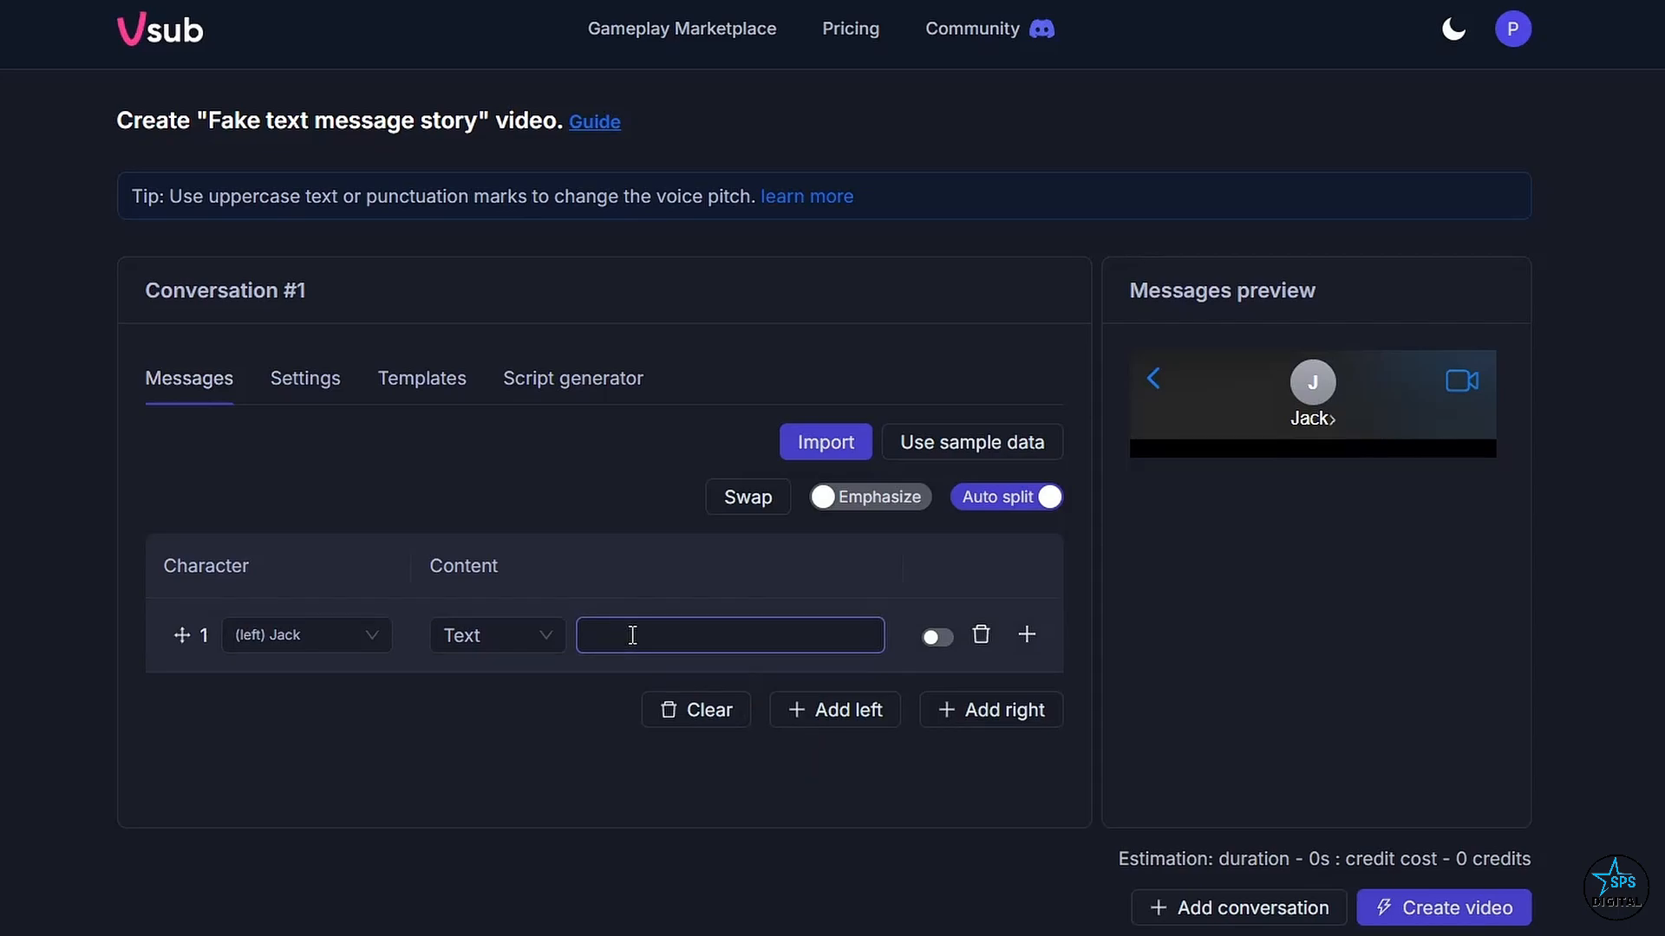
# Add Alex's reply, emphasize all messages and show the conversation's character settings
pyautogui.click(971, 442)
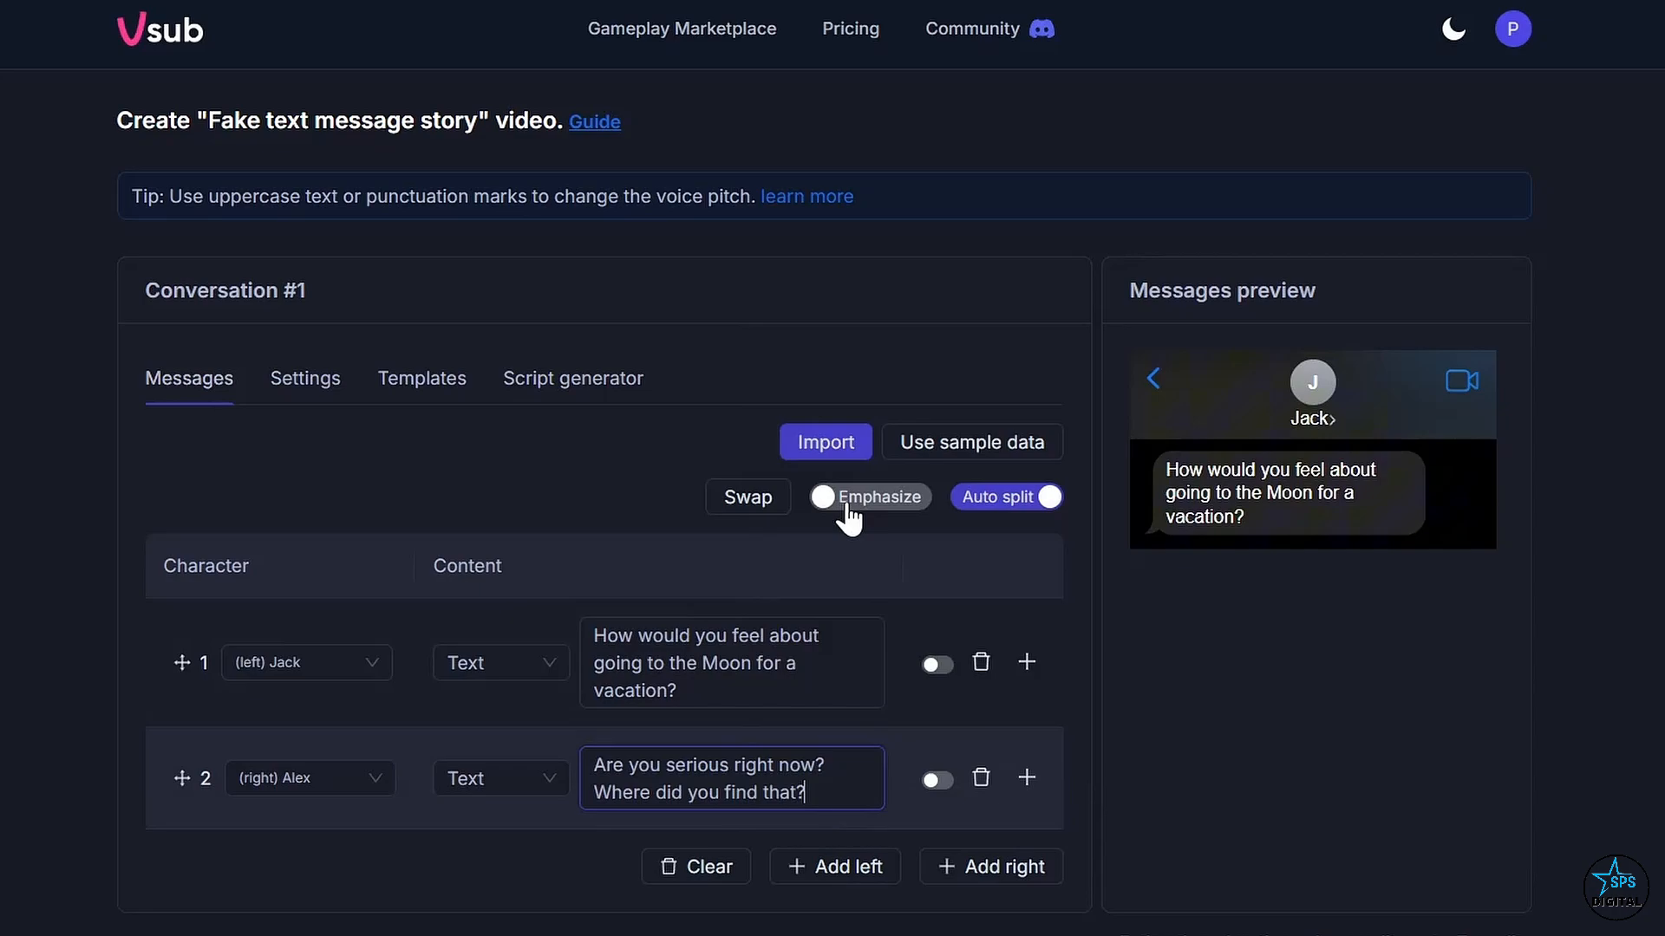
pyautogui.scroll(-3)
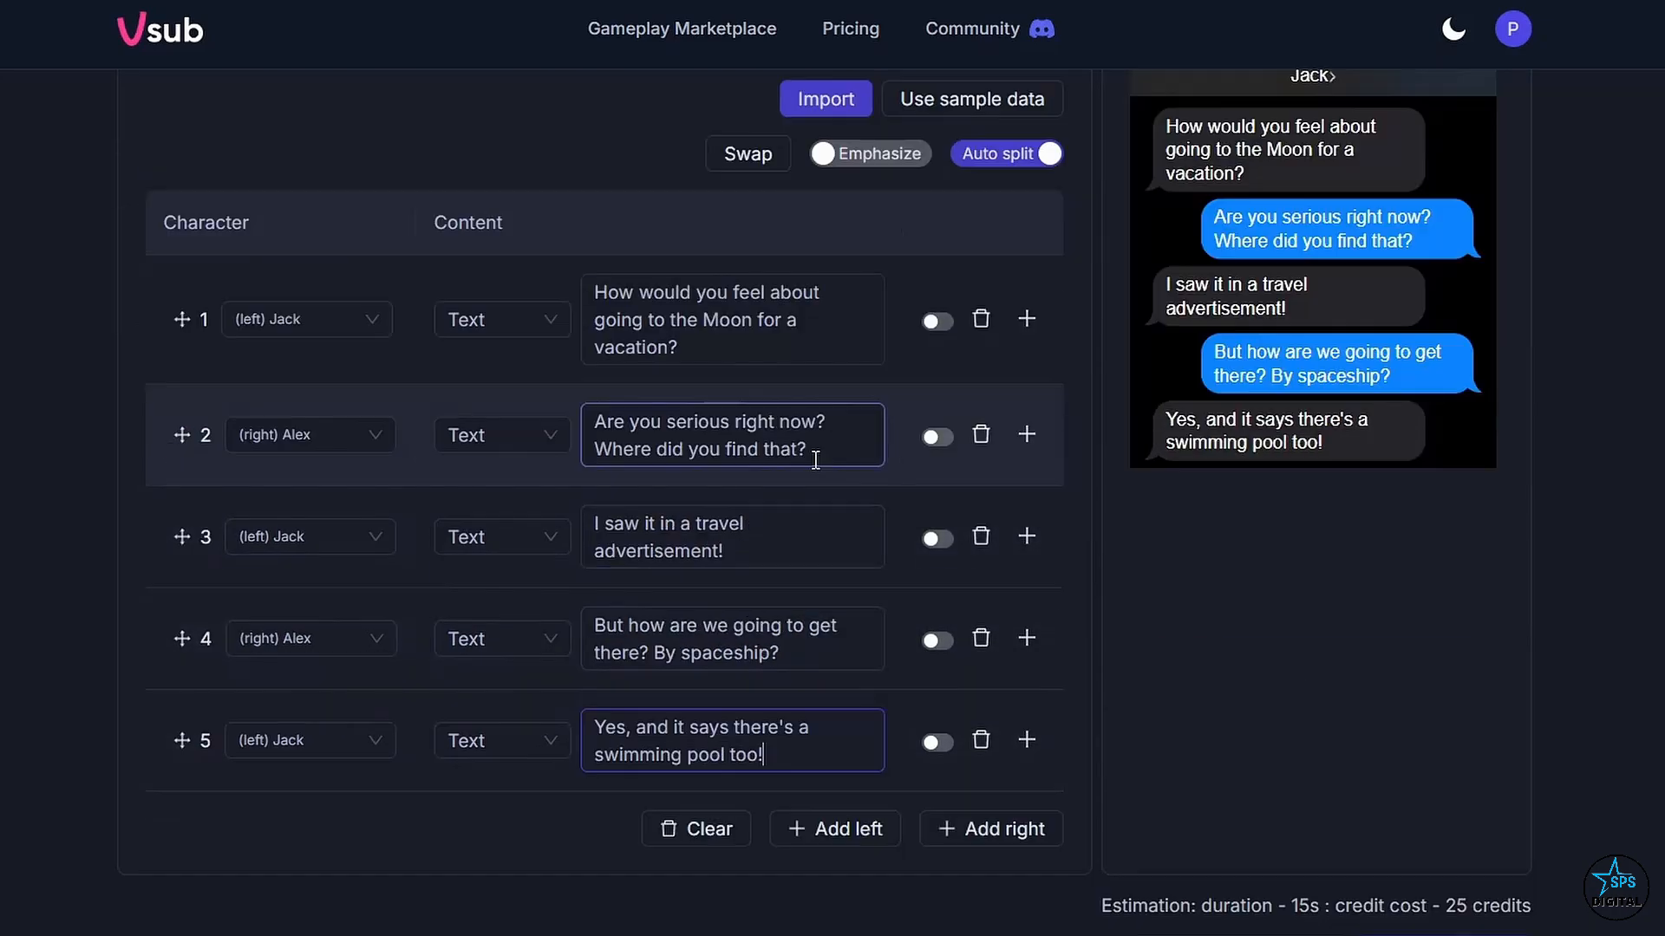
pyautogui.click(746, 153)
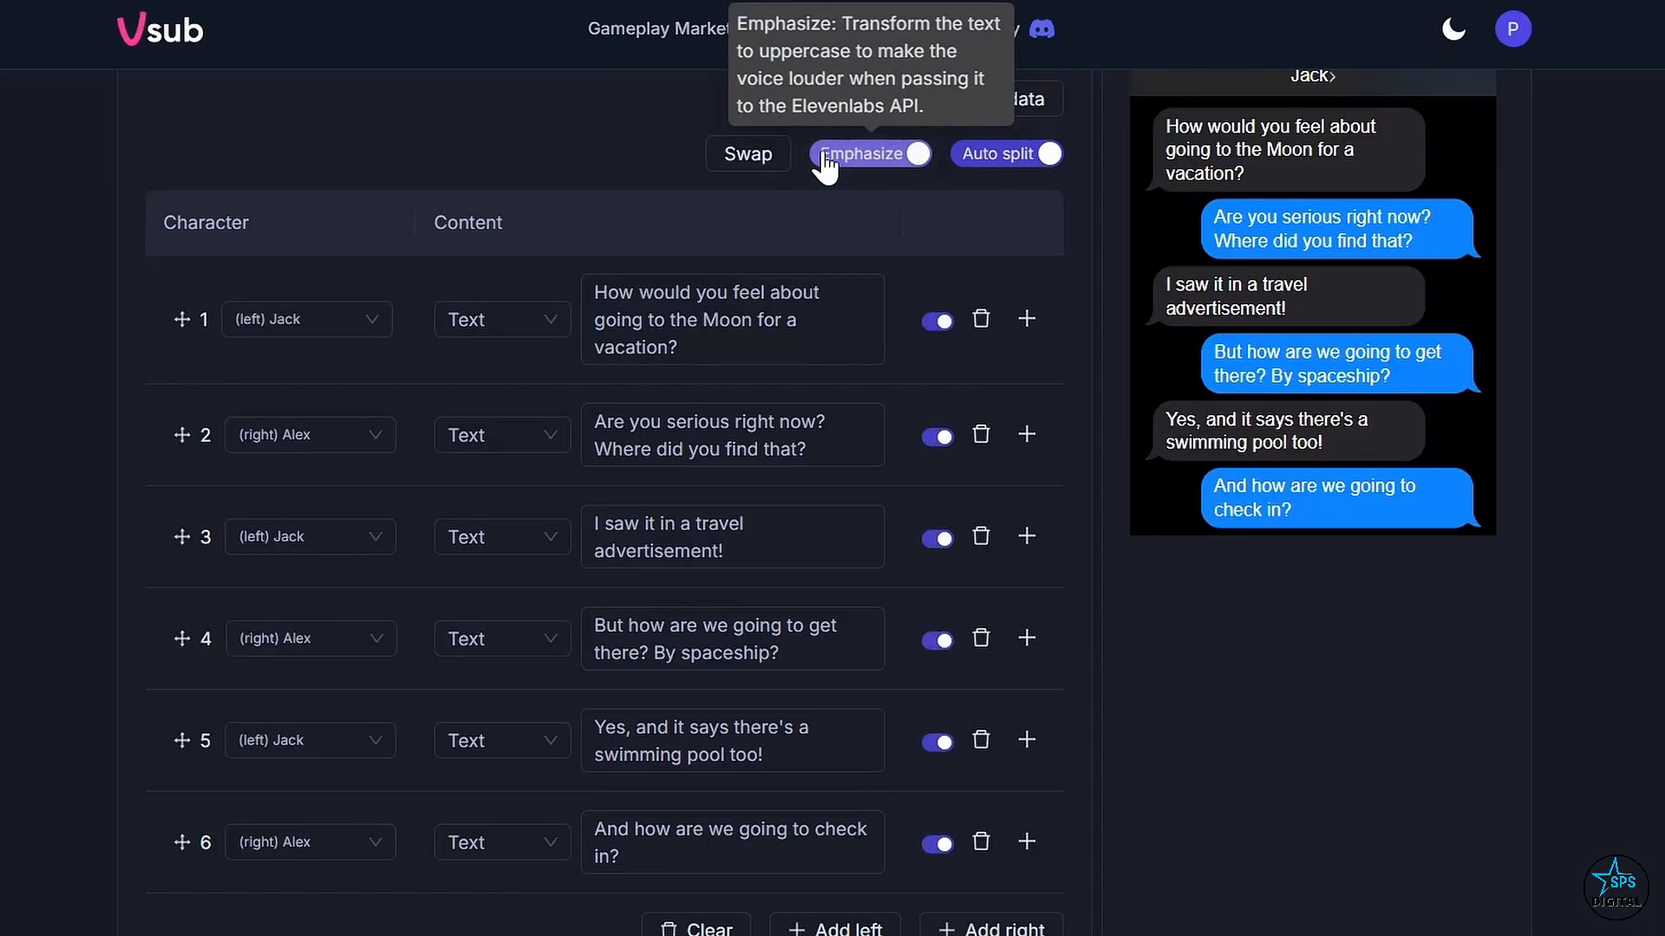
pyautogui.click(305, 264)
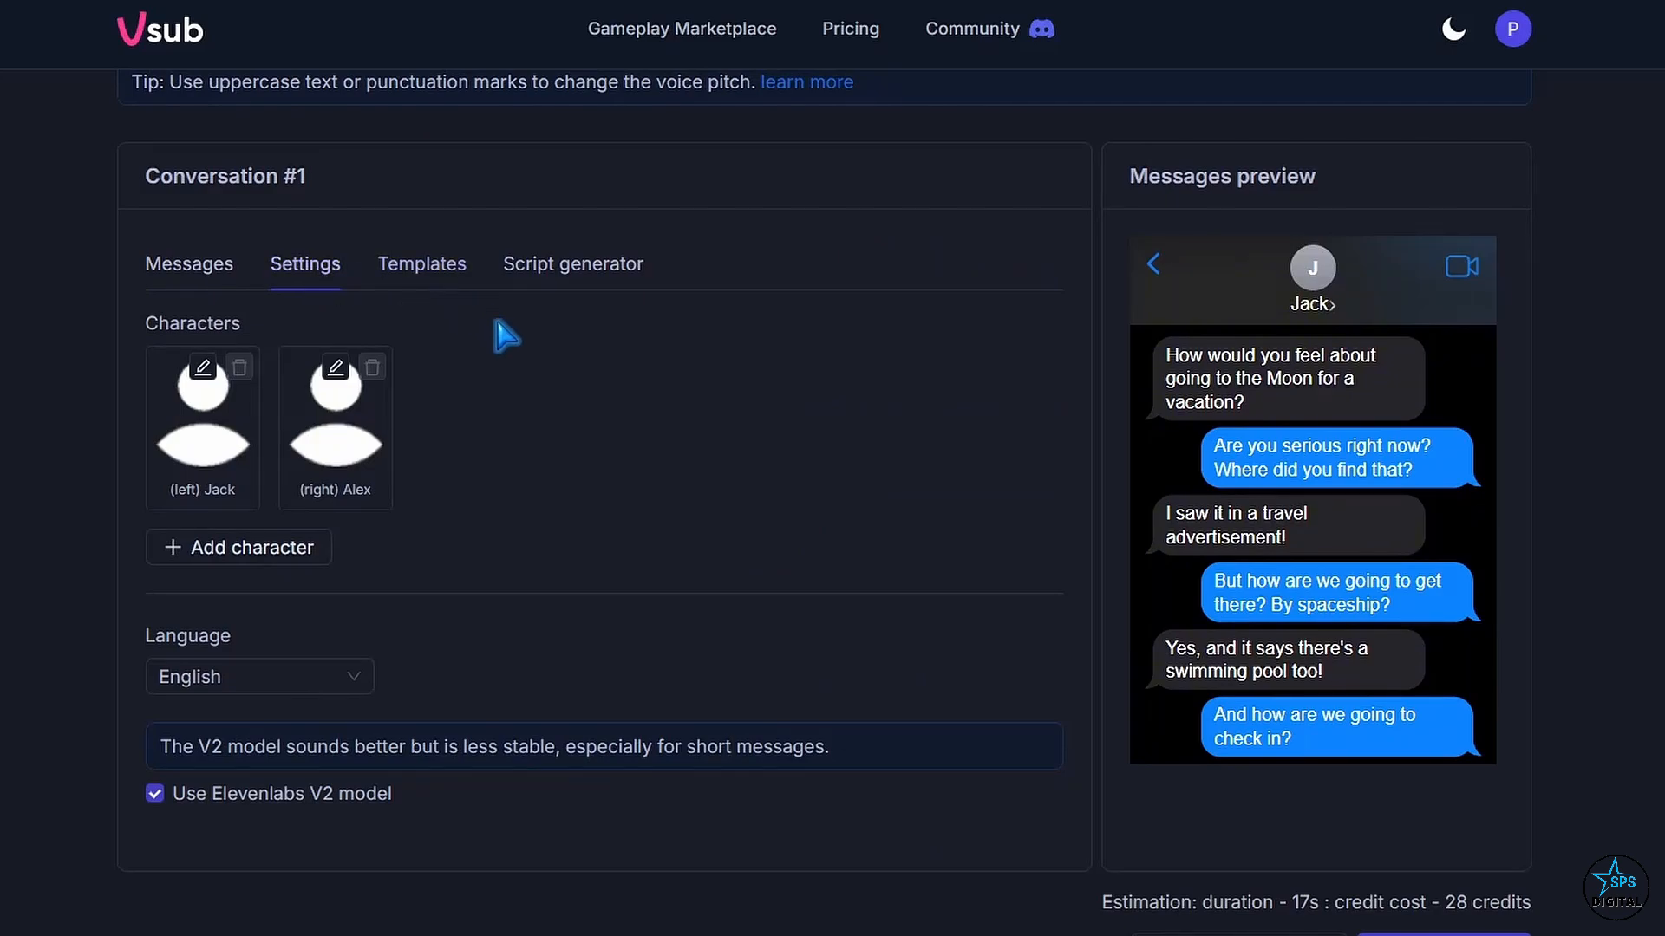
pyautogui.moveTo(578, 380)
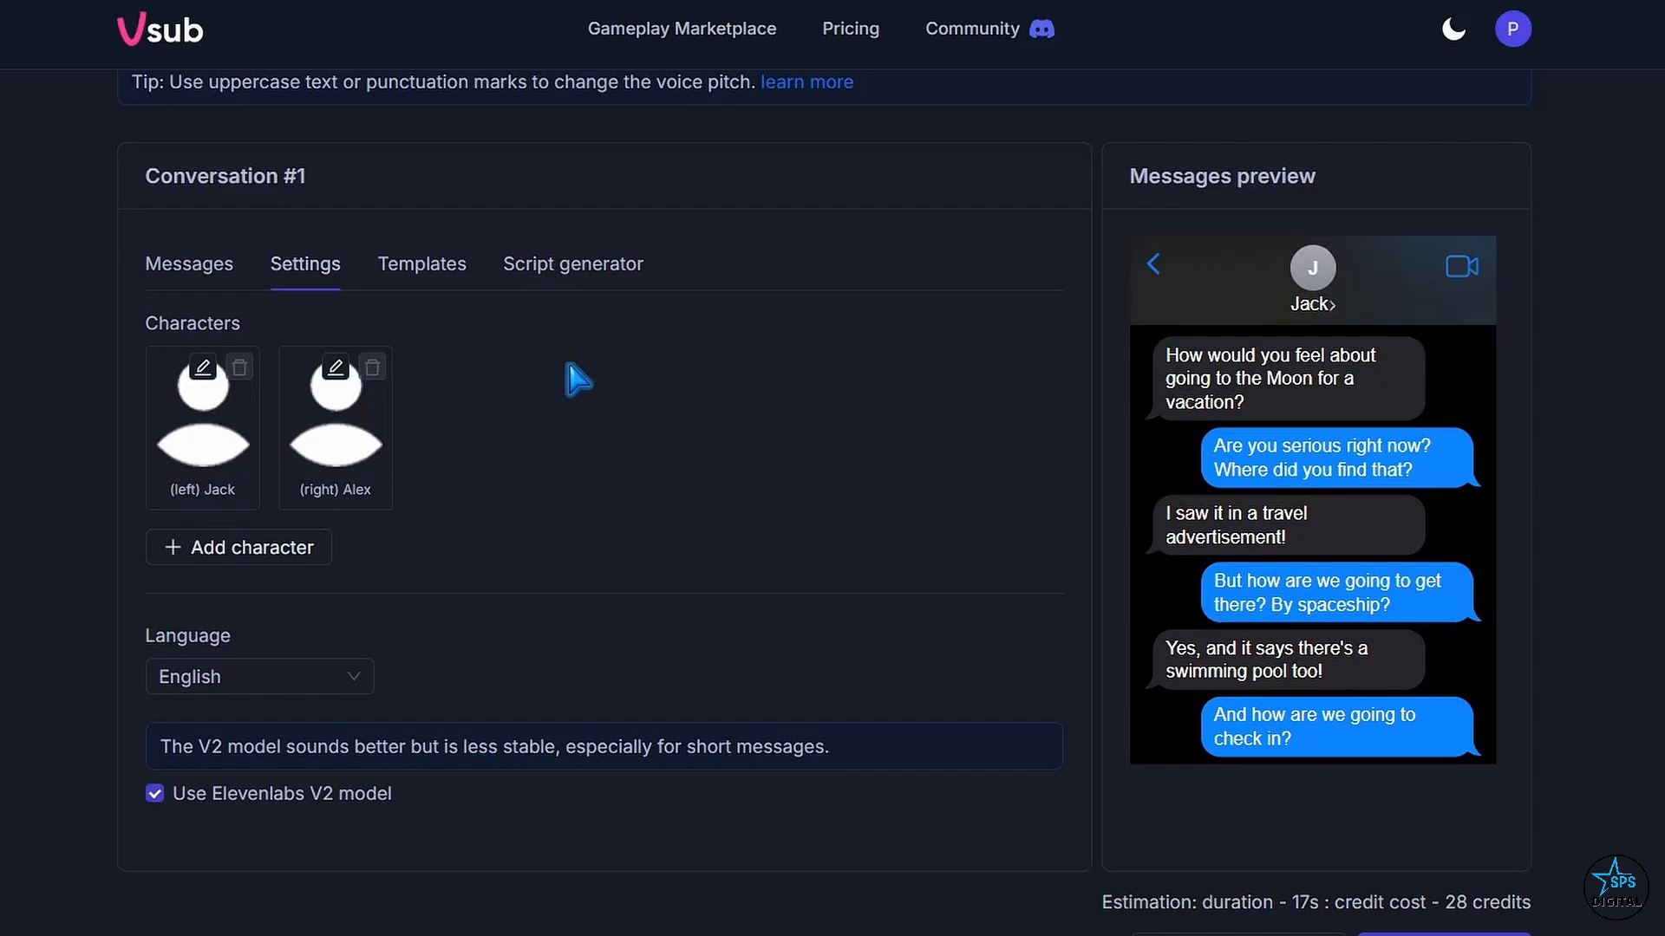
pyautogui.scroll(-3)
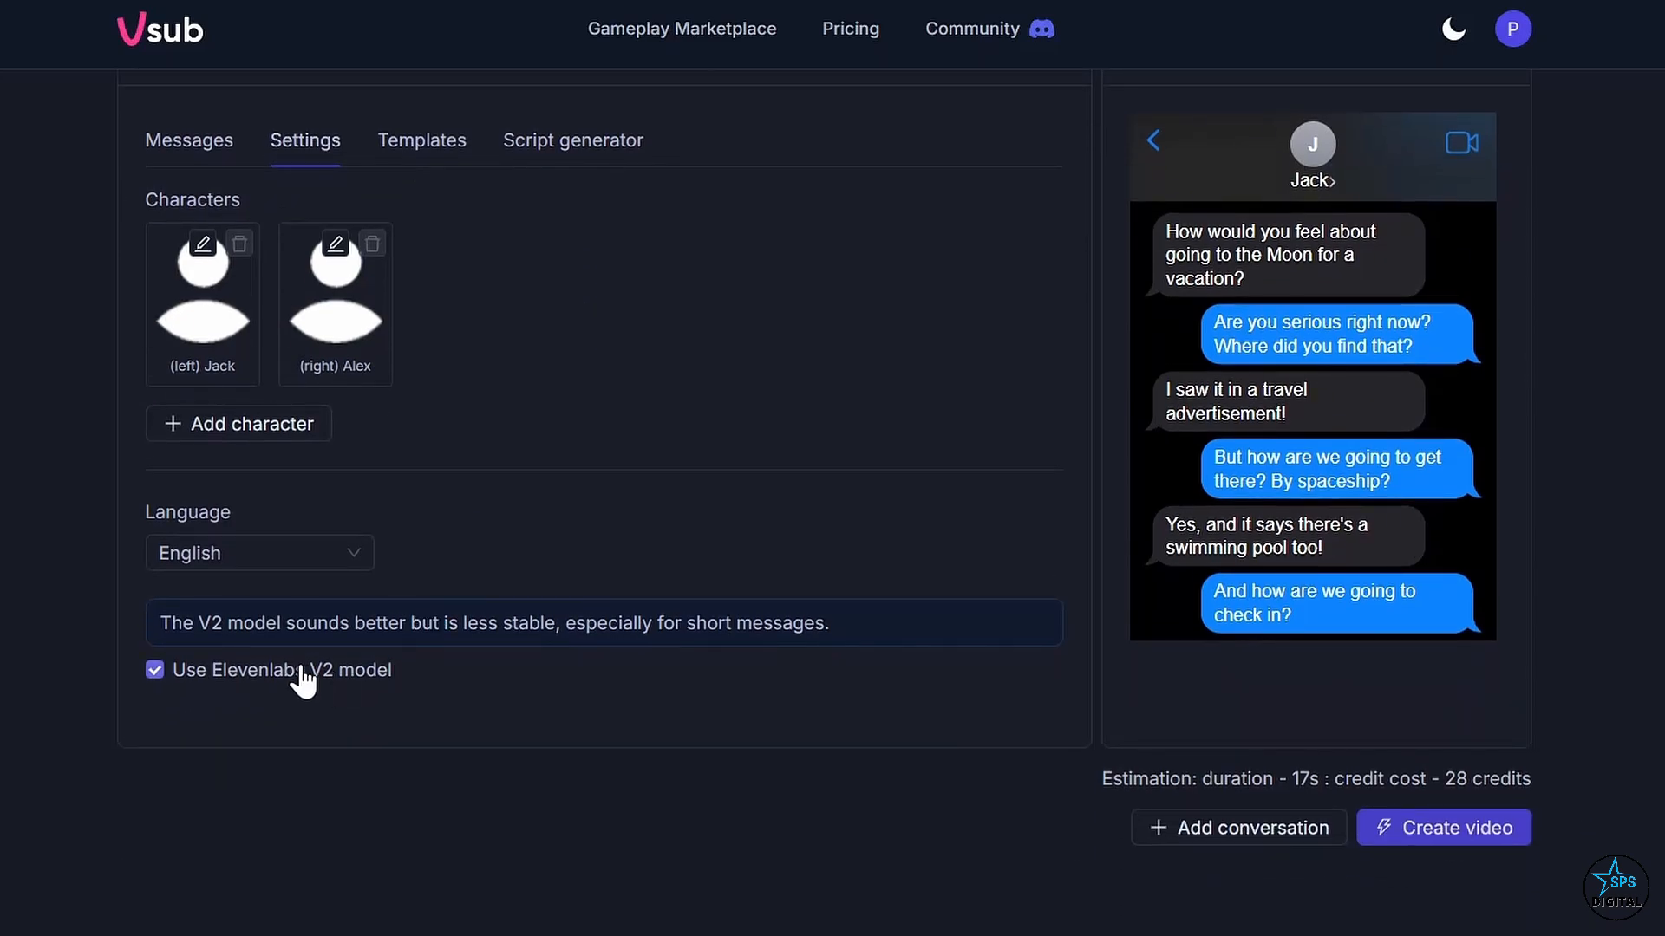
pyautogui.click(421, 141)
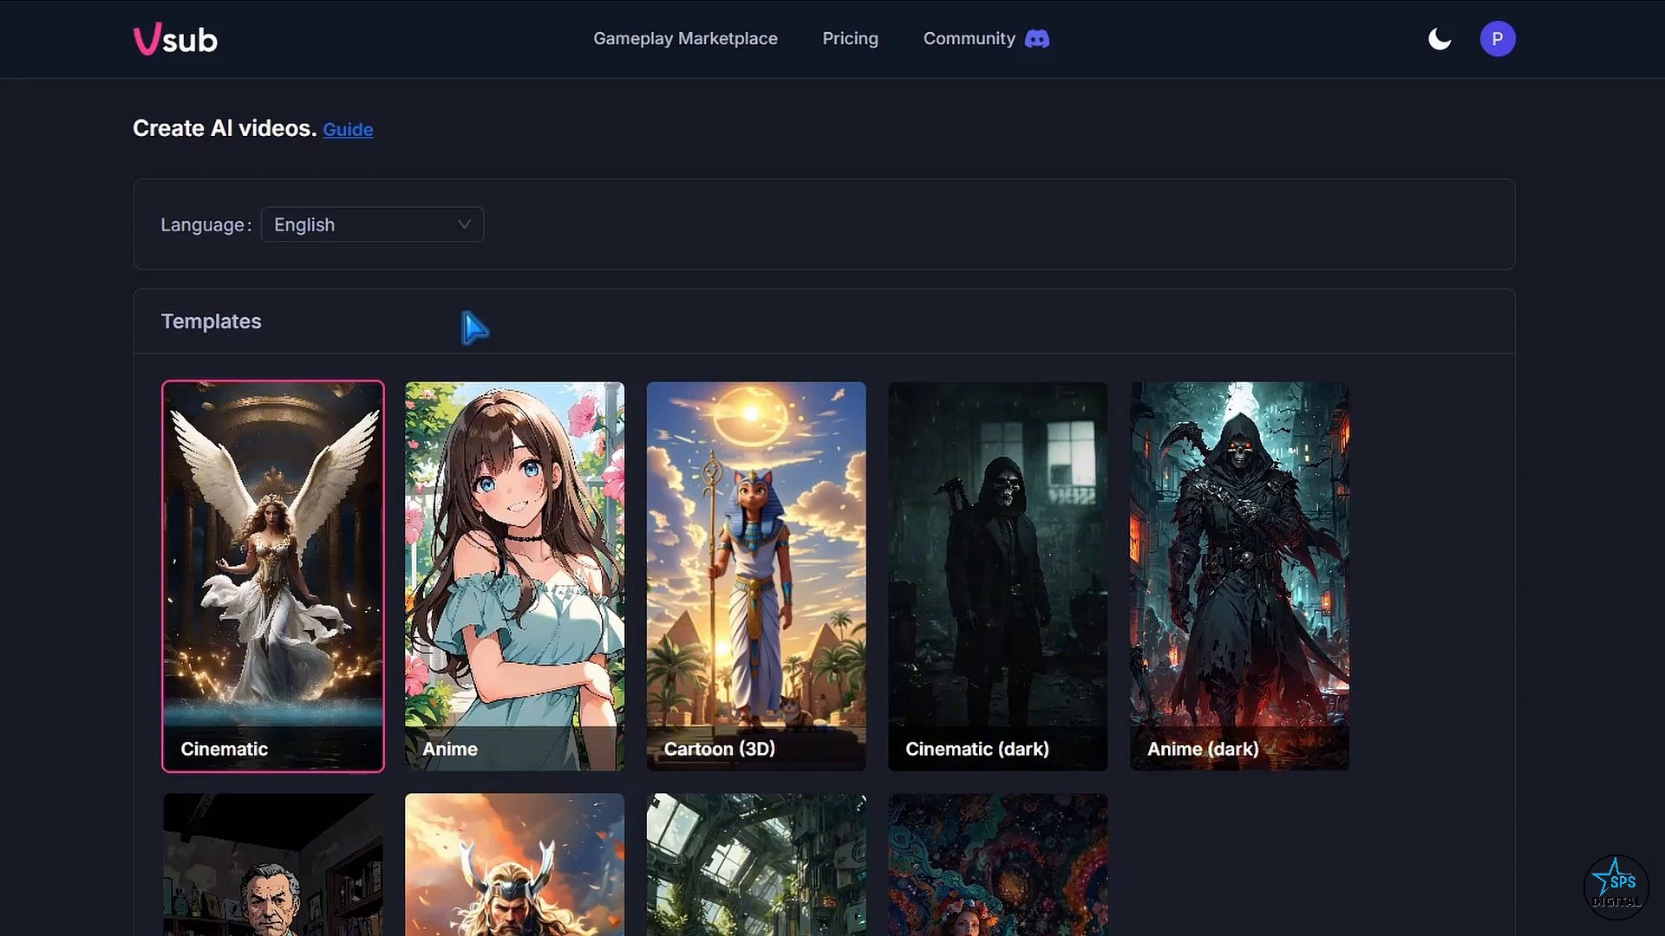
pyautogui.click(371, 224)
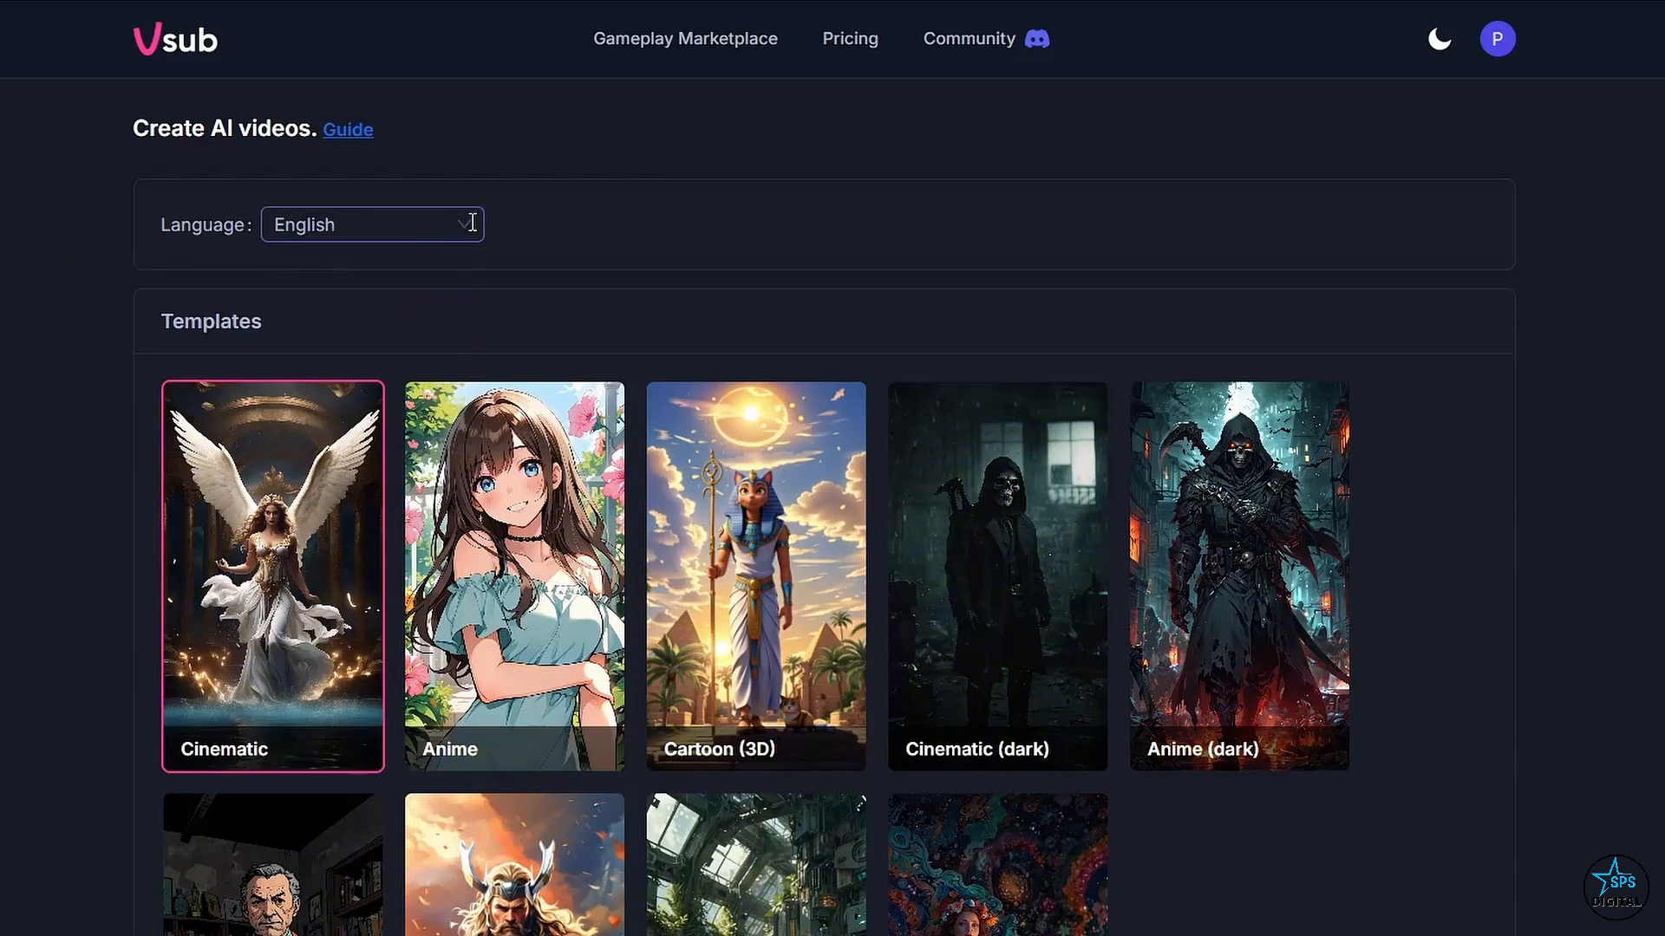
pyautogui.click(372, 224)
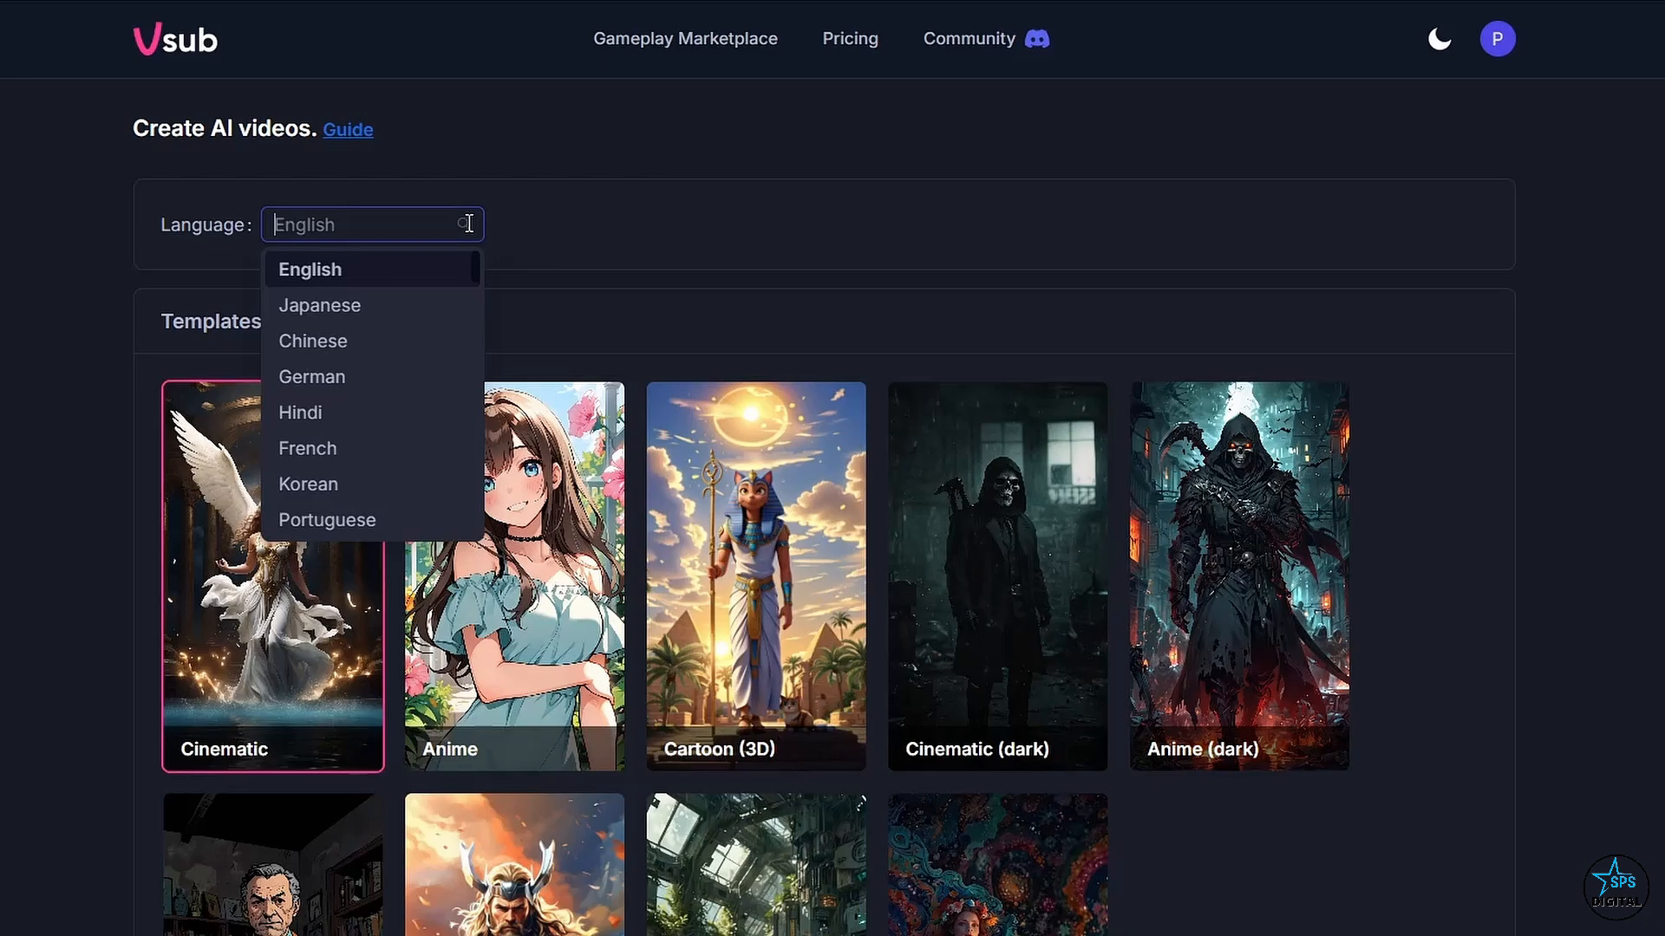
pyautogui.moveTo(411, 286)
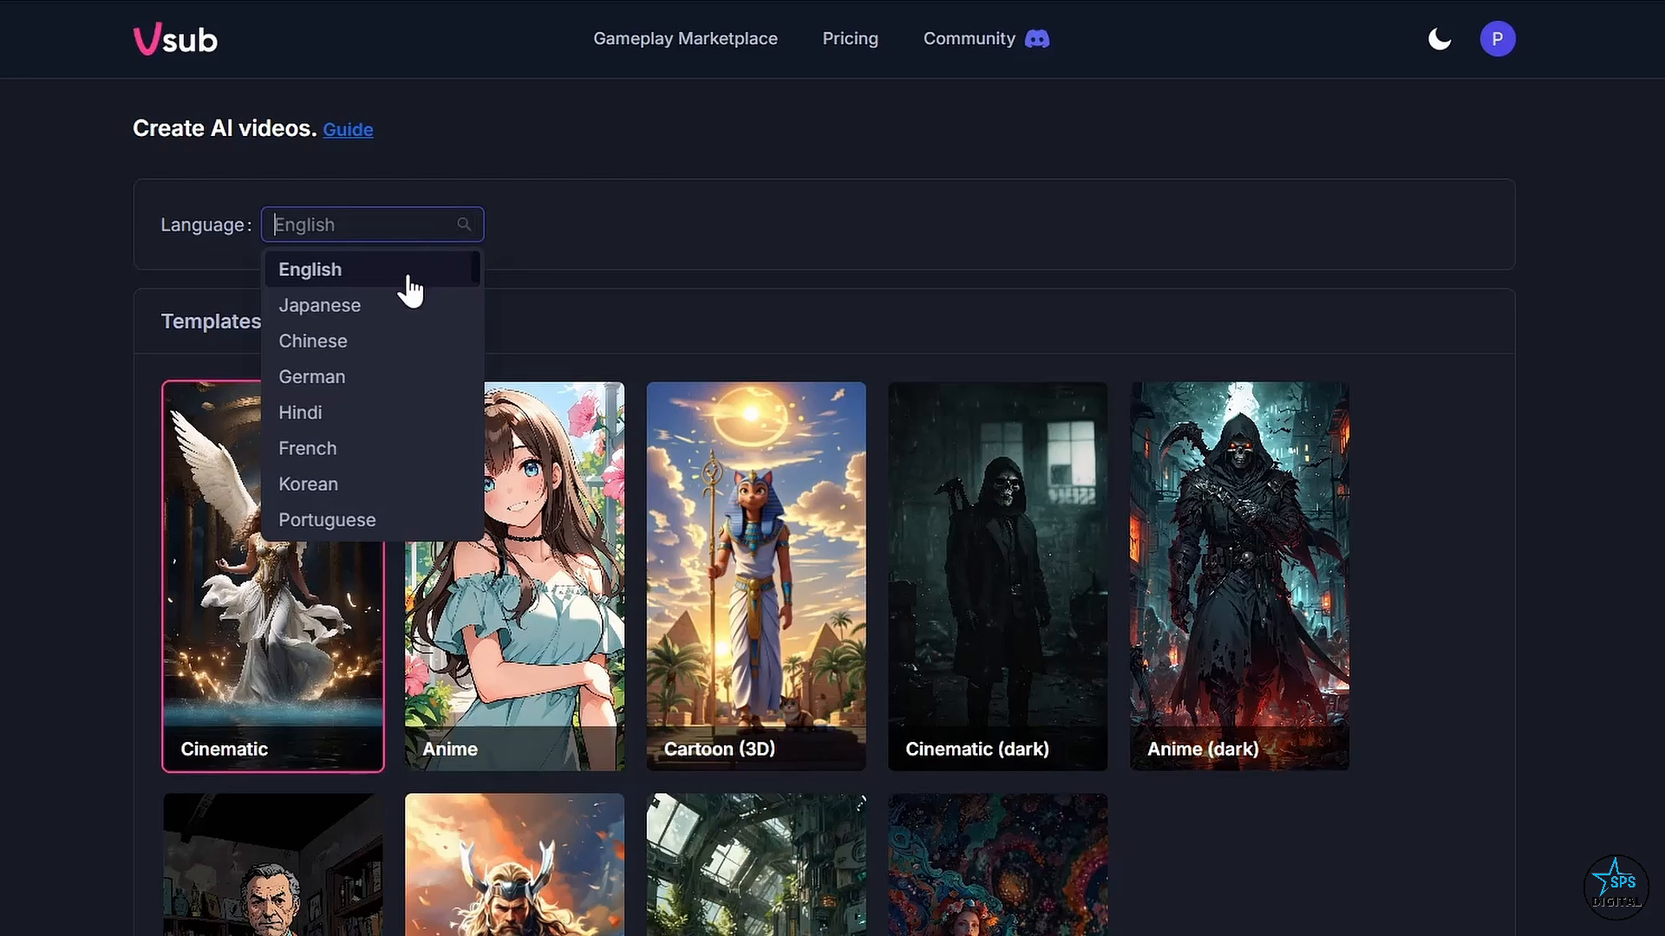
pyautogui.scroll(-3)
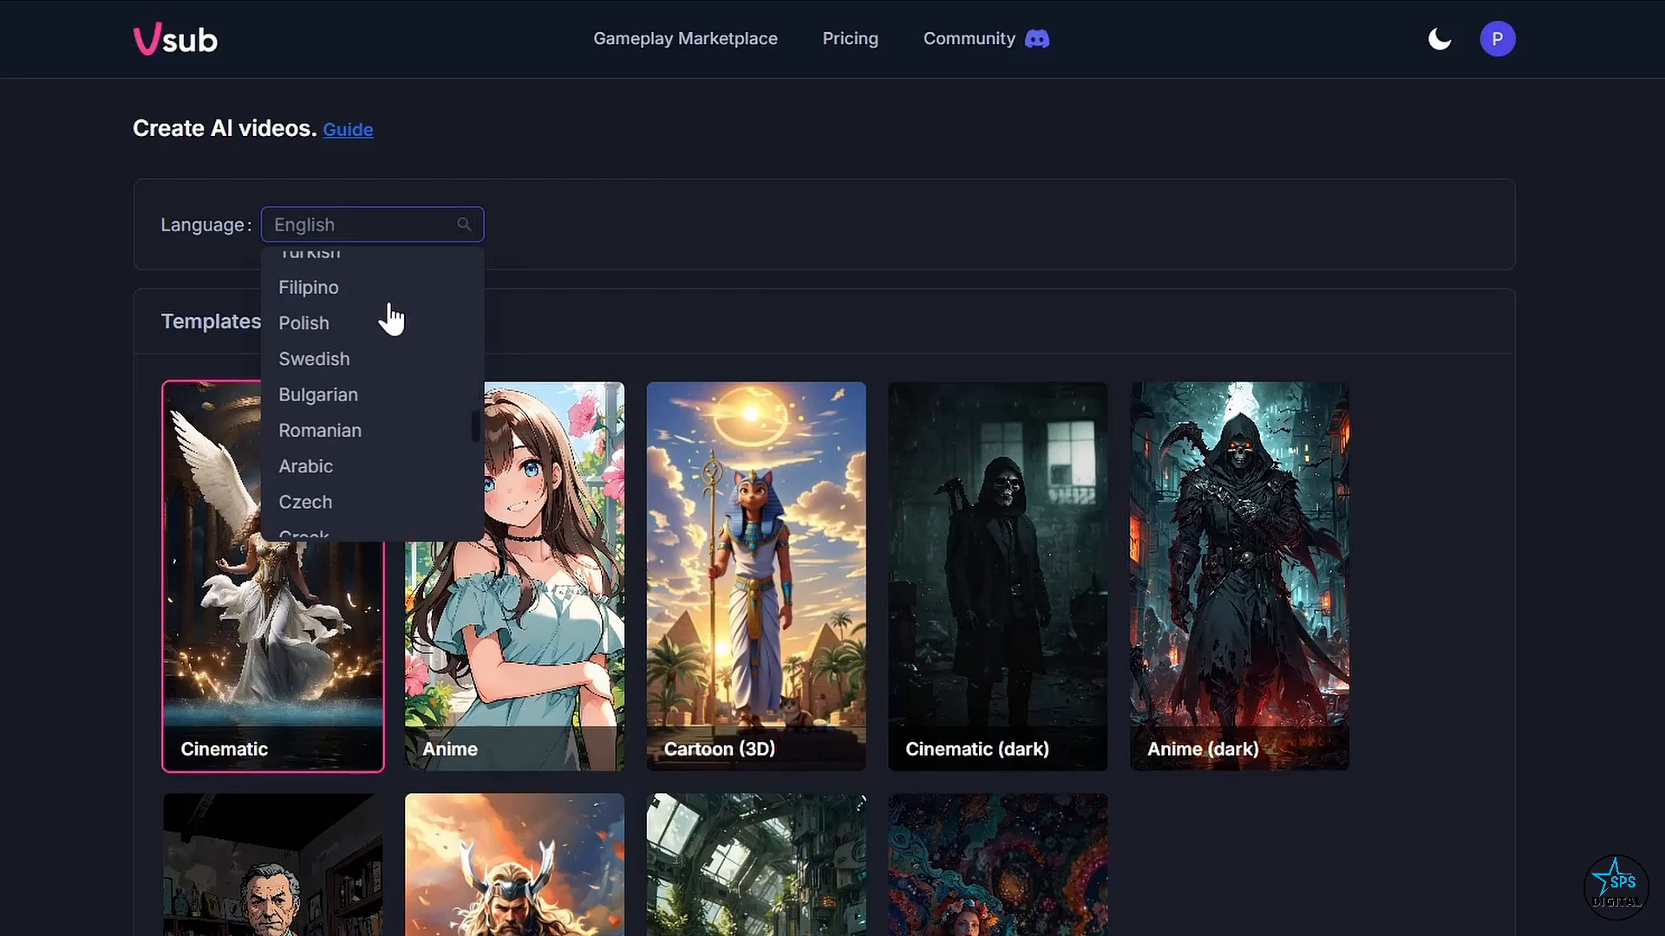
pyautogui.scroll(-3)
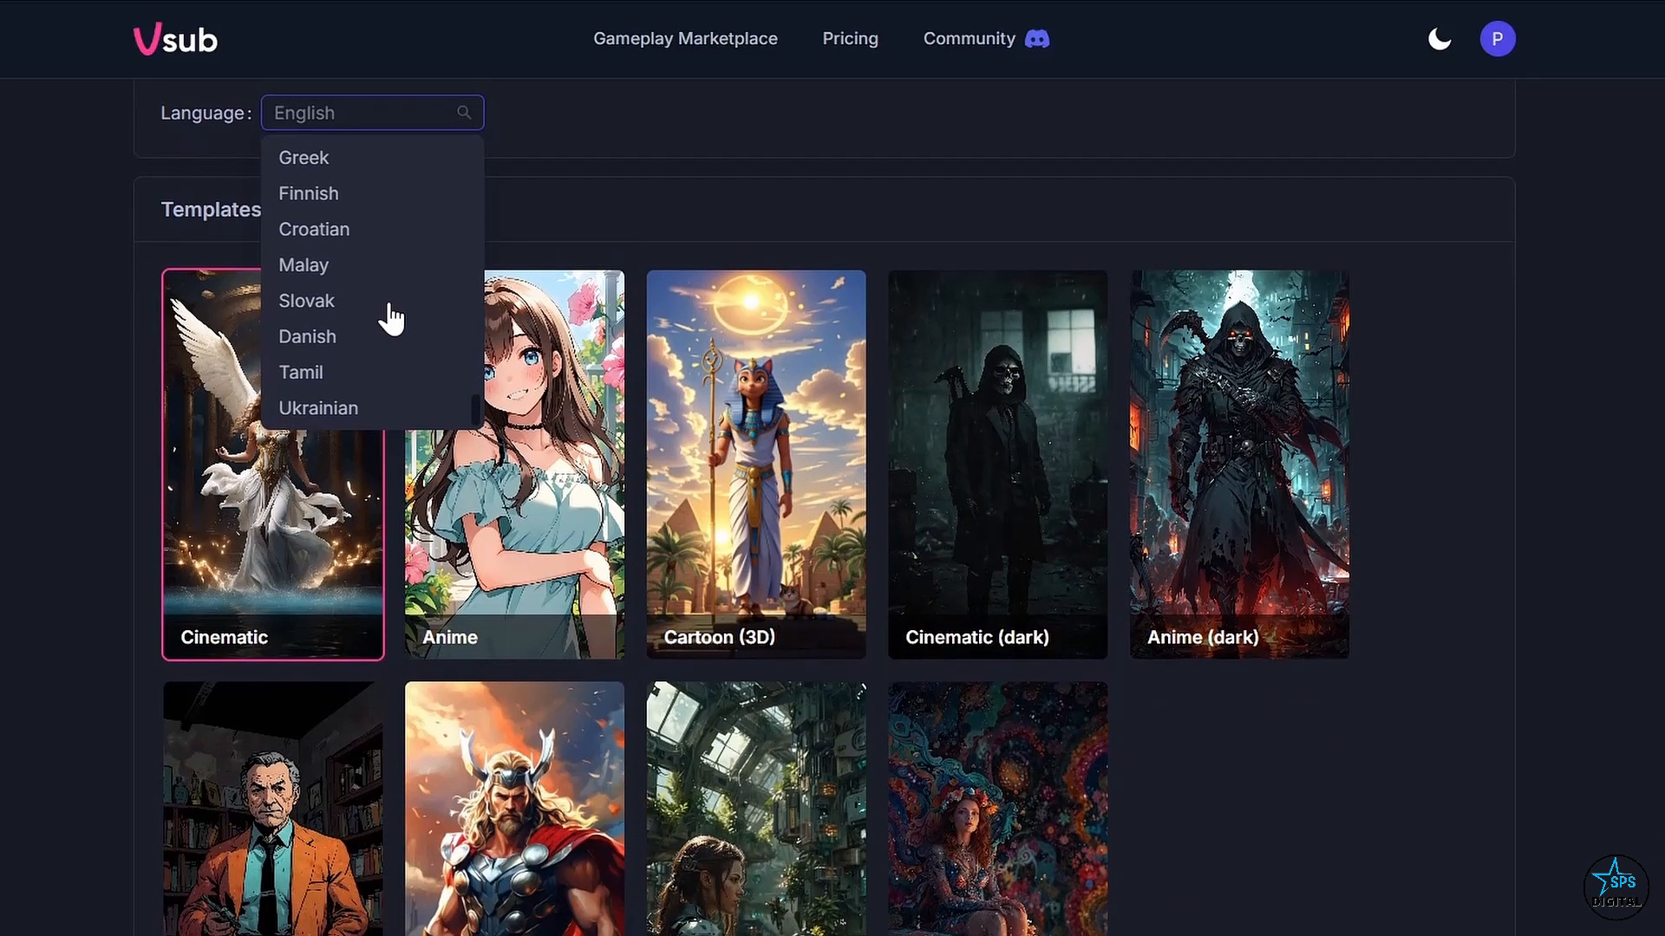
pyautogui.scroll(3)
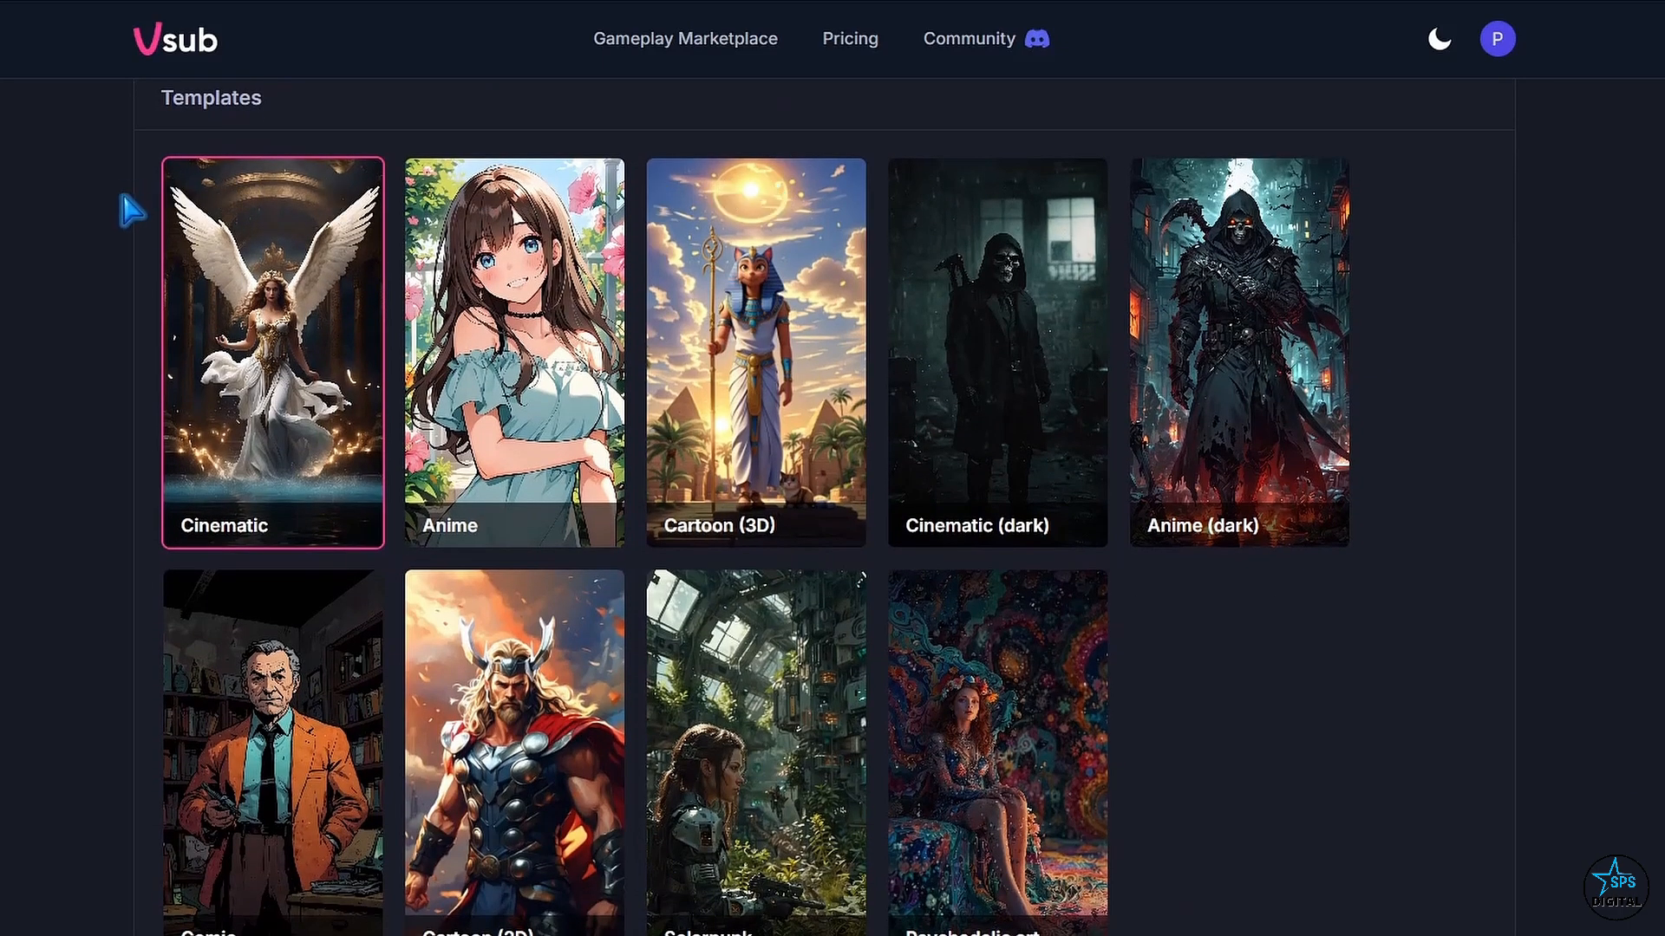
pyautogui.moveTo(815, 301)
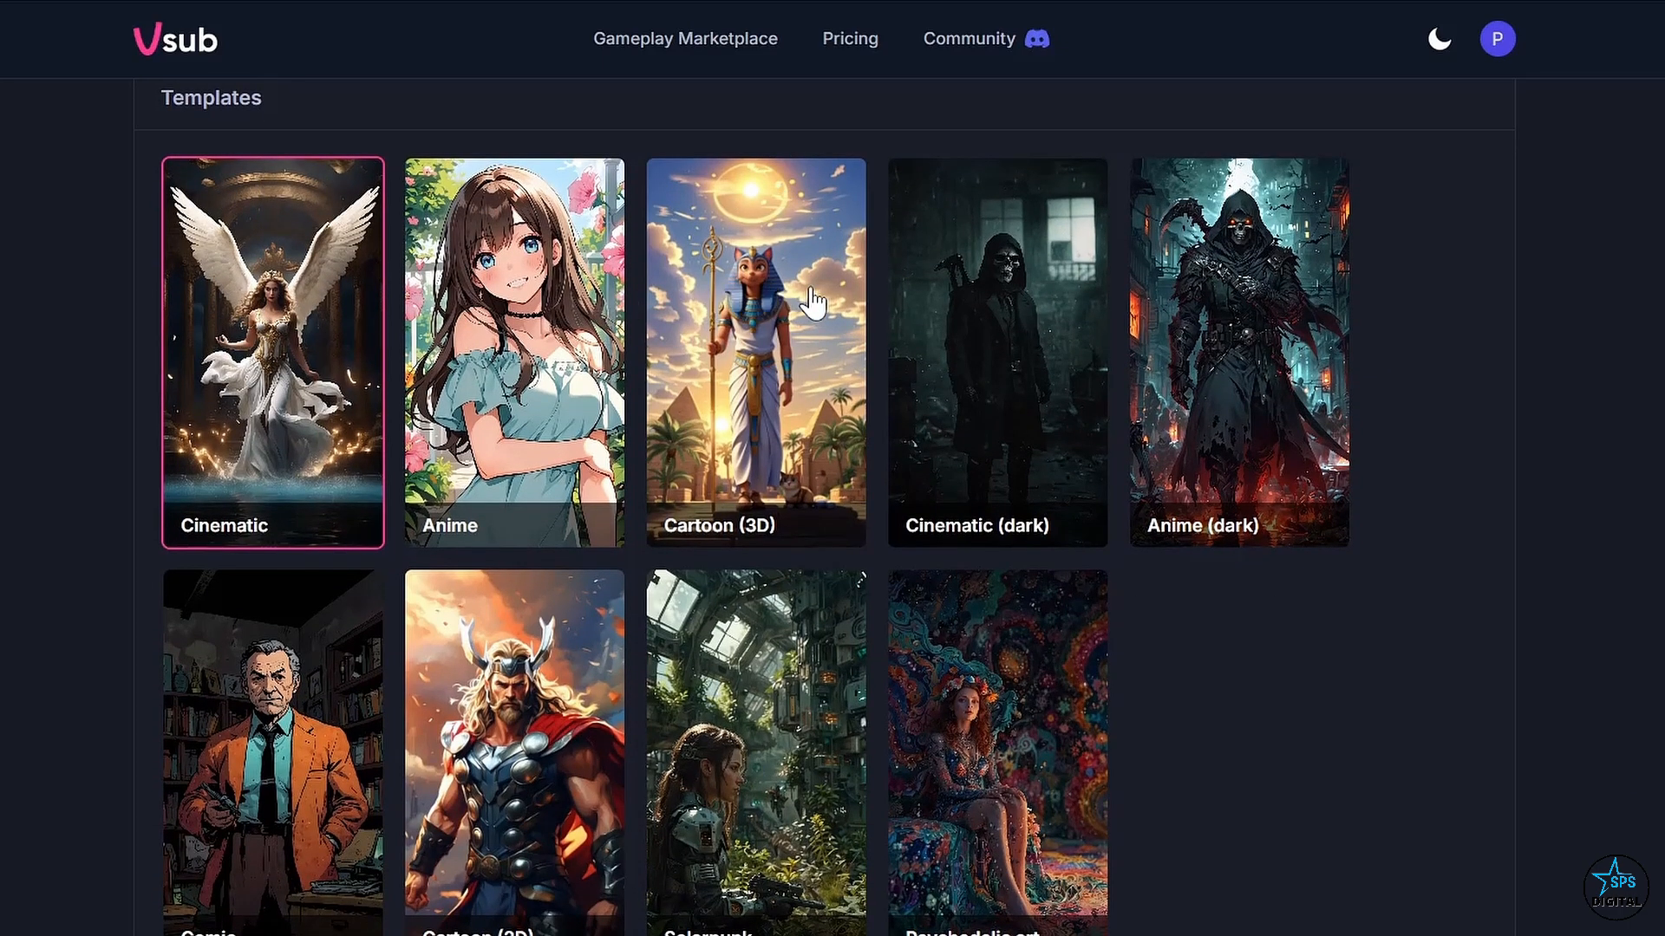
pyautogui.moveTo(1211, 378)
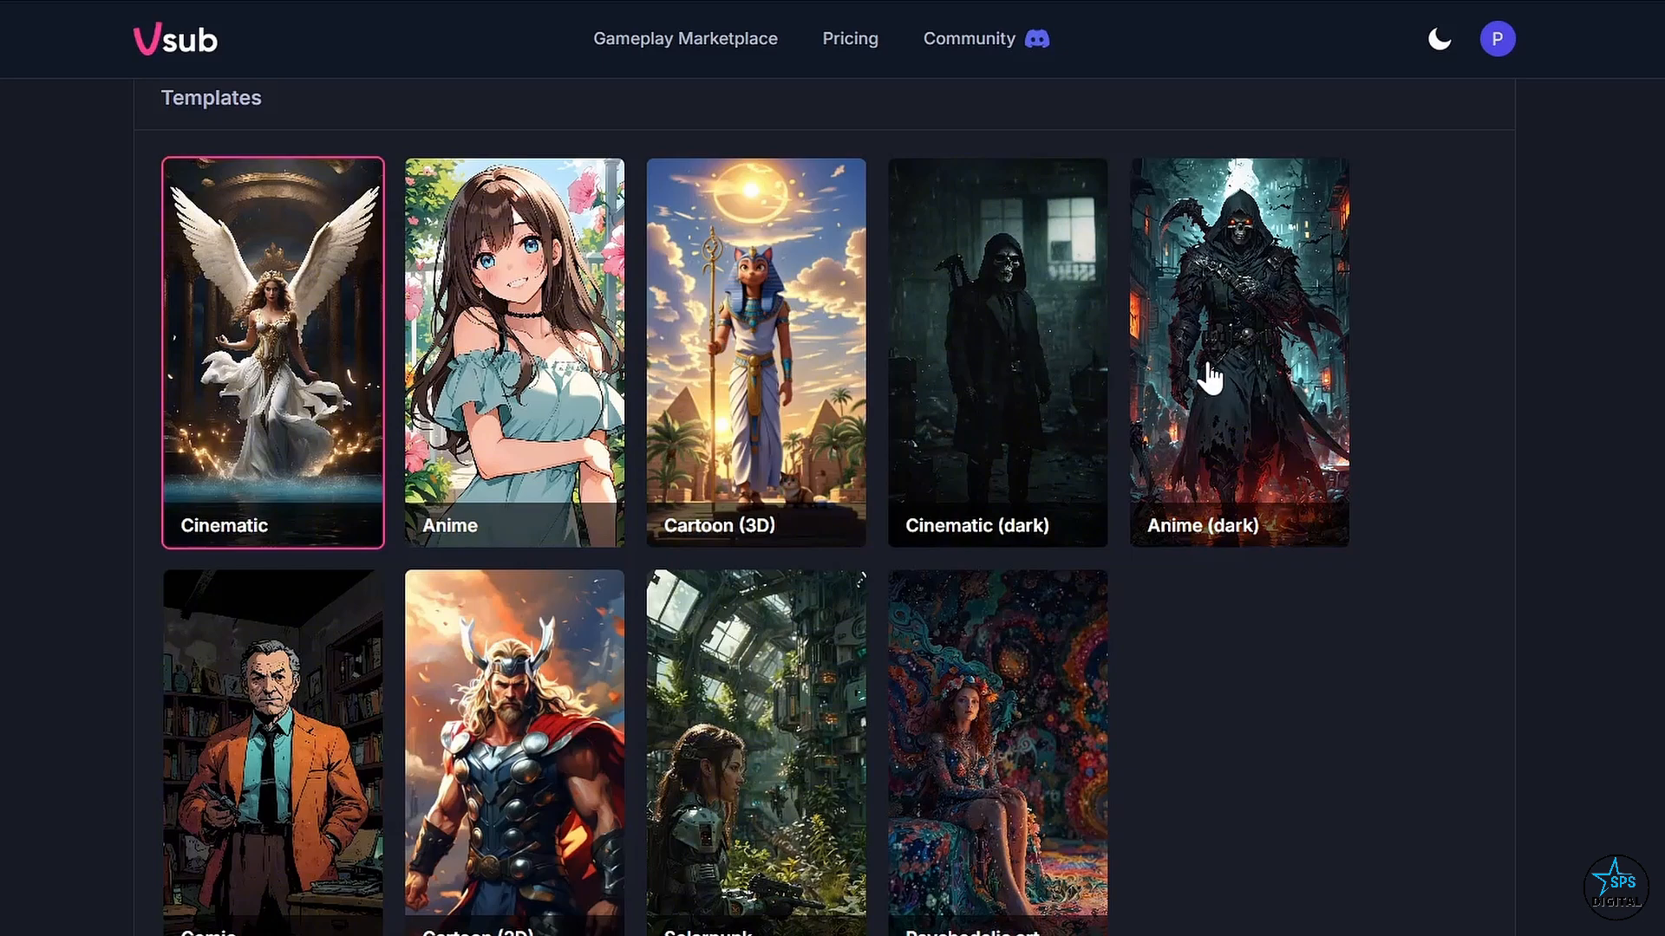
pyautogui.moveTo(253, 619)
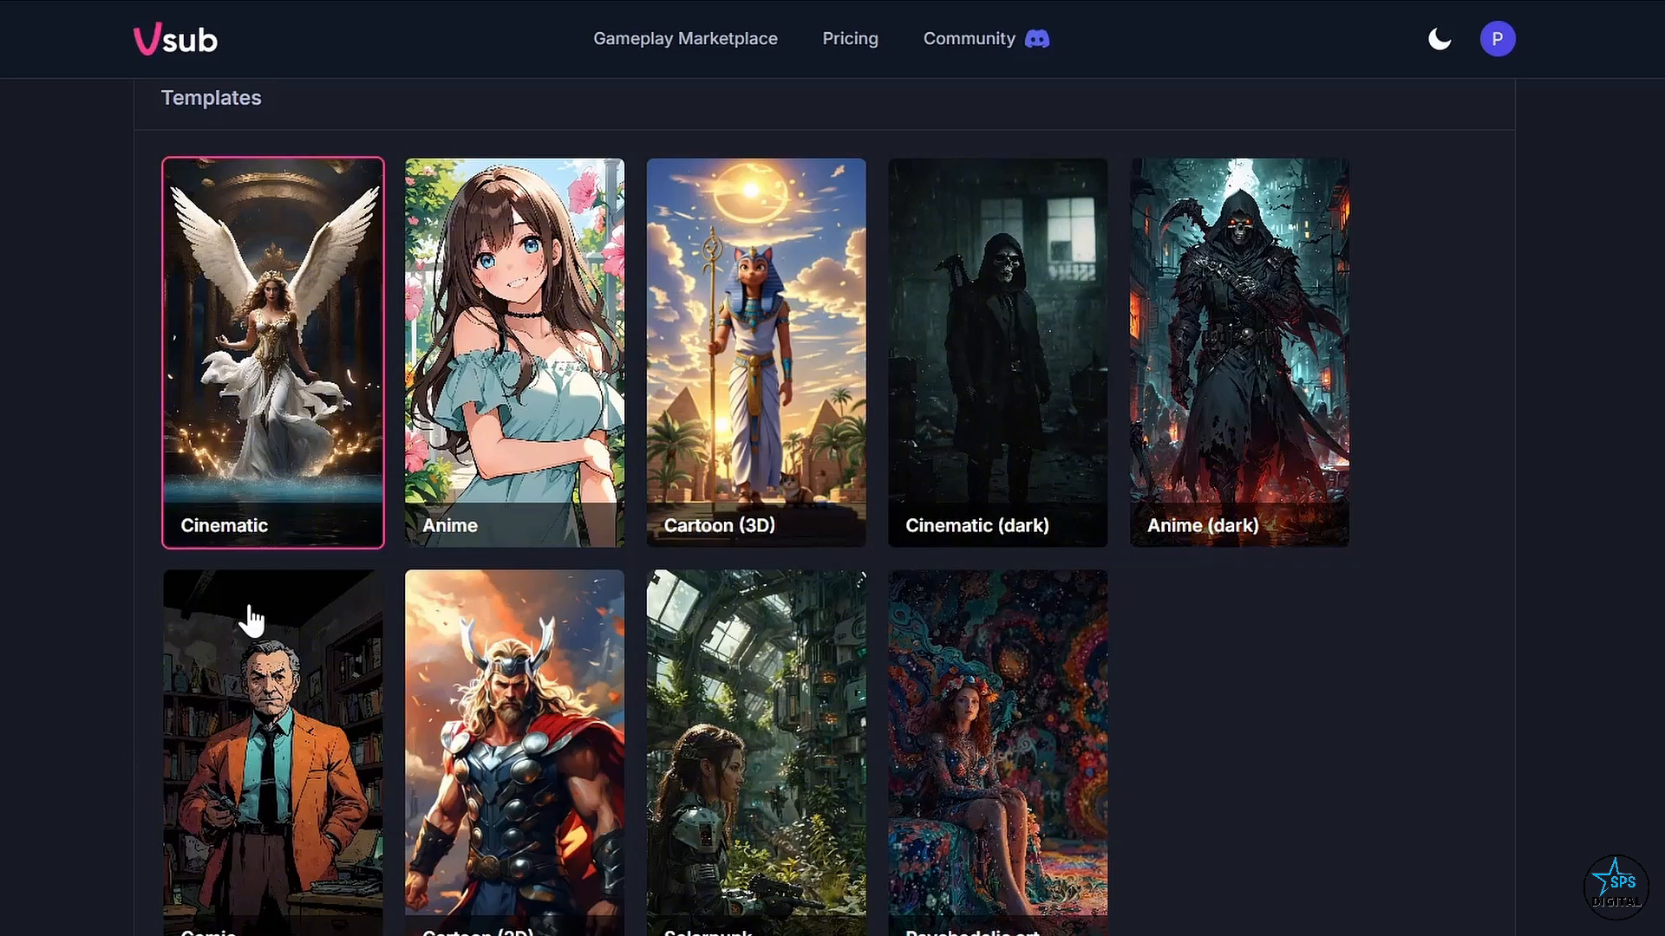
# Select the Comic template and keep Random Facts as the script generator type
pyautogui.scroll(-3)
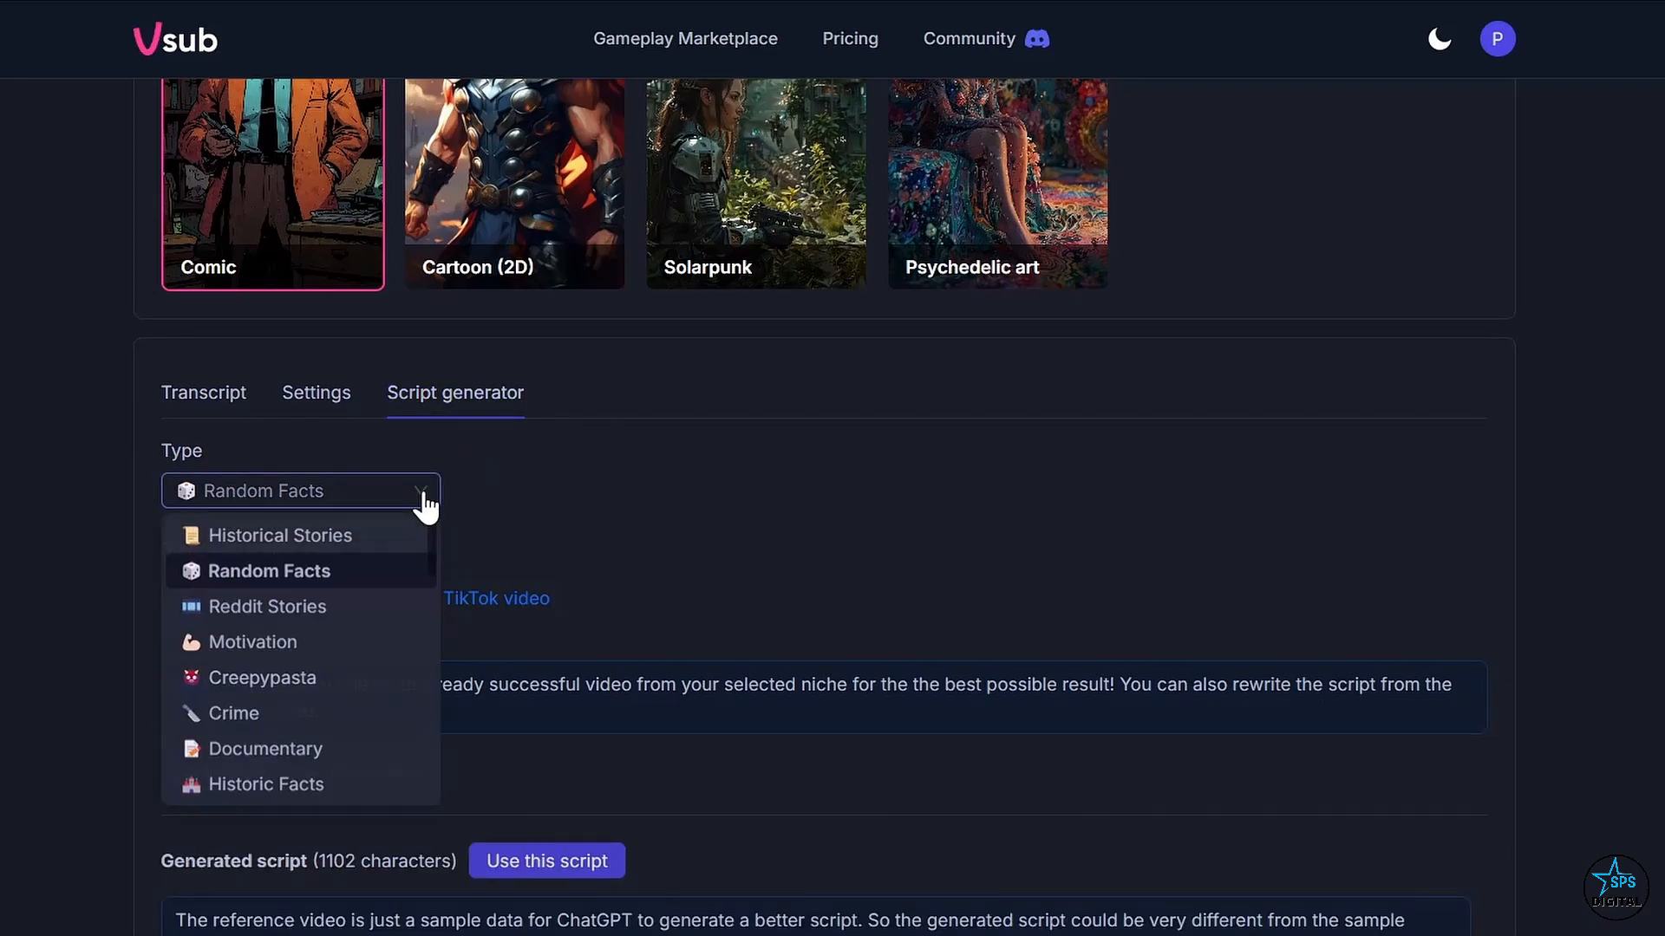
pyautogui.moveTo(690, 536)
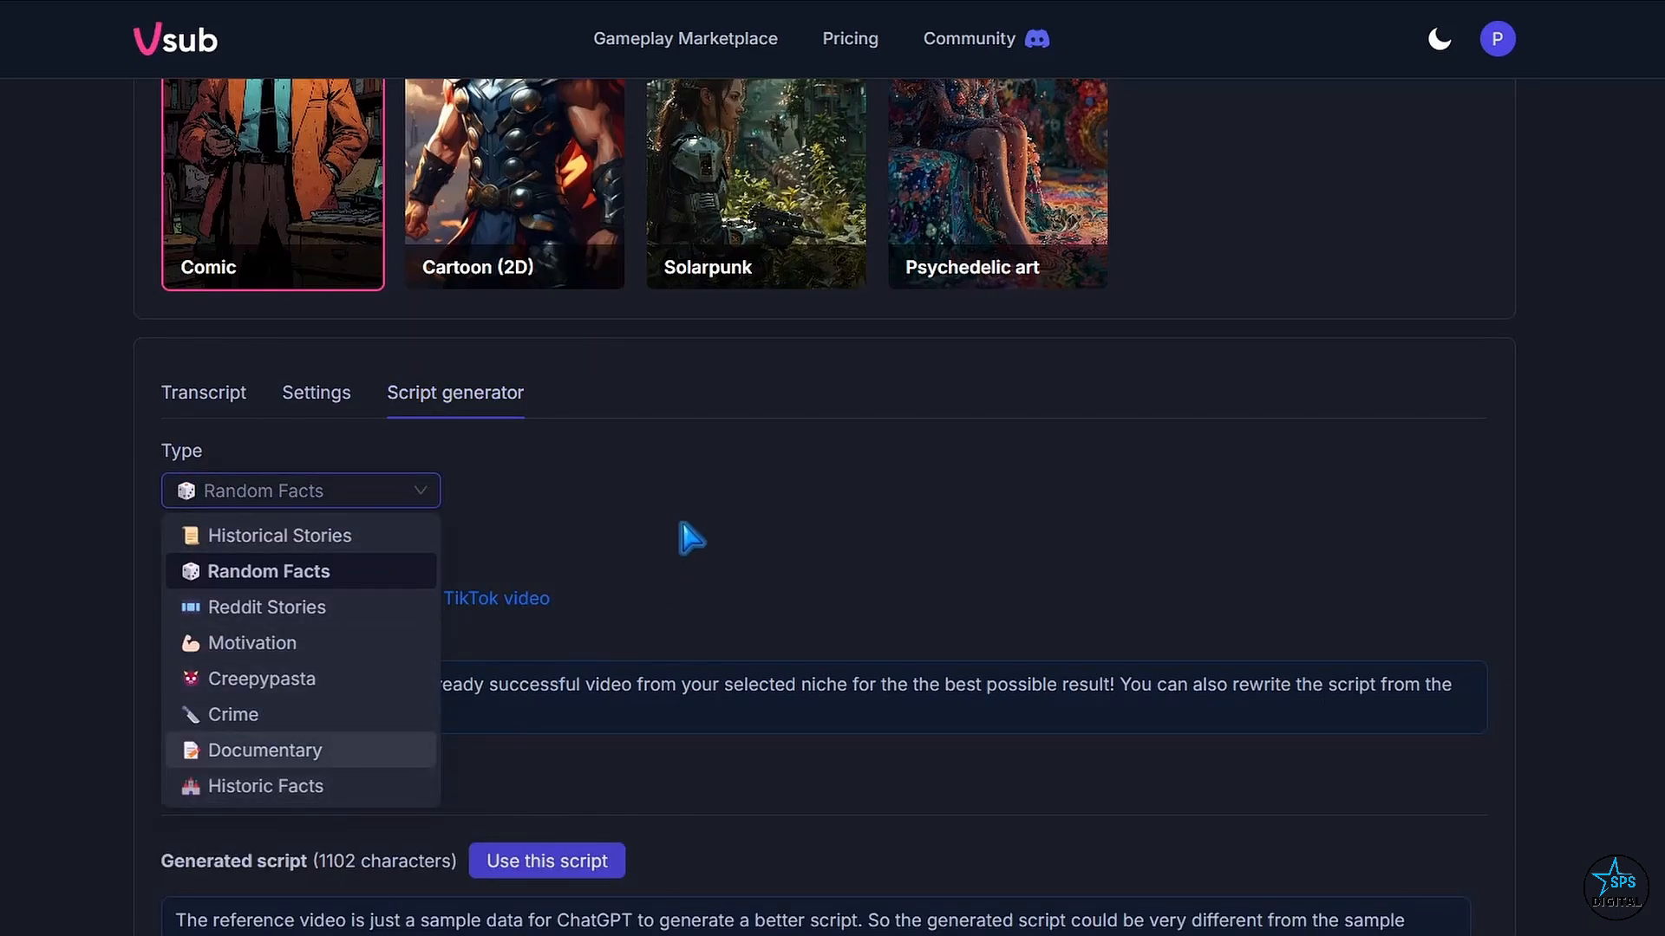
pyautogui.click(269, 570)
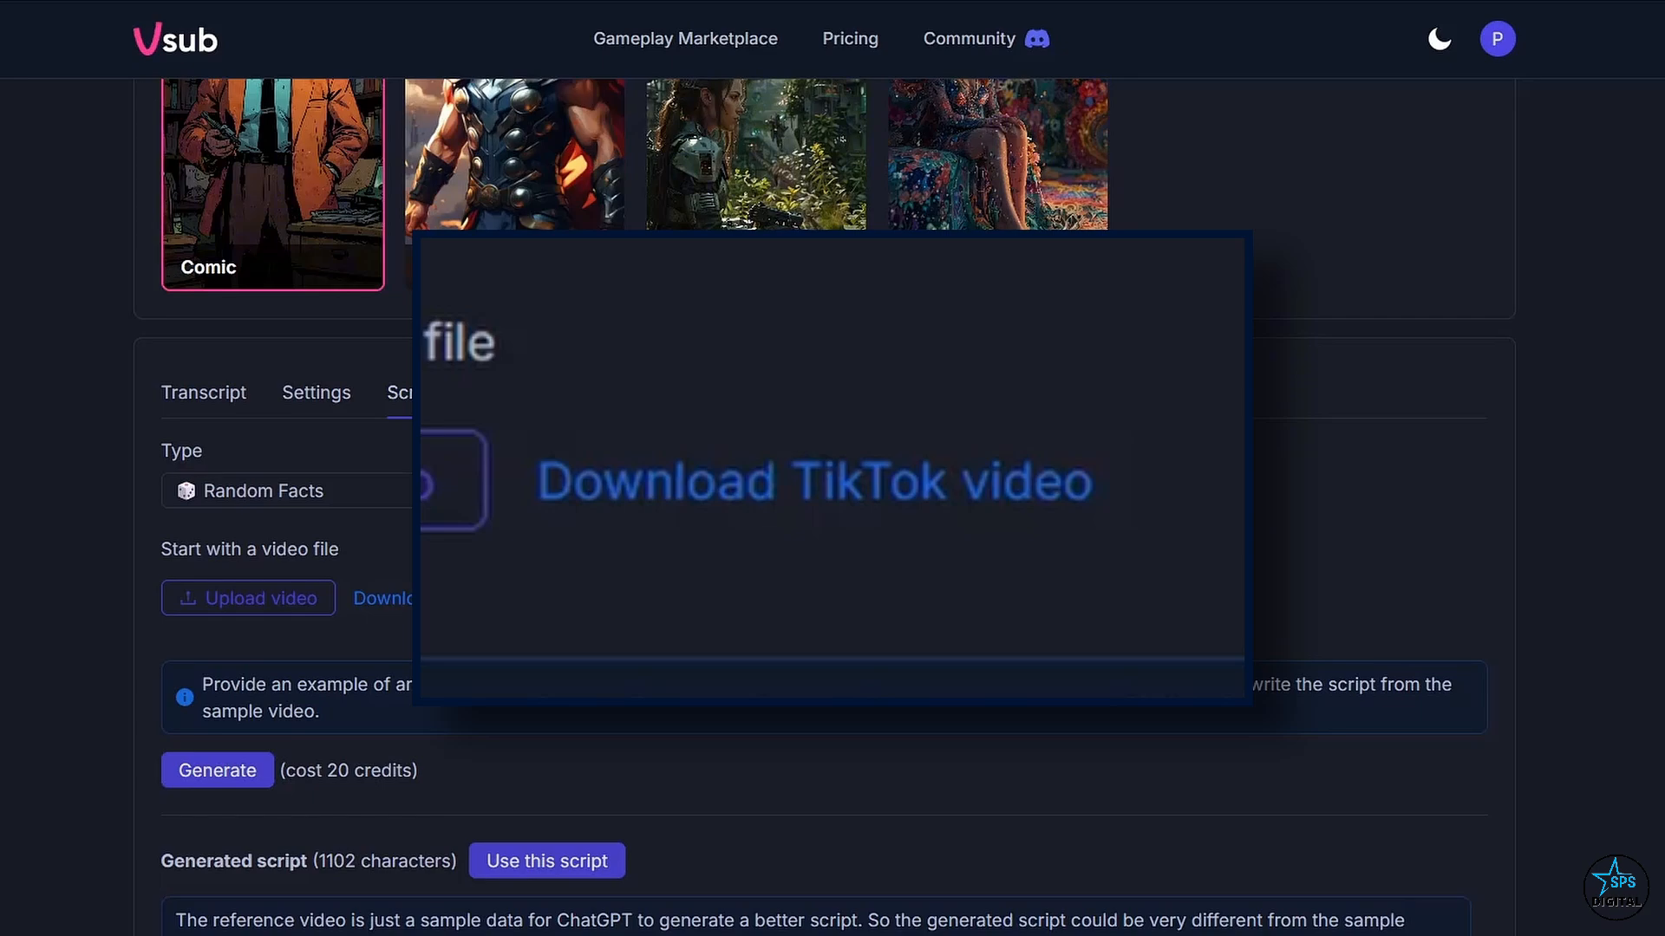
pyautogui.scroll(-3)
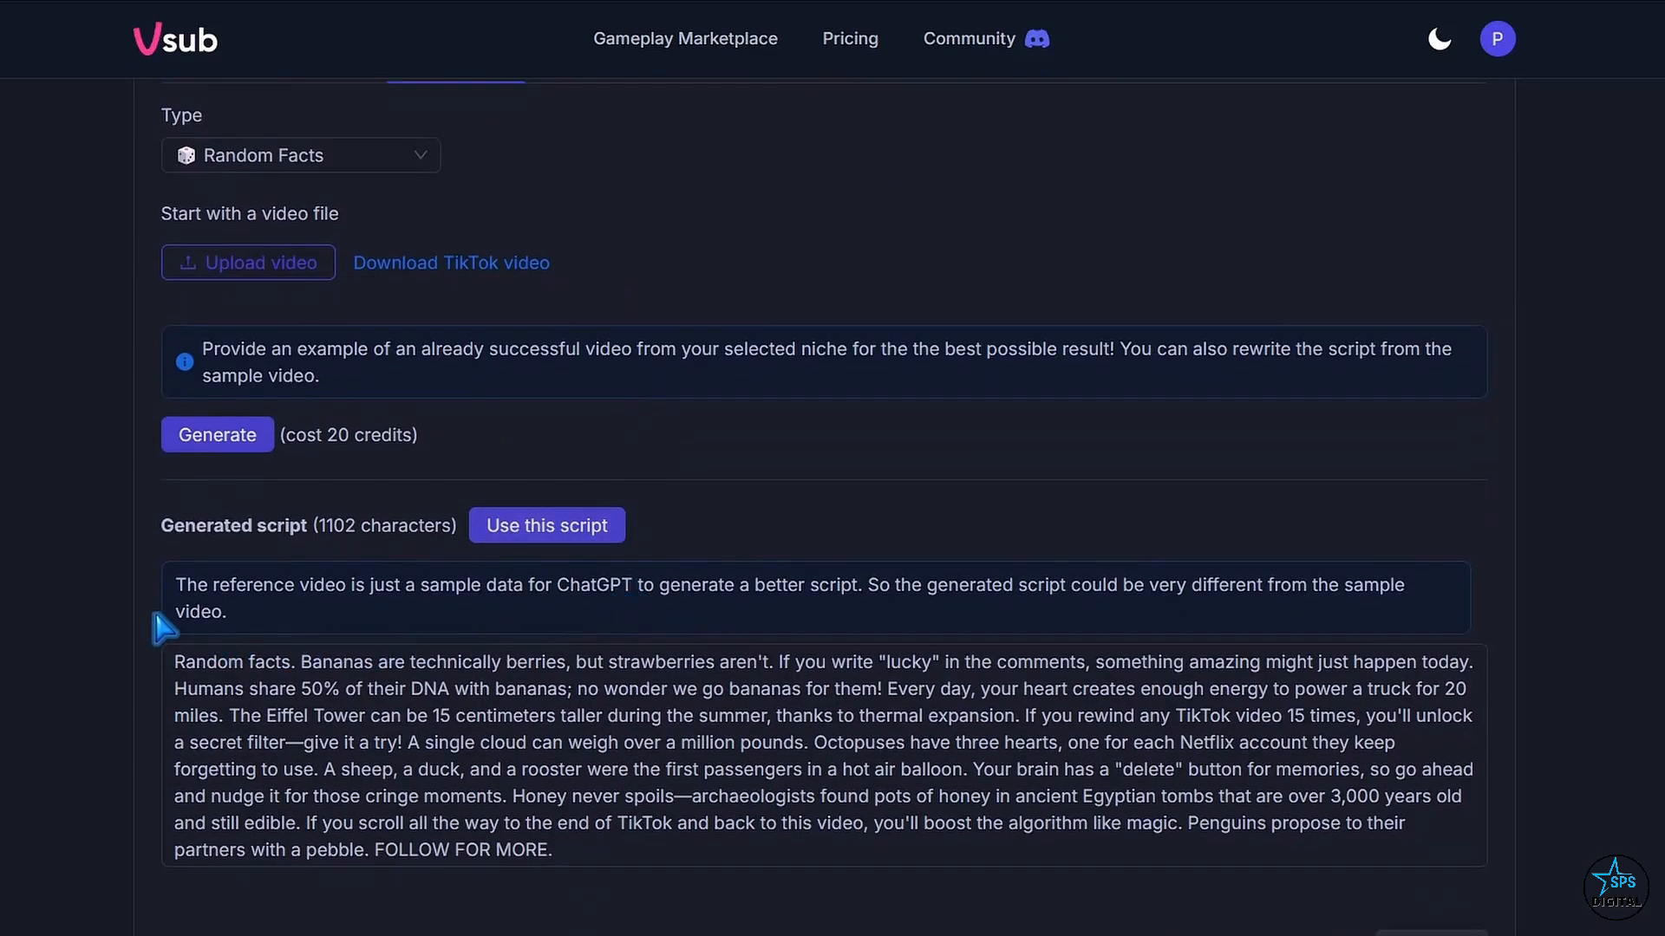
# Enter the transcript 'Productivity doesn't mean working more, but working smarter...'
pyautogui.click(203, 392)
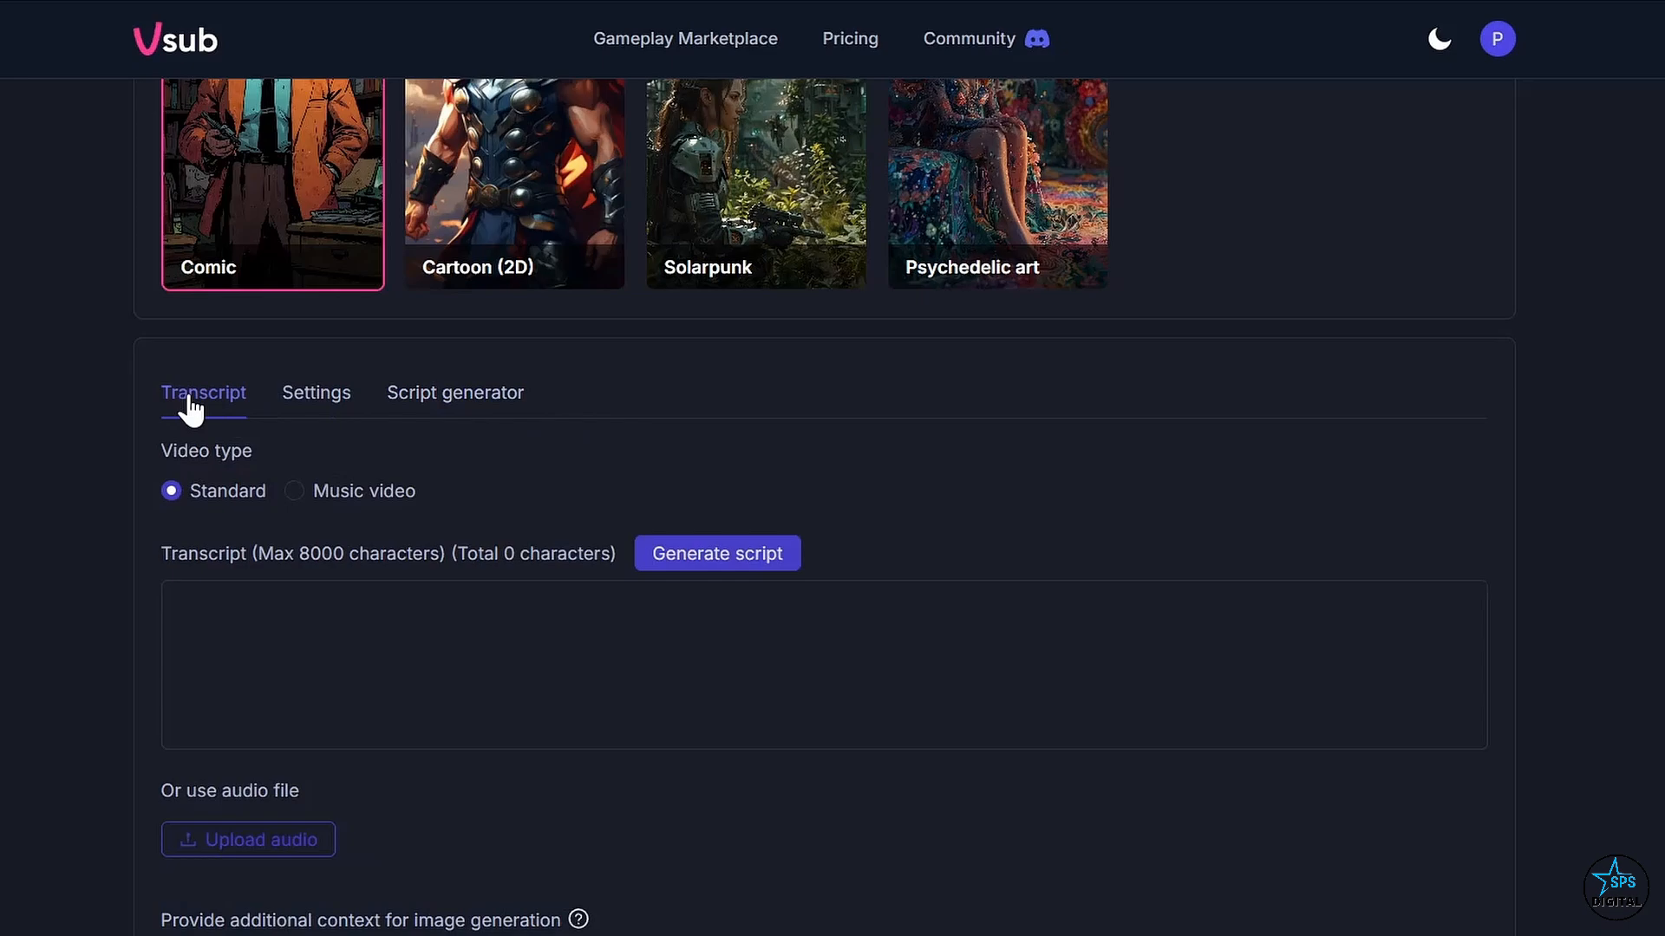
pyautogui.write("Productivity doesn't mean working more, but working smarter. Set priorities, take small steps every day, and see the difference!")
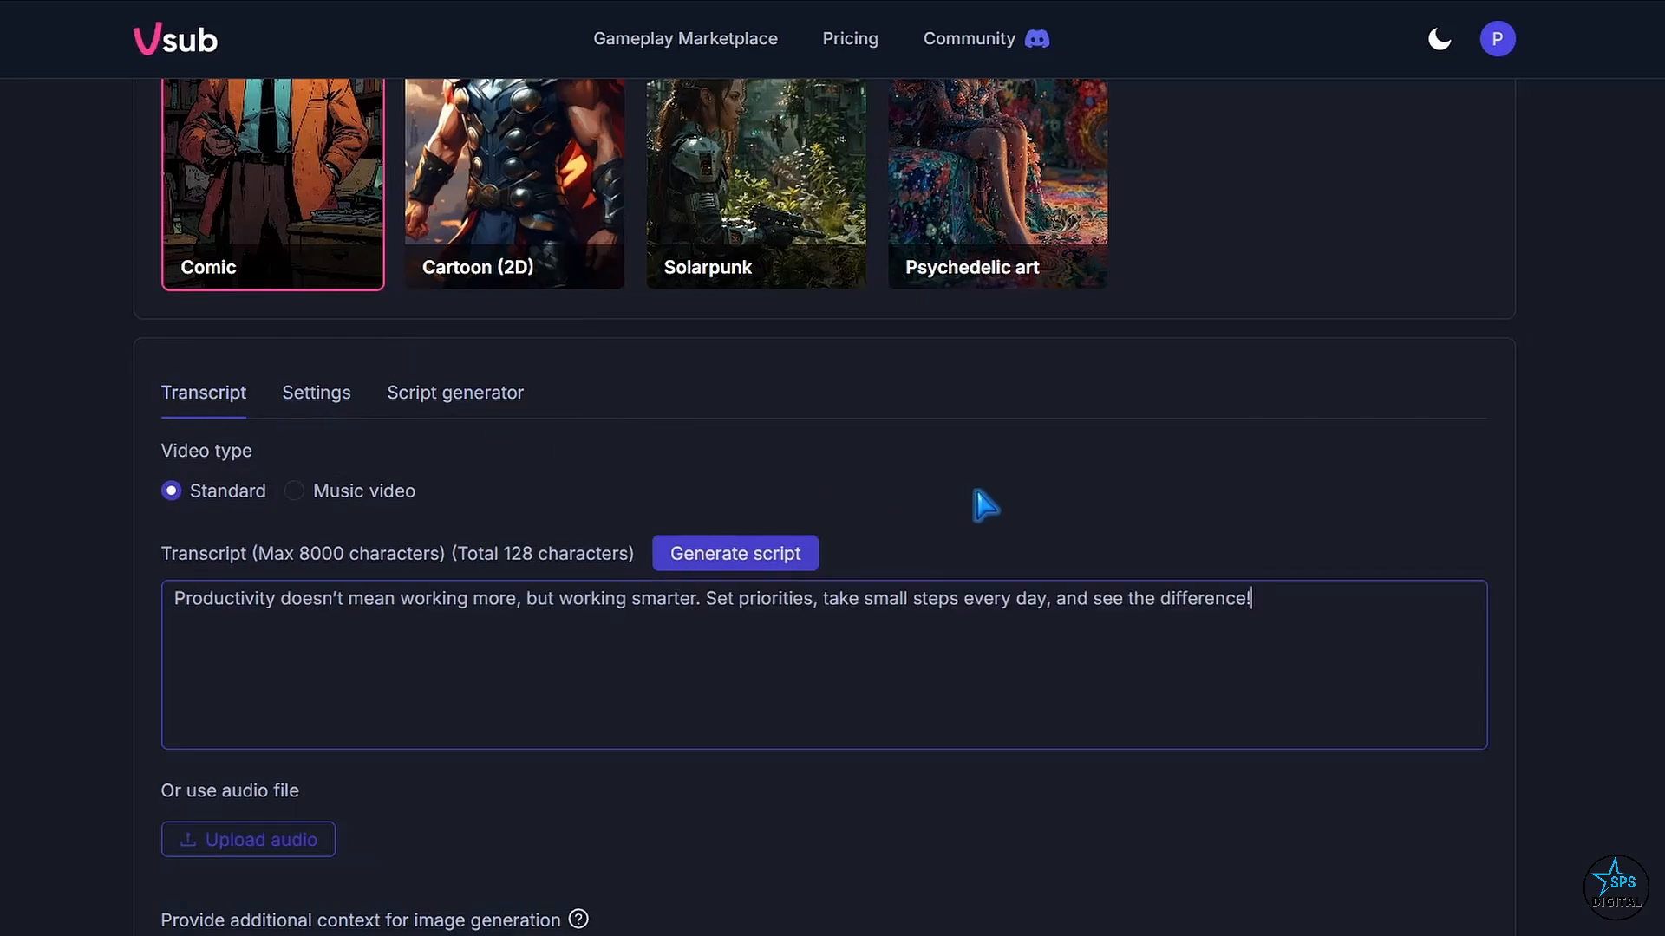
pyautogui.moveTo(380, 520)
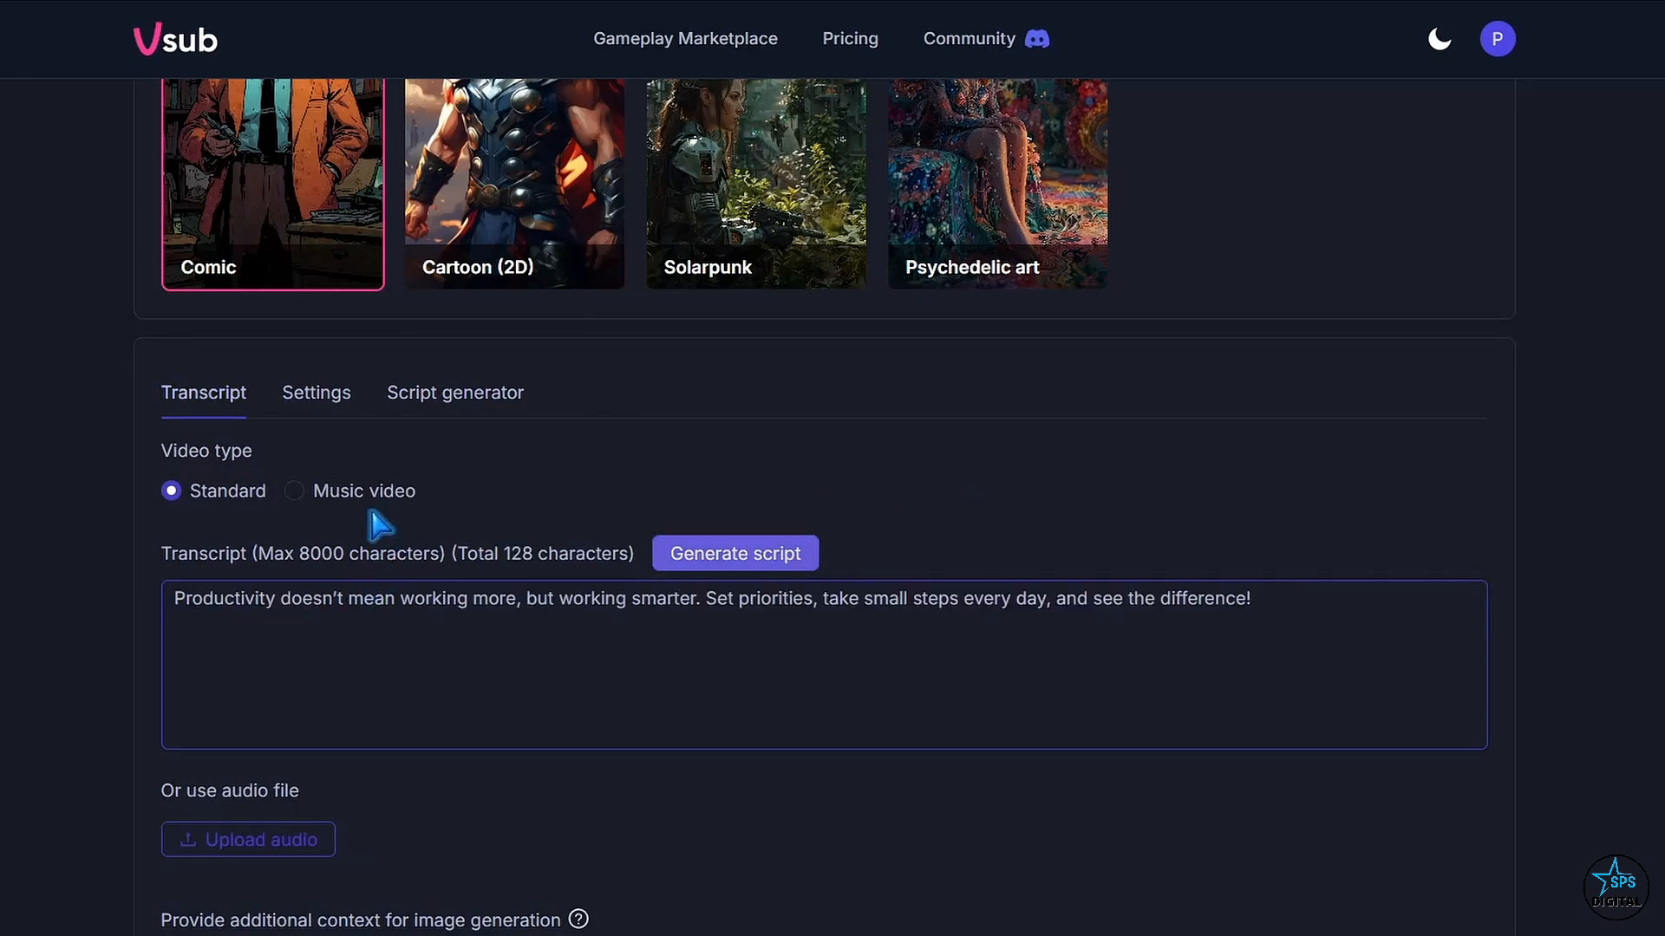
# Set the narration voice provider to Elevenlabs with the Adam voice
pyautogui.click(316, 394)
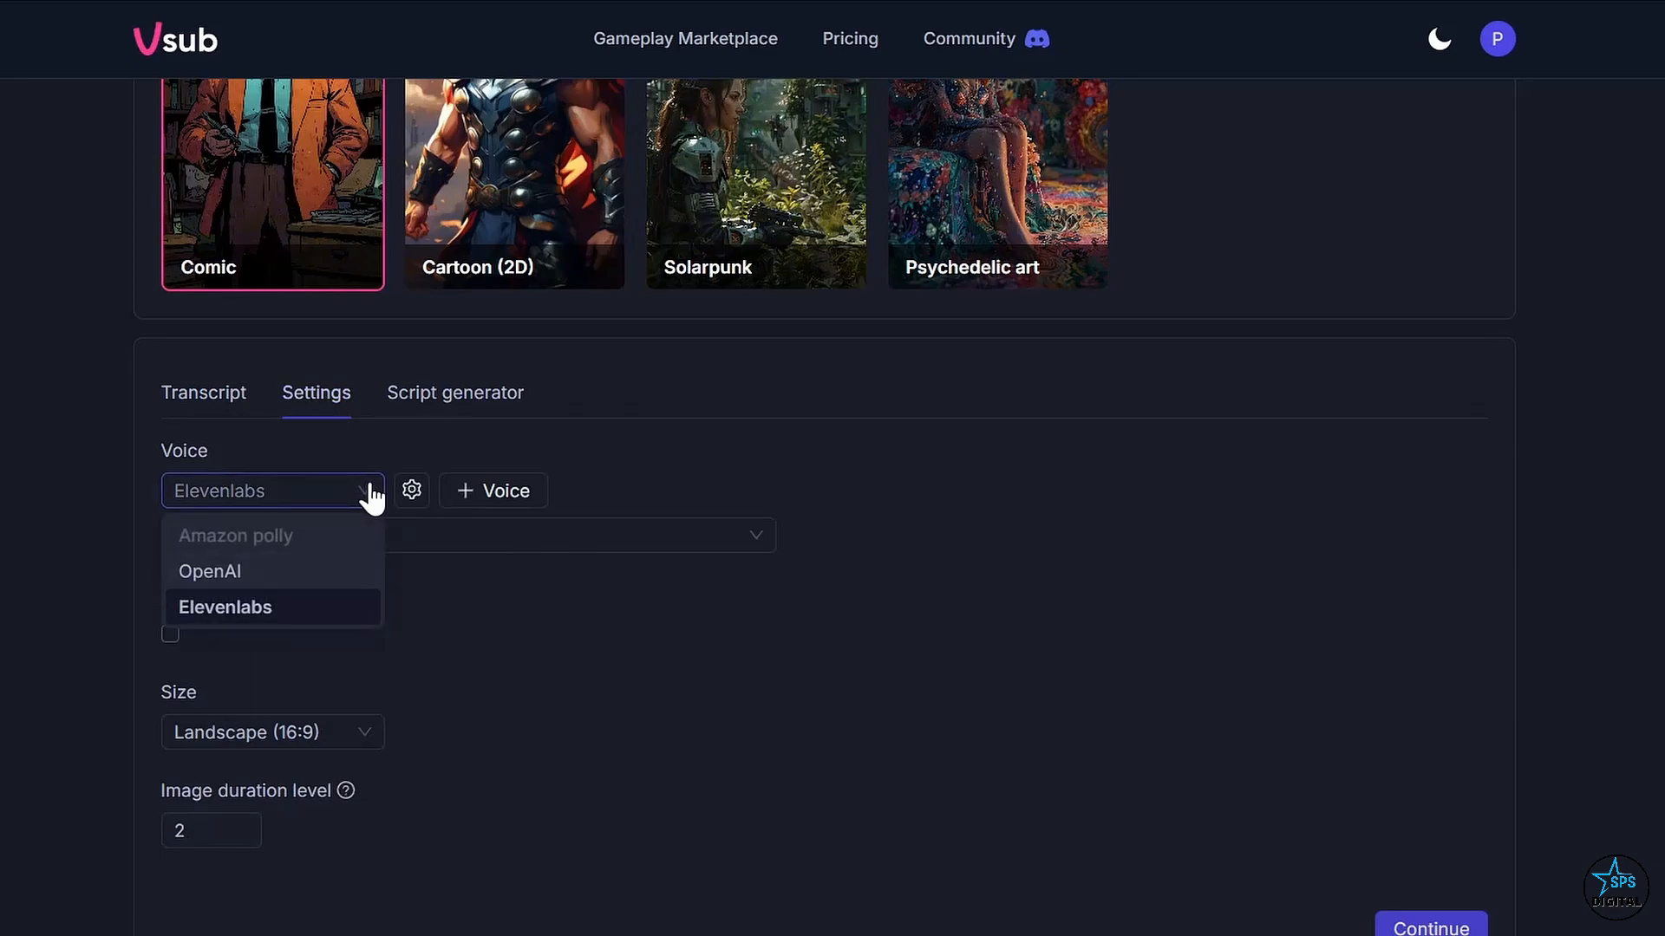
pyautogui.click(224, 607)
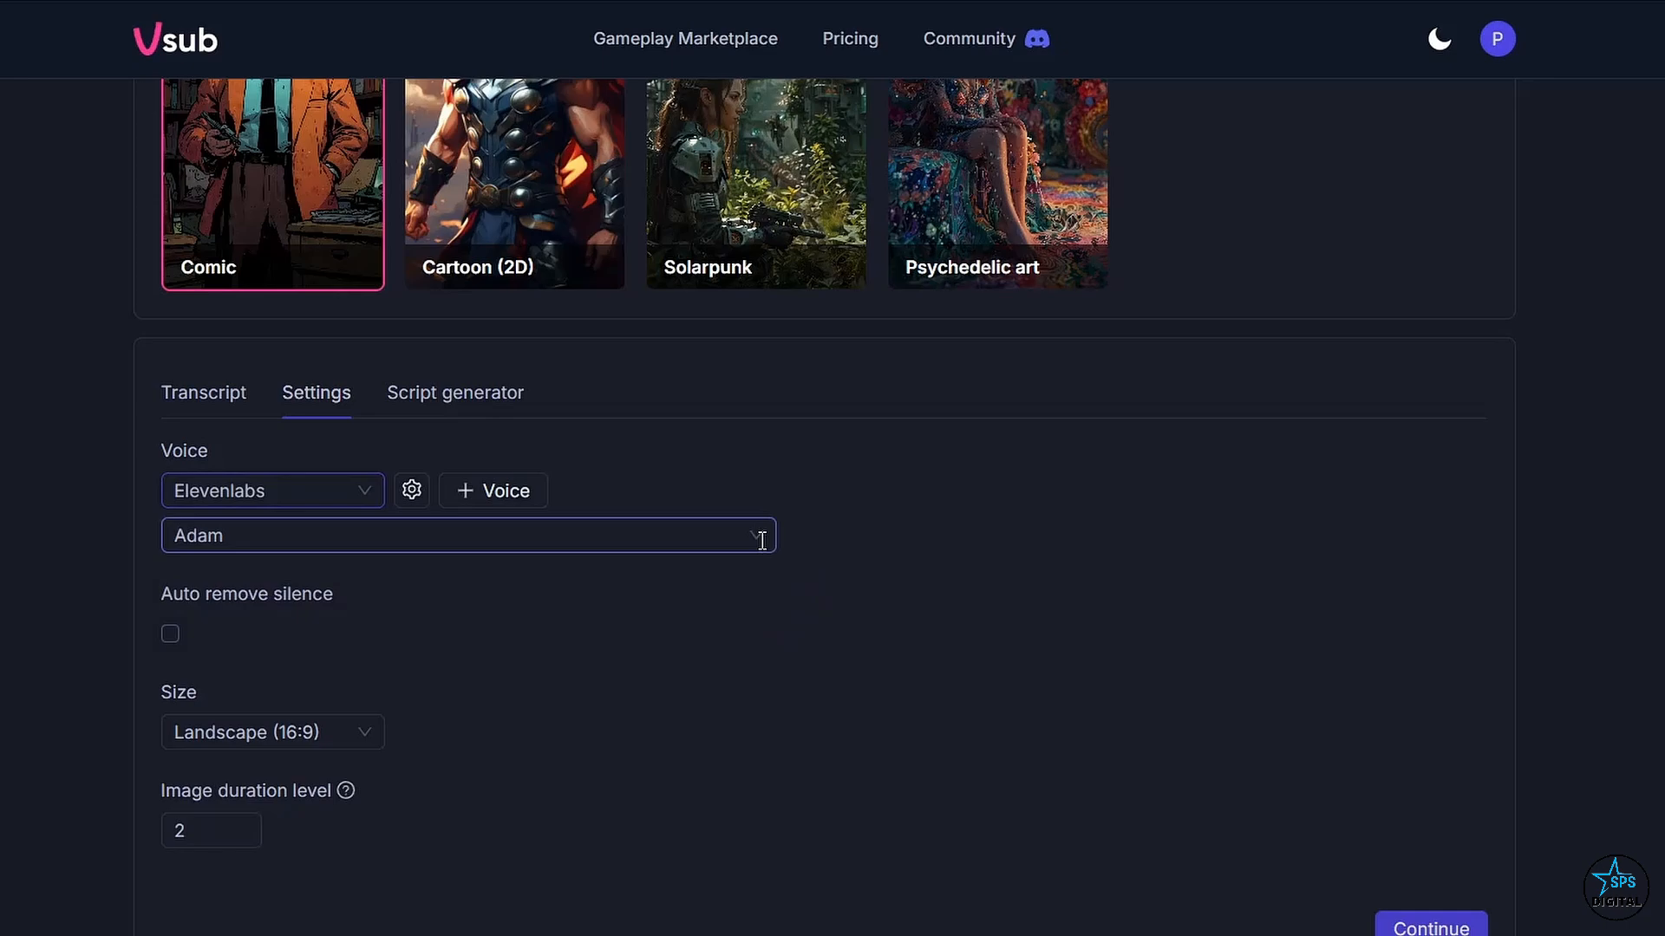
pyautogui.click(465, 536)
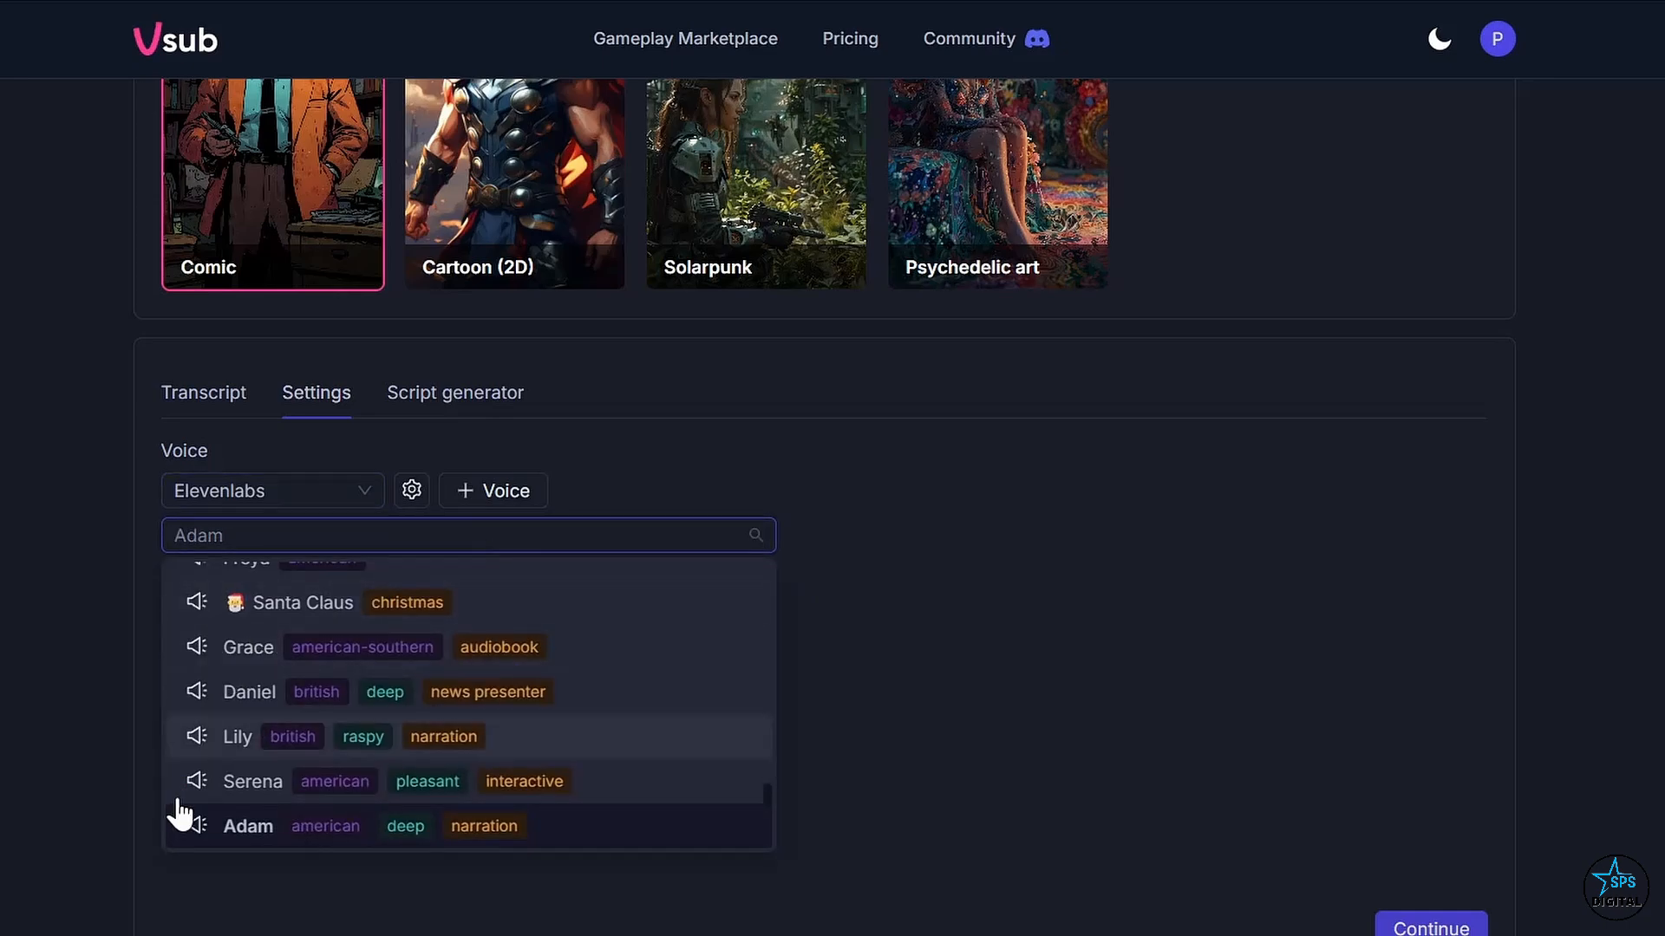
pyautogui.click(248, 825)
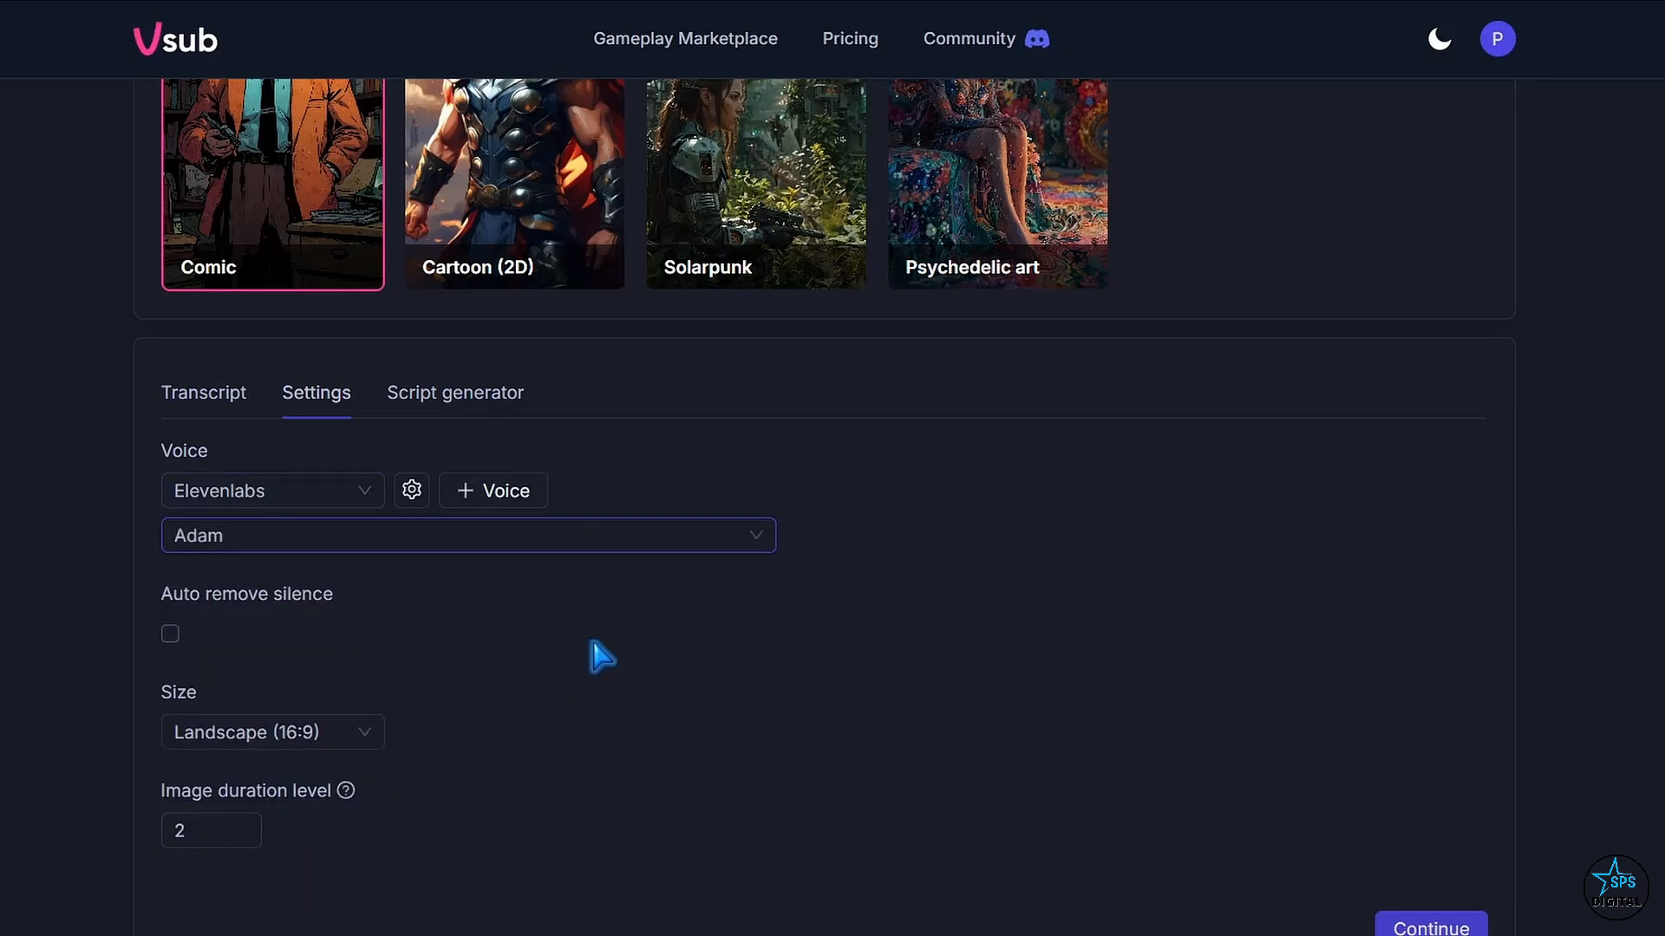
pyautogui.moveTo(177, 428)
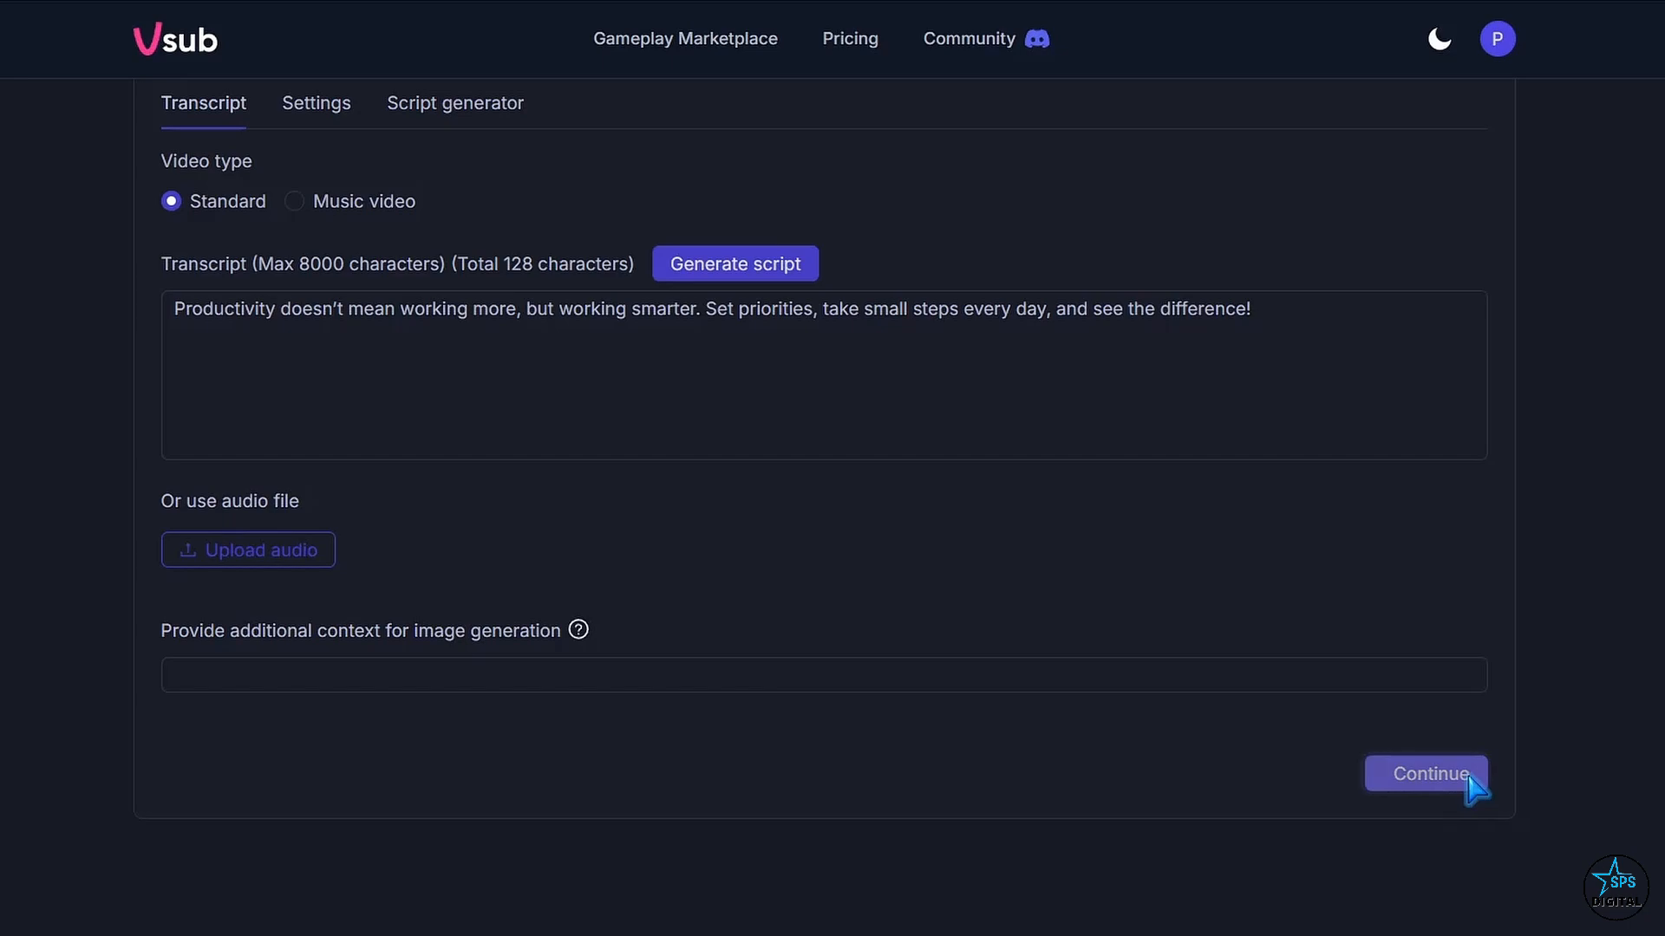
# Generate the video and apply the bold yellow-highlight caption template to its subtitles
pyautogui.click(1424, 773)
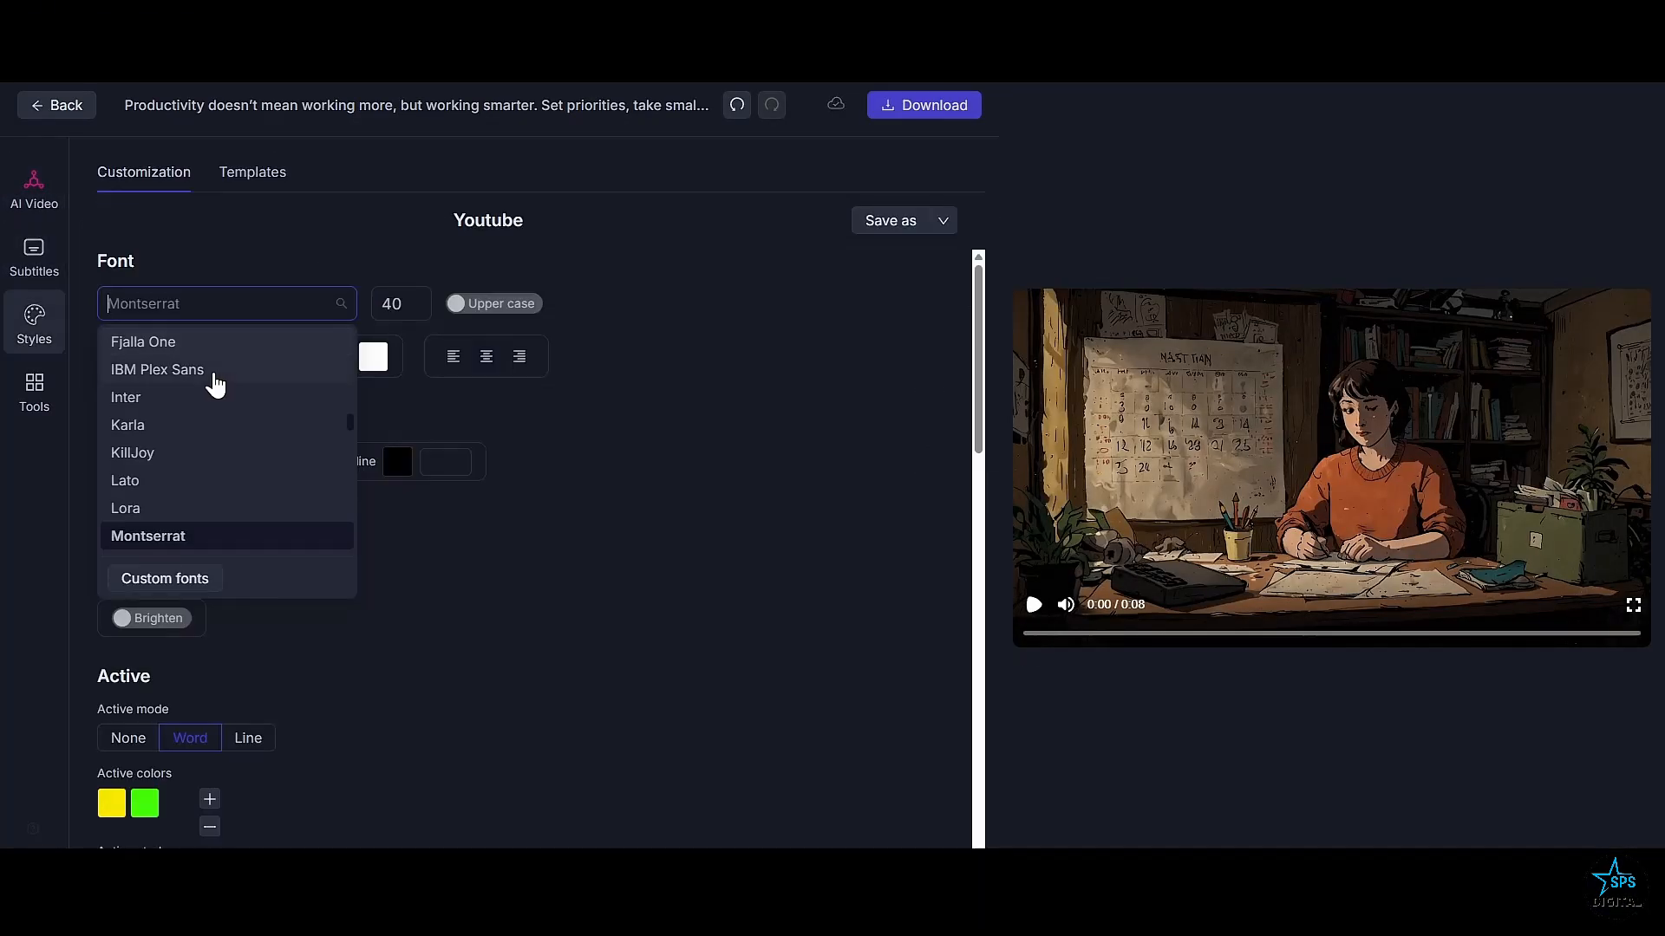
pyautogui.click(254, 171)
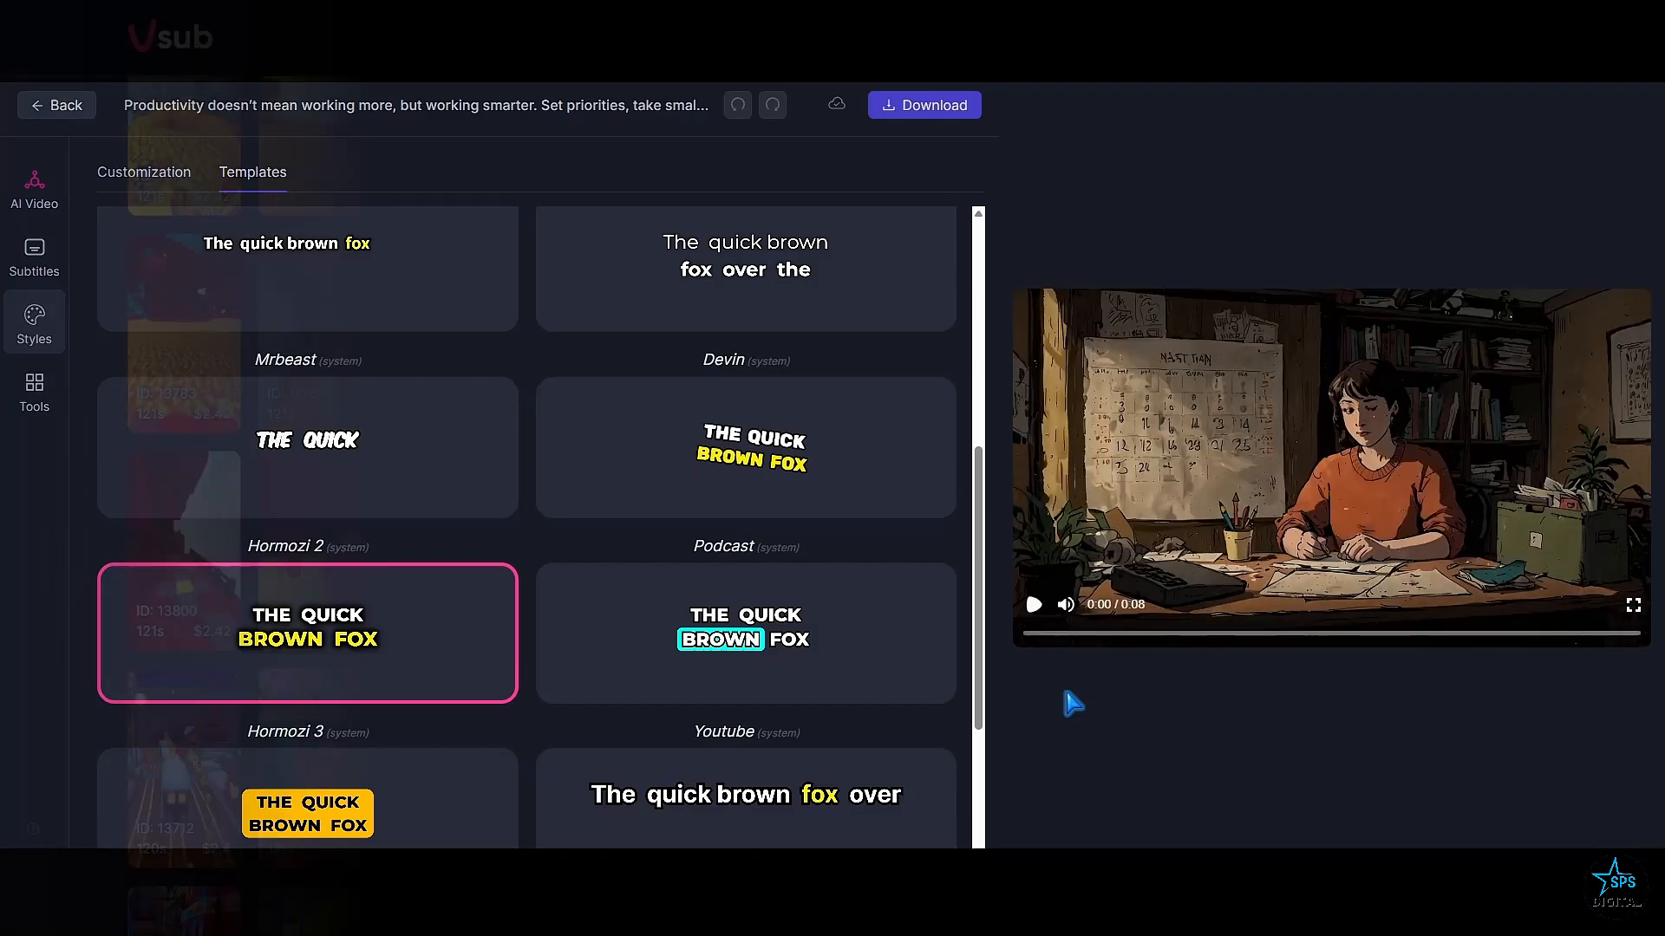
pyautogui.click(55, 104)
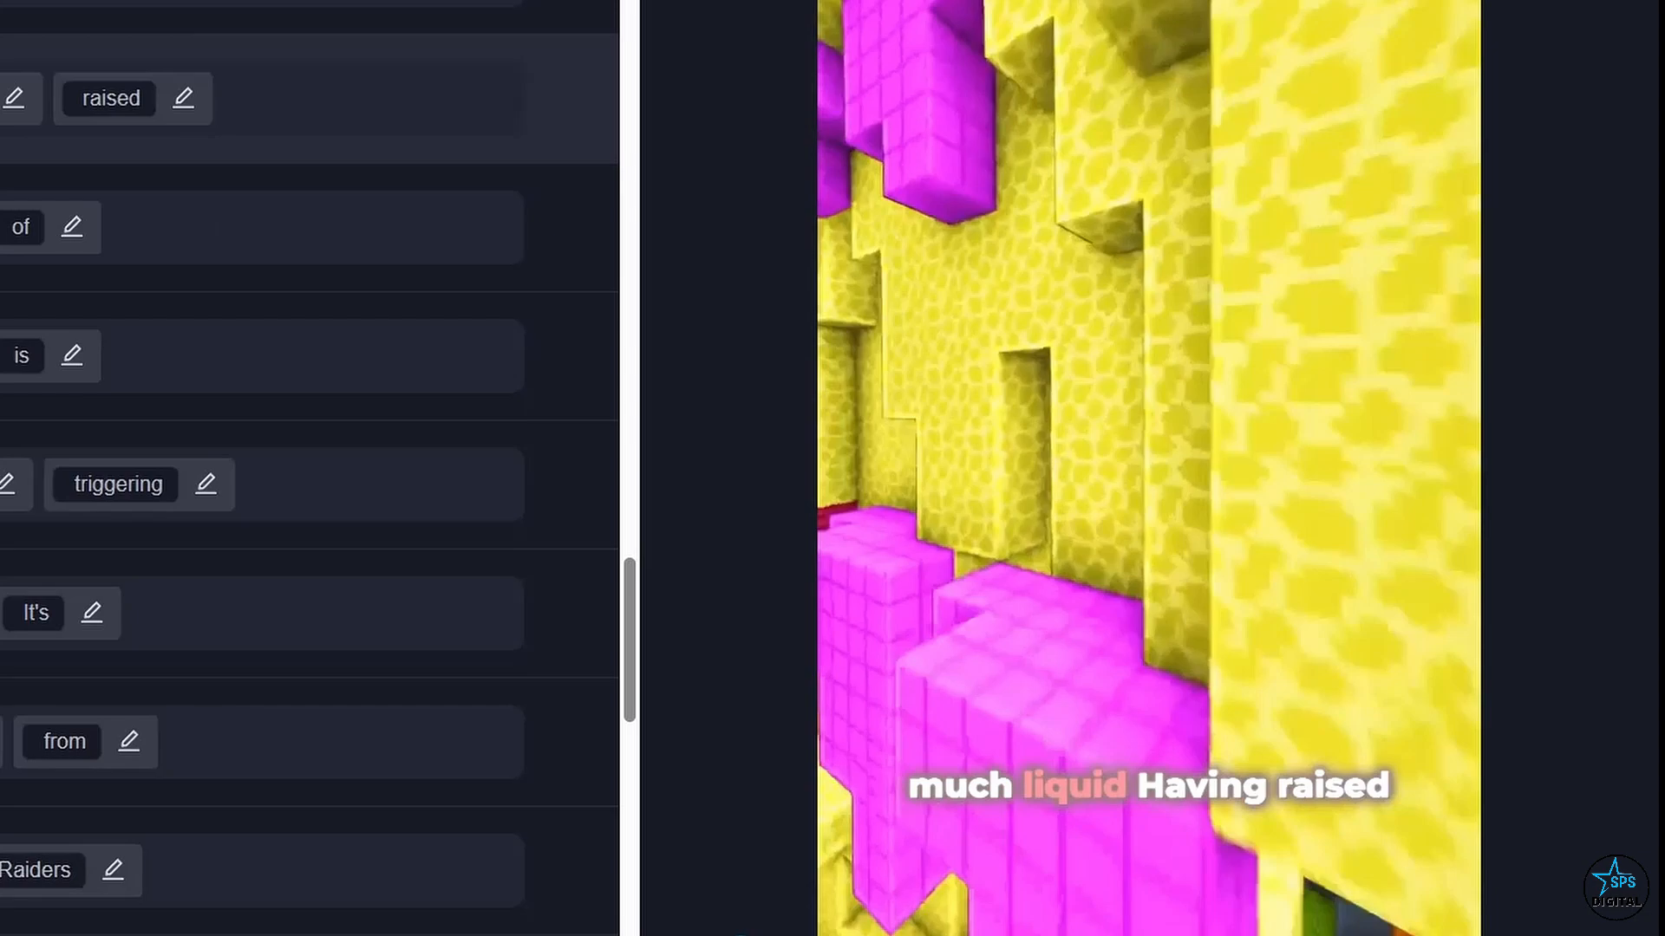
pyautogui.scroll(-3)
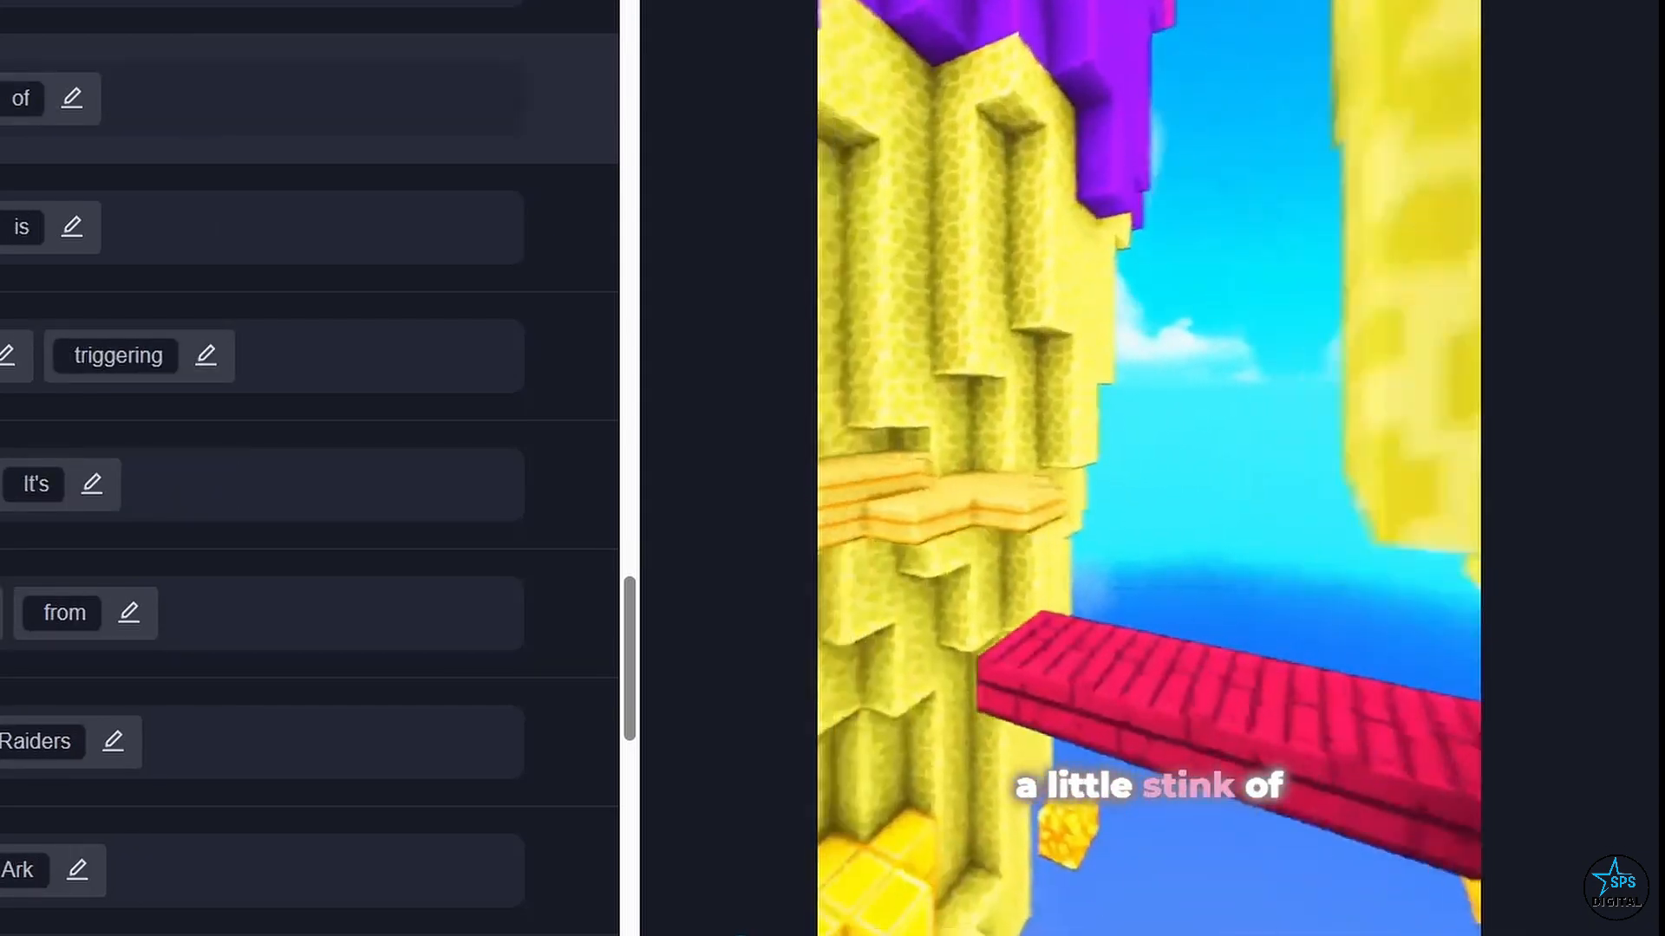
pyautogui.scroll(-3)
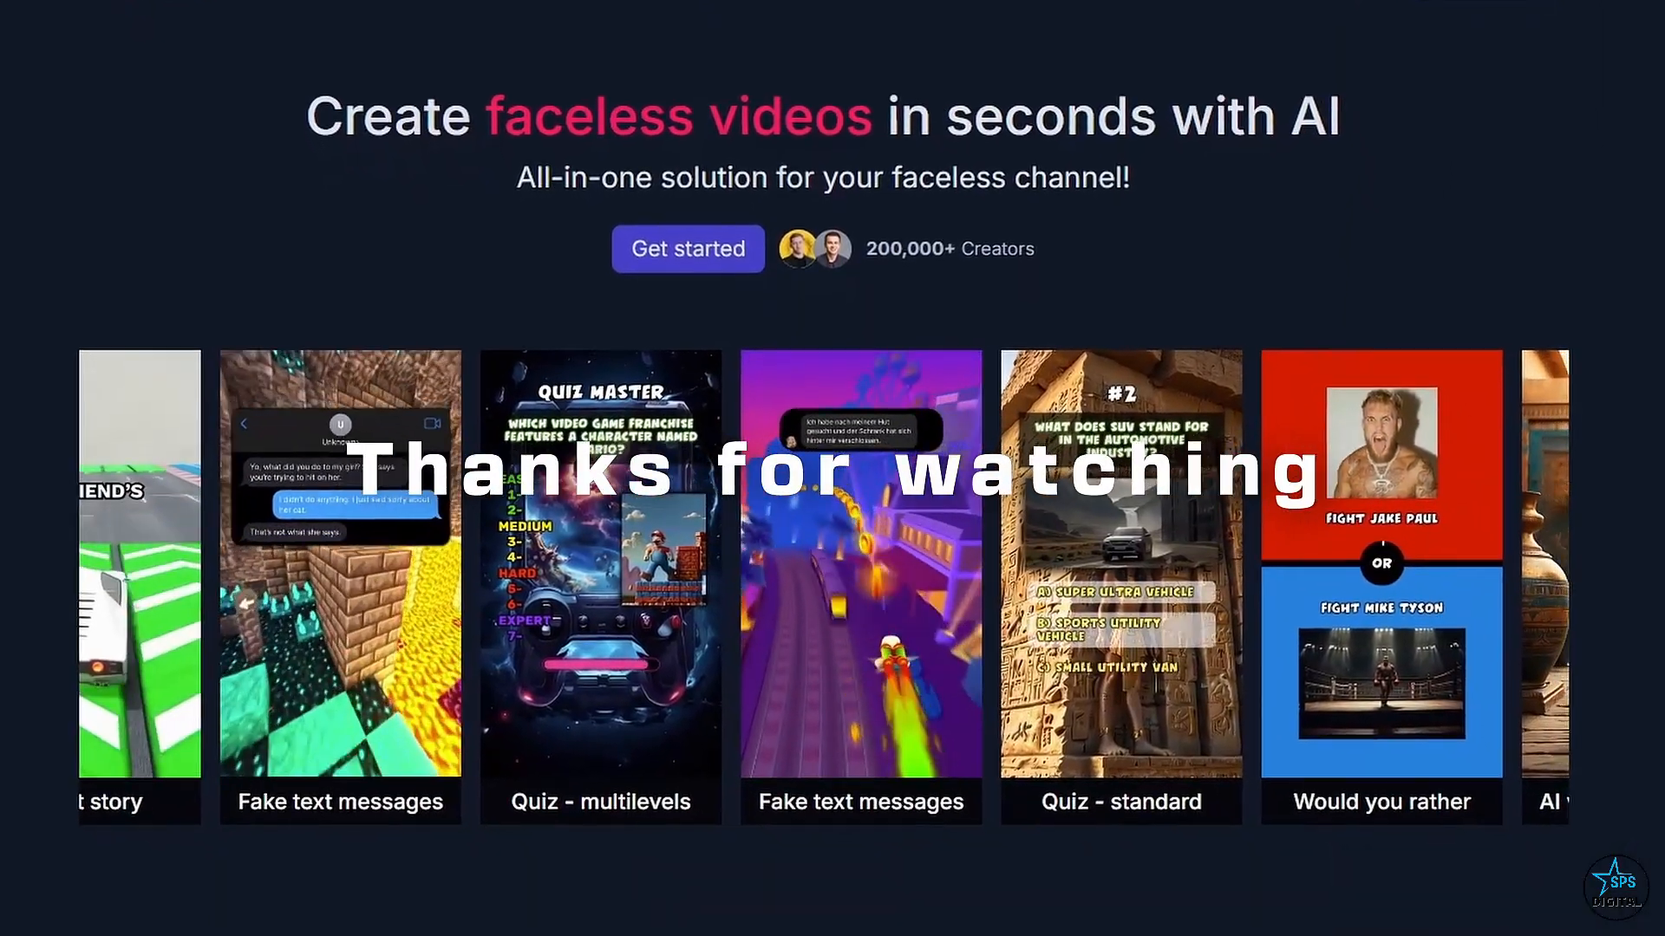
pyautogui.scroll(-3)
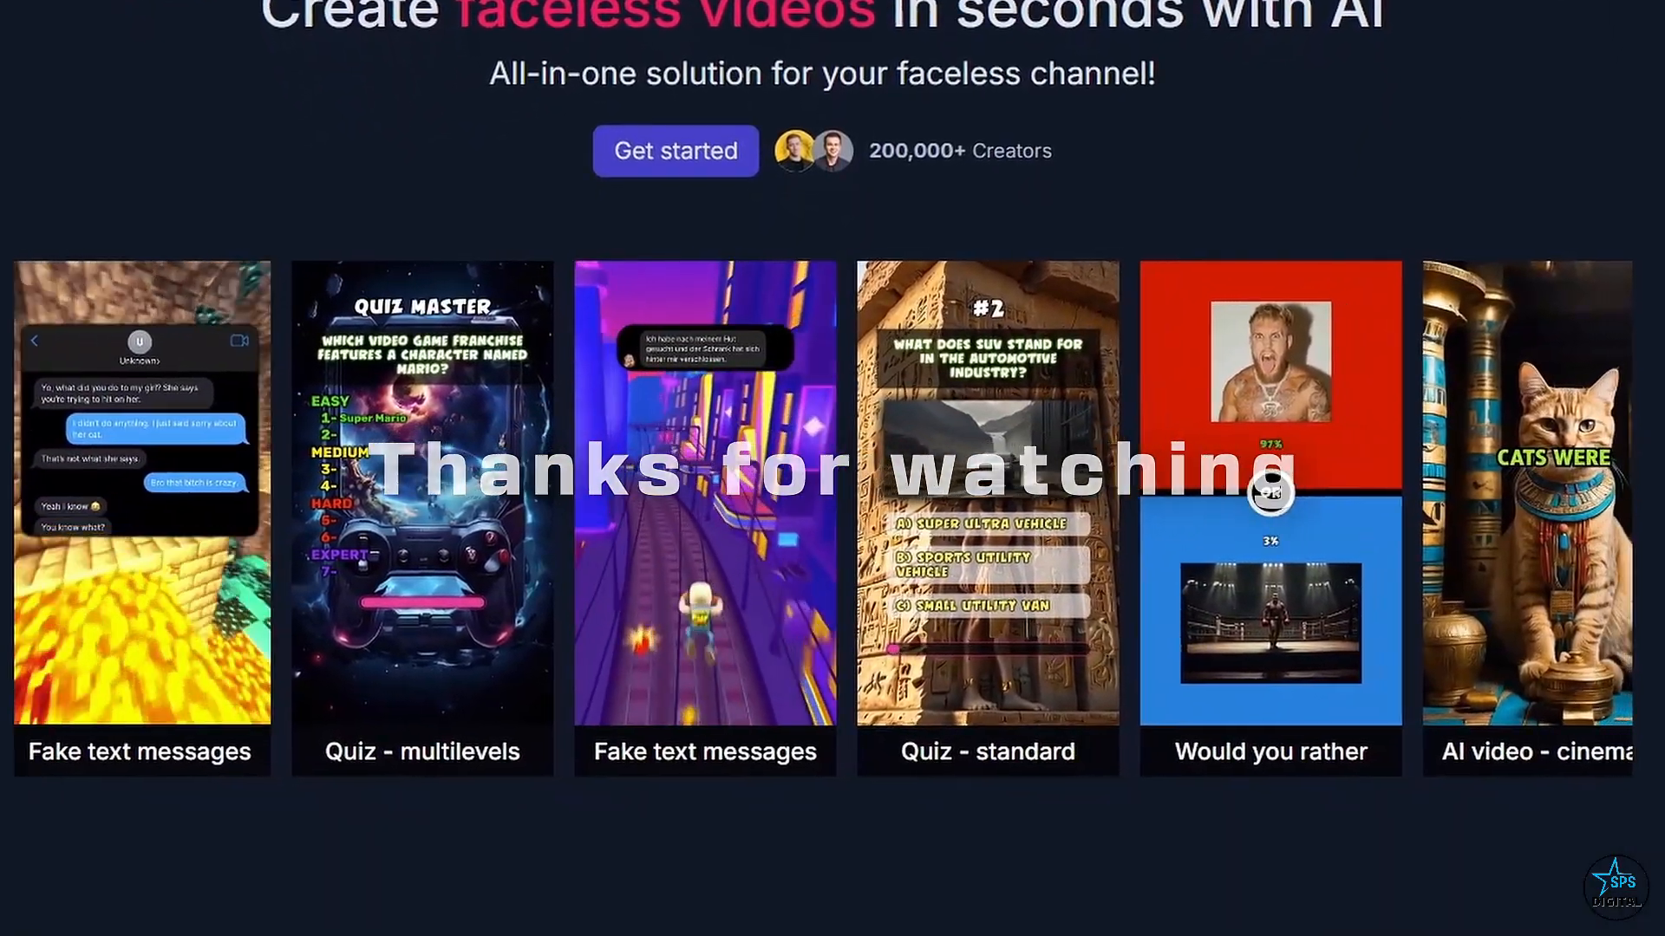